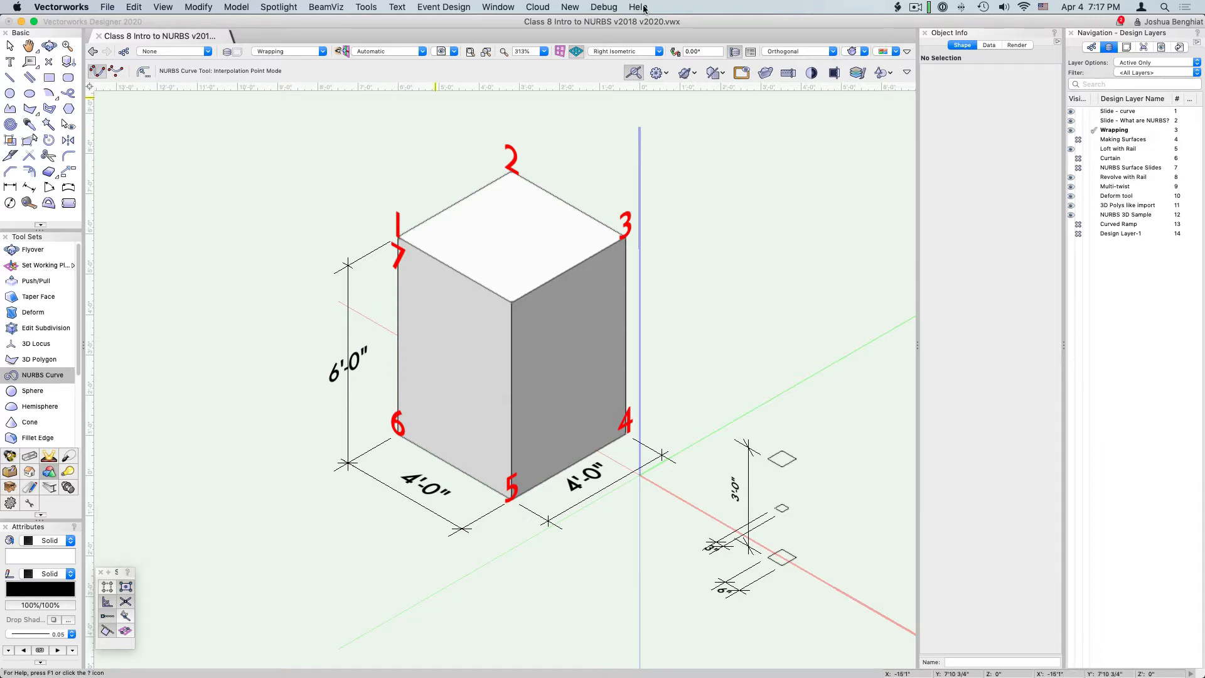
- Set the 3D rendering options with detail level kept at Very High
{"action": "left_click", "coordinate": [858, 70]}
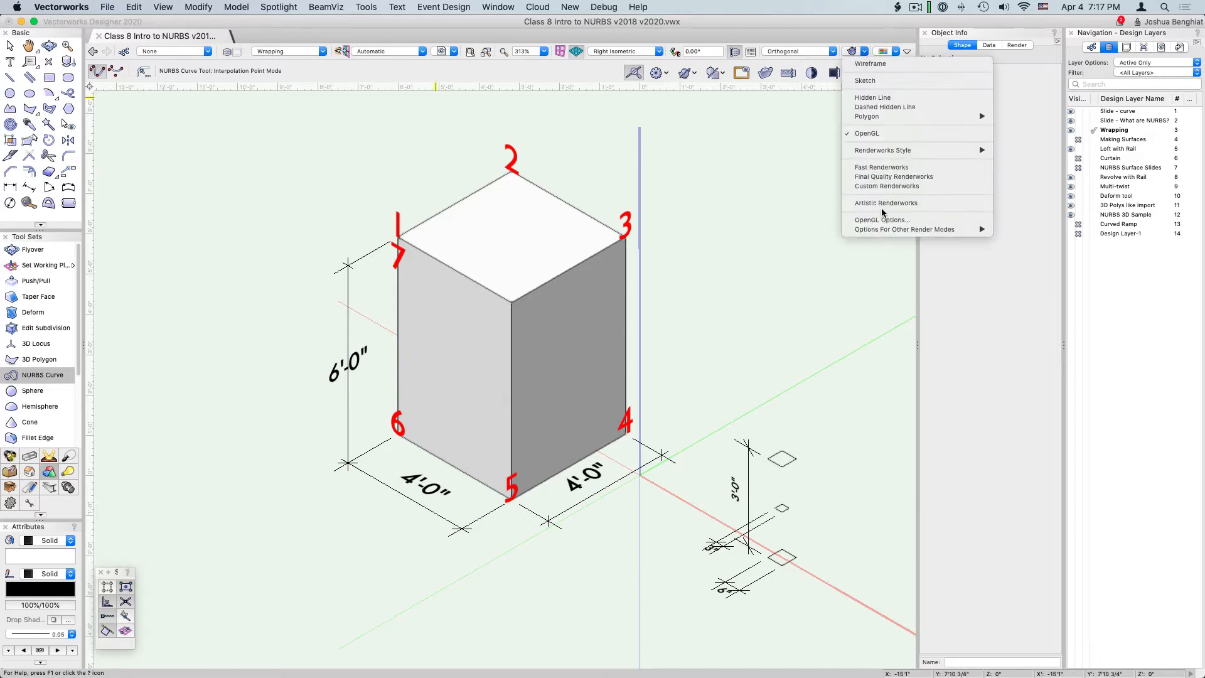
{"action": "mouse_move", "coordinate": [882, 220]}
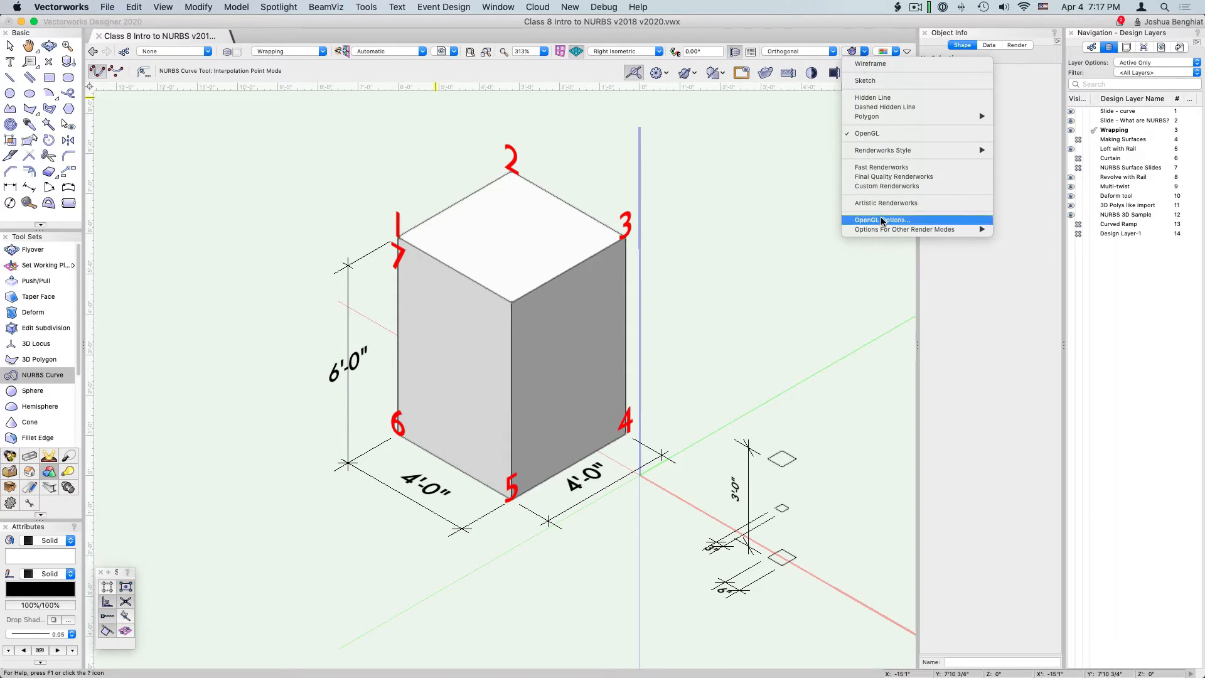
{"action": "left_click", "coordinate": [882, 219]}
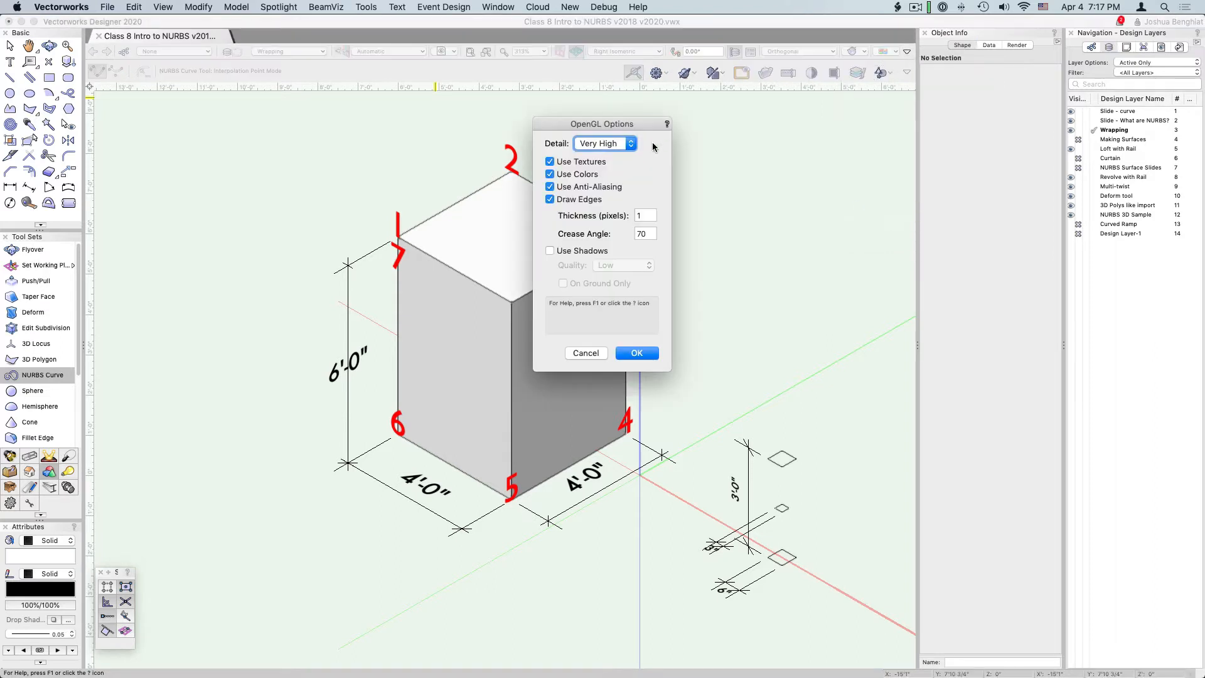
{"action": "left_click", "coordinate": [603, 143]}
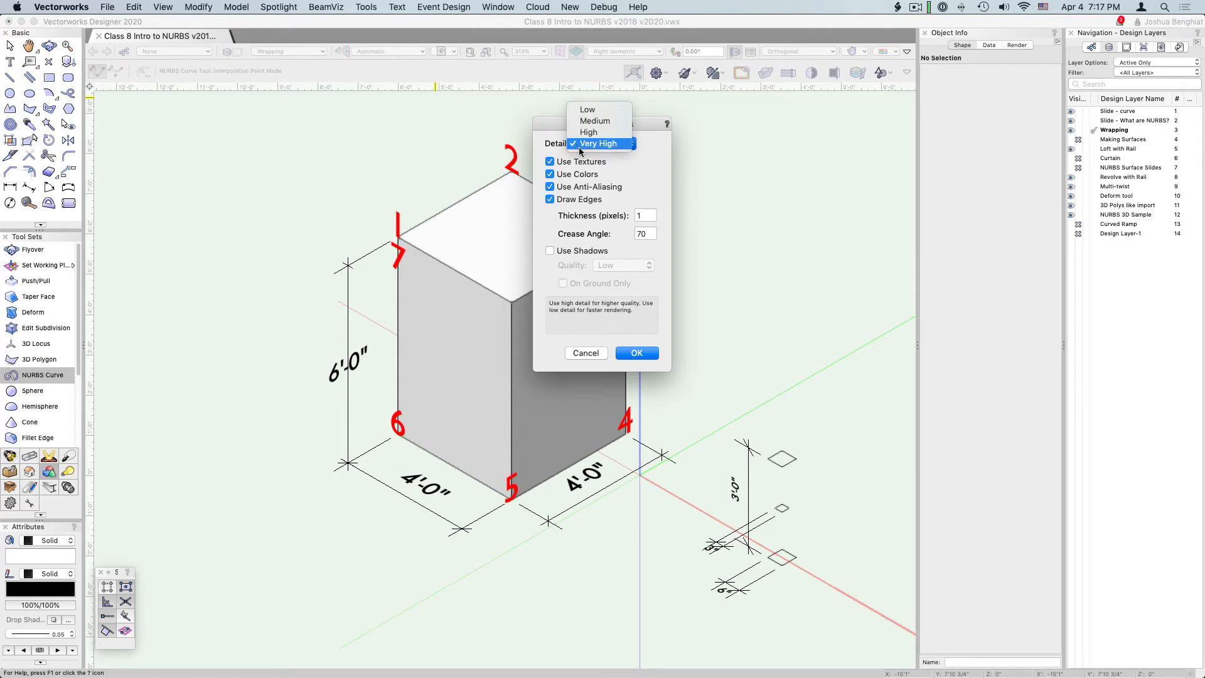
{"action": "left_click", "coordinate": [599, 143]}
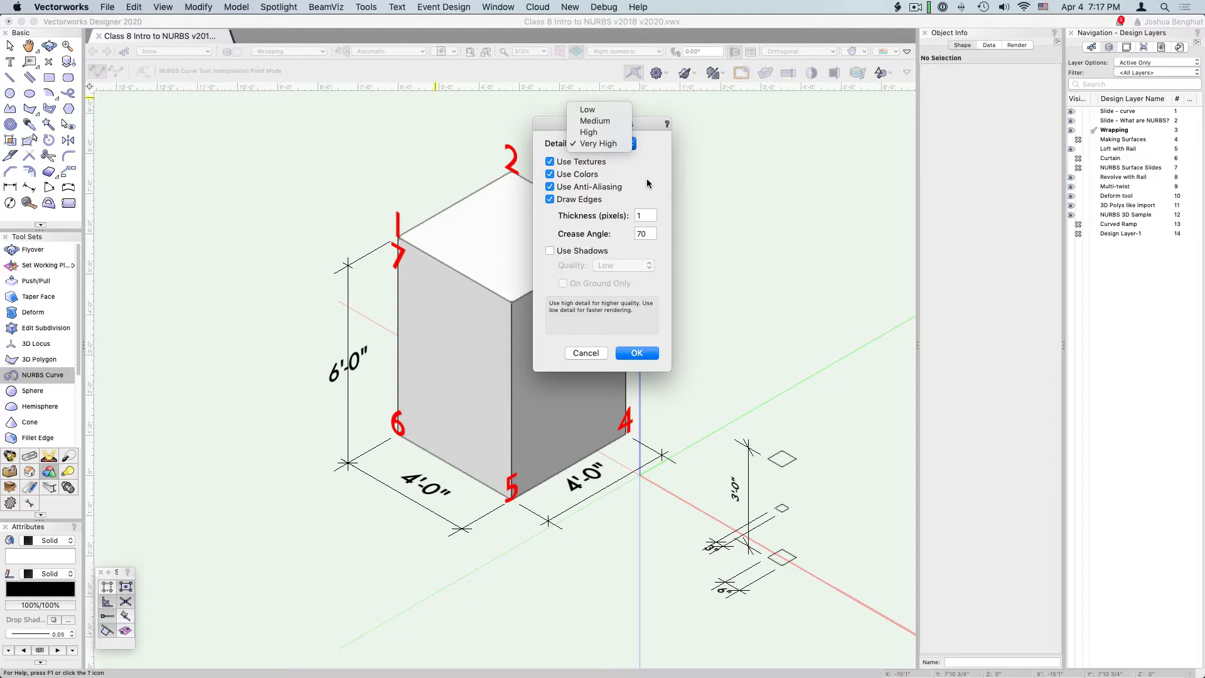
{"action": "left_click", "coordinate": [599, 143]}
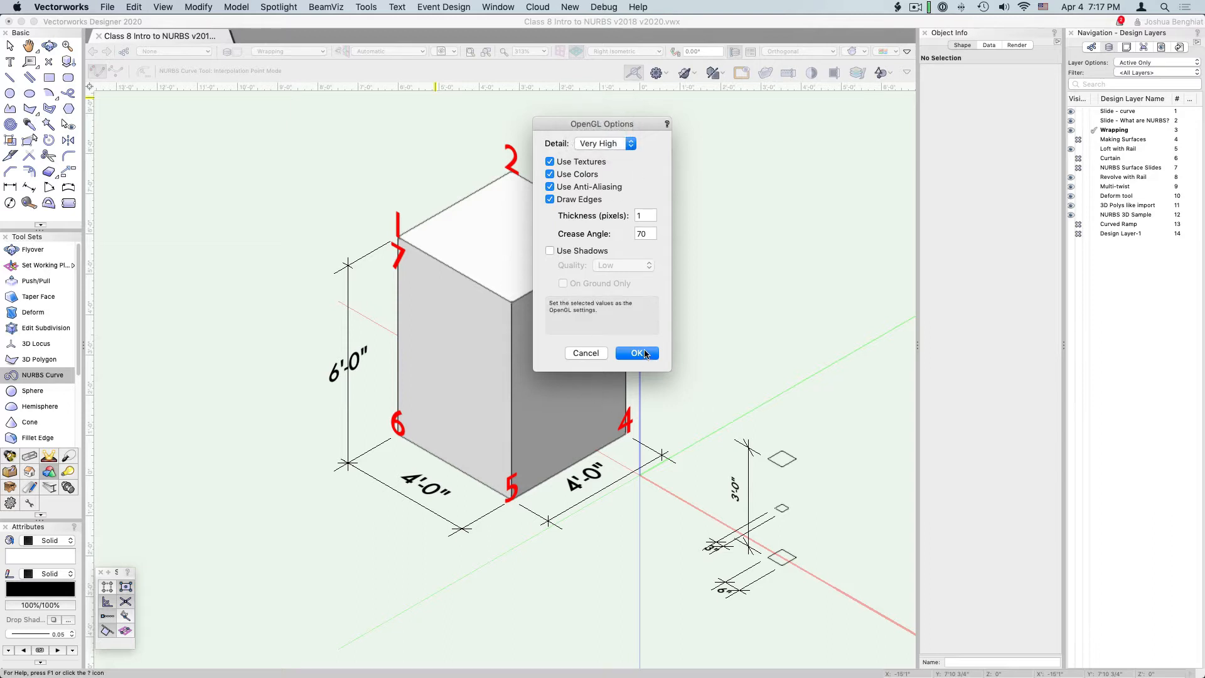
{"action": "left_click", "coordinate": [637, 353]}
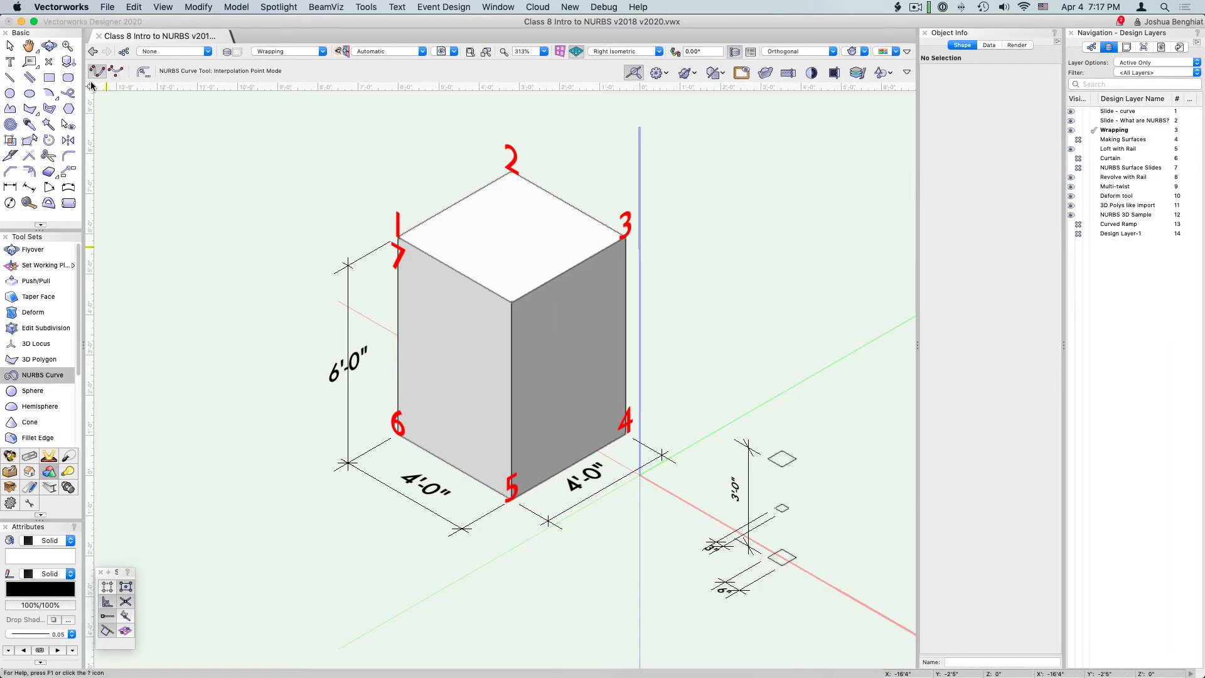
- Set the NURBS Curve tool to Degree 2 for wrapping the box corners
{"action": "left_click", "coordinate": [115, 70]}
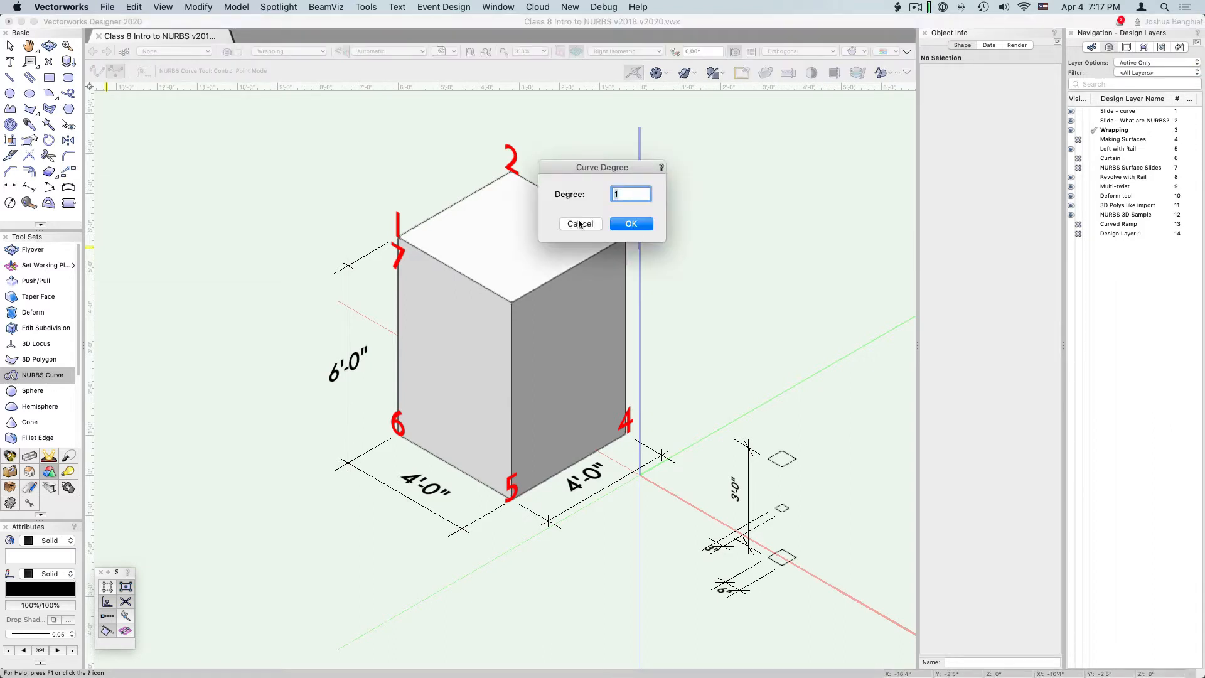
{"action": "type", "text": "2"}
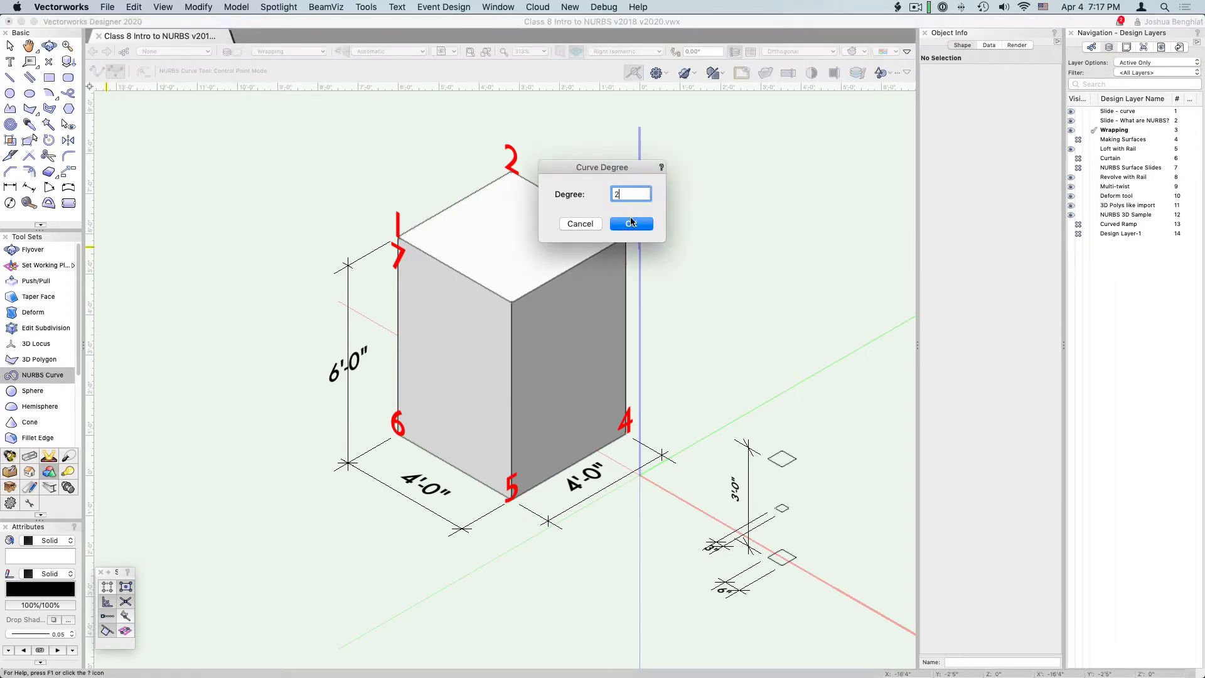
{"action": "left_click", "coordinate": [630, 223]}
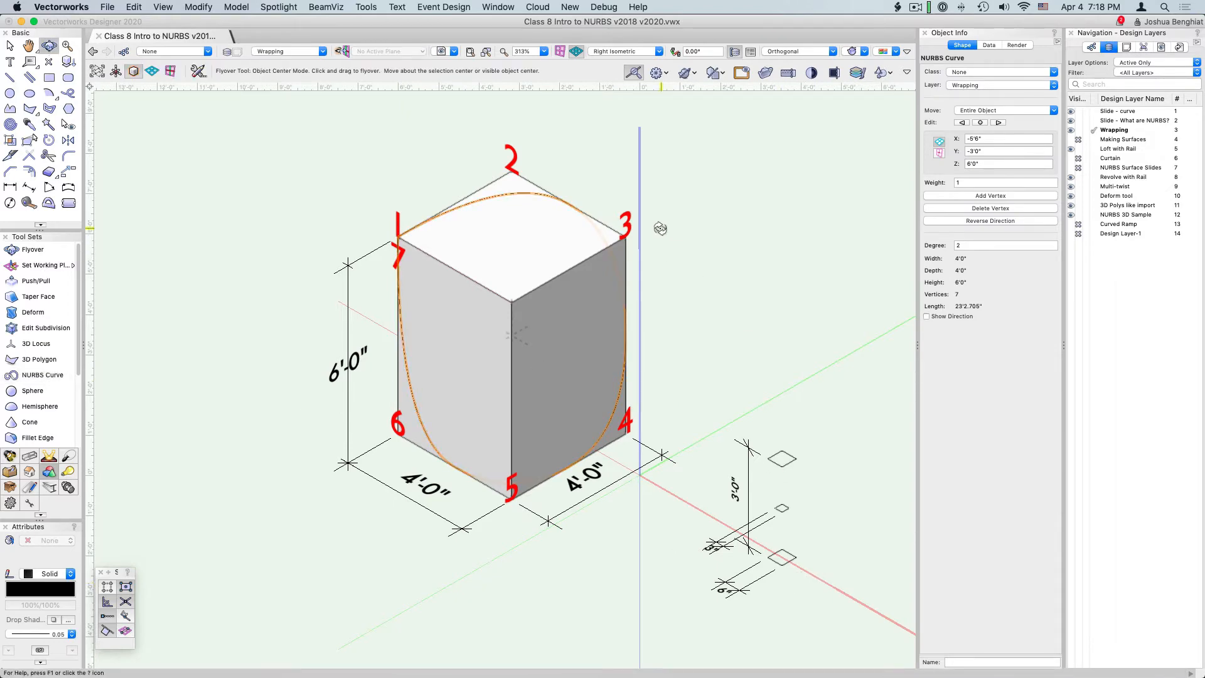
- Orbit the view around the box to see the wrapped curve
{"action": "left_click_drag", "start_coordinate": [660, 229], "coordinate": [340, 307]}
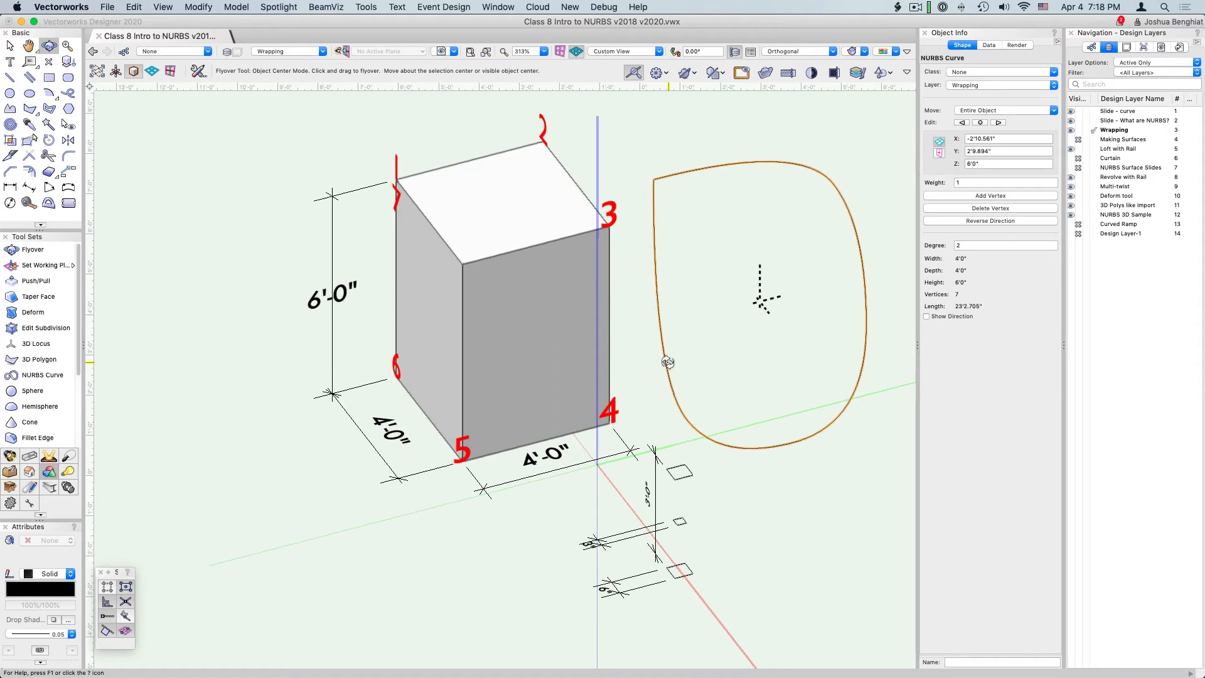
{"action": "mouse_move", "coordinate": [683, 373]}
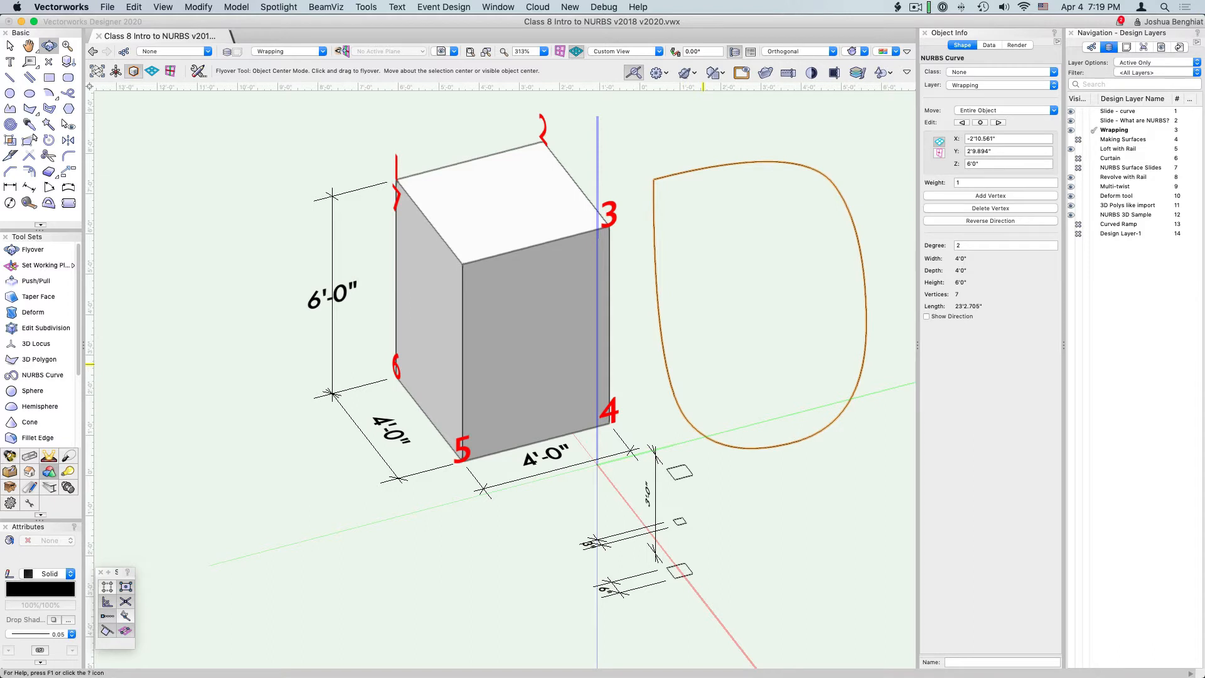
{"action": "mouse_move", "coordinate": [976, 410]}
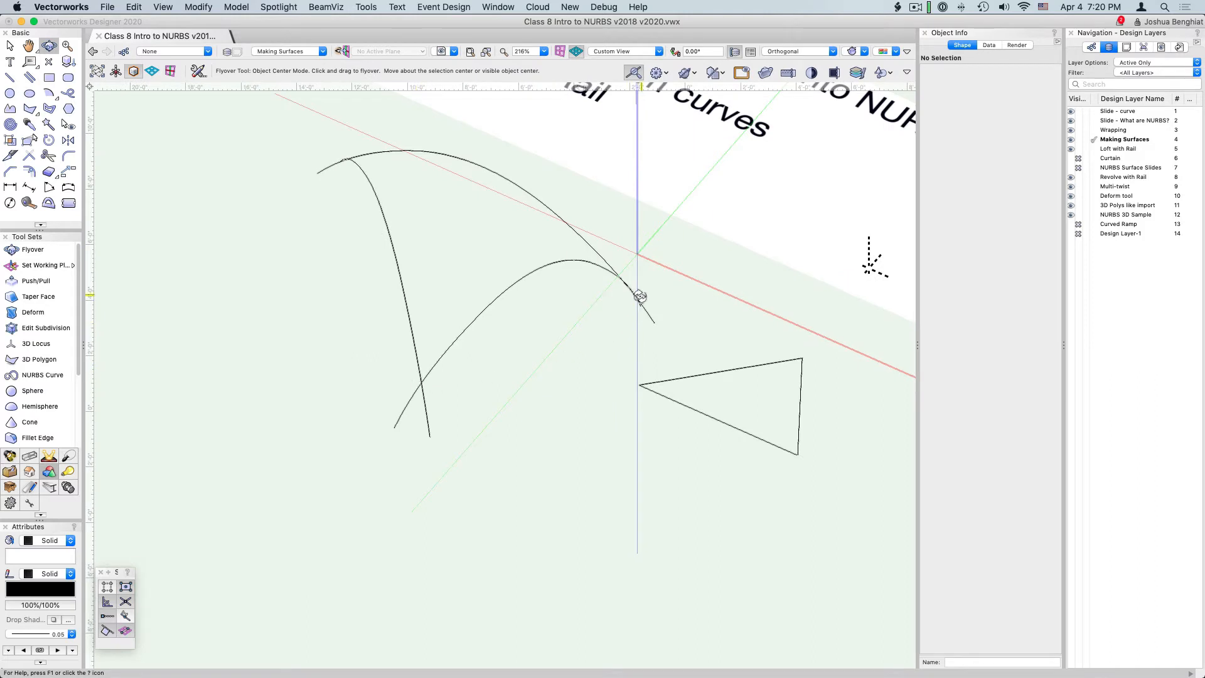
{"action": "mouse_move", "coordinate": [543, 272]}
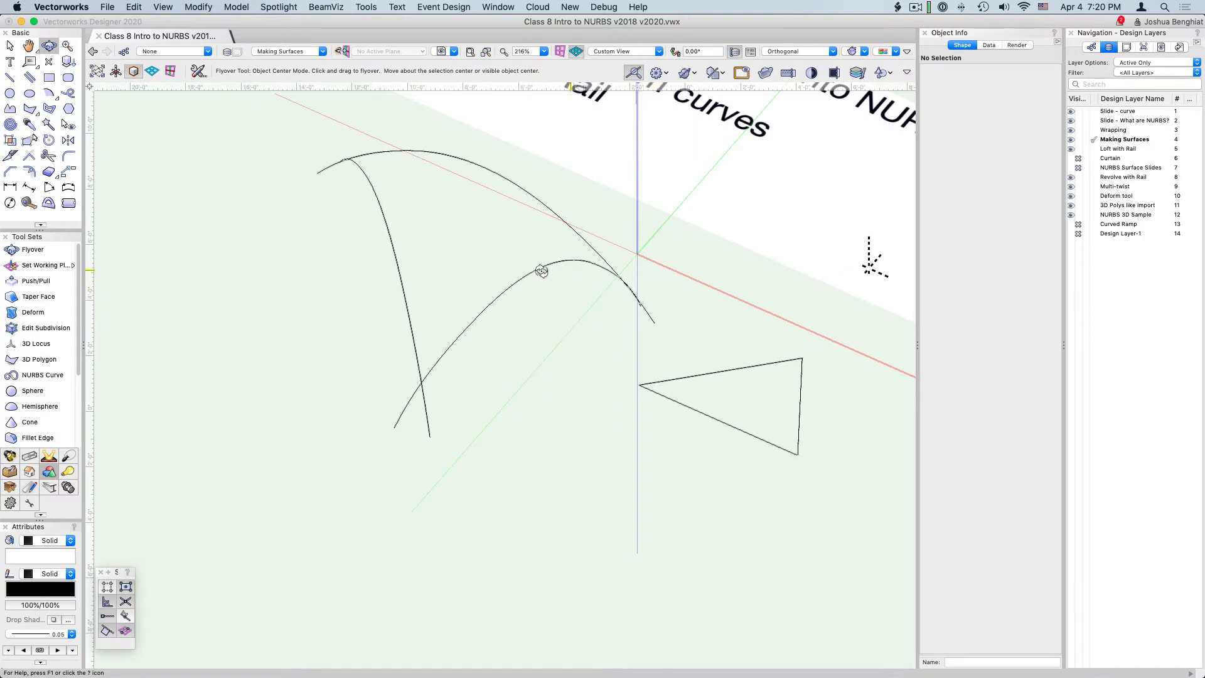
- Select the intersecting arc curves after orbiting to an angled view
{"action": "left_click_drag", "start_coordinate": [540, 271], "coordinate": [498, 379]}
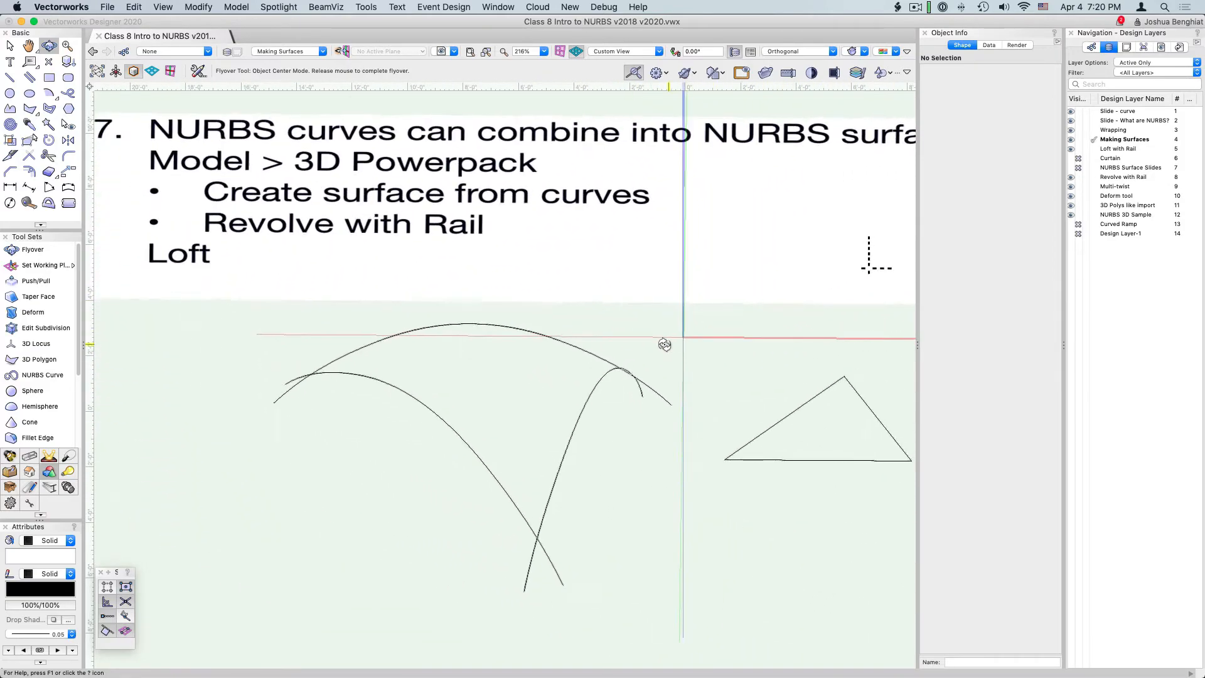
{"action": "left_click_drag", "start_coordinate": [665, 344], "coordinate": [529, 382]}
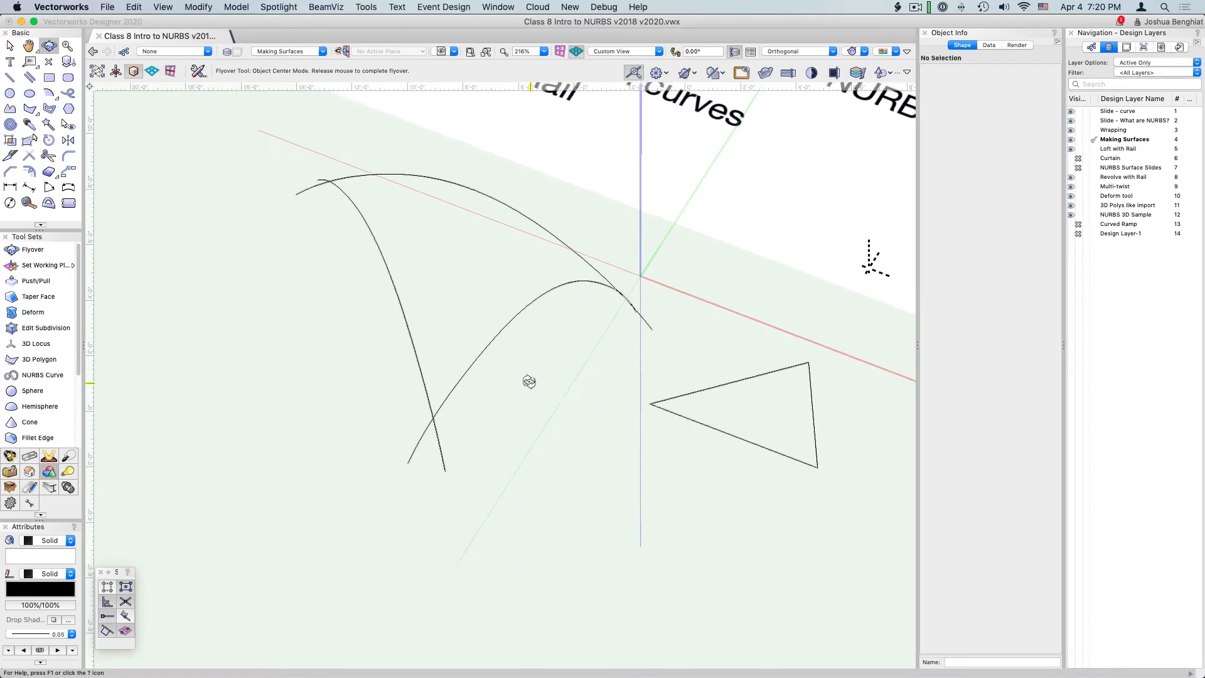
{"action": "left_click_drag", "start_coordinate": [528, 381], "coordinate": [558, 332]}
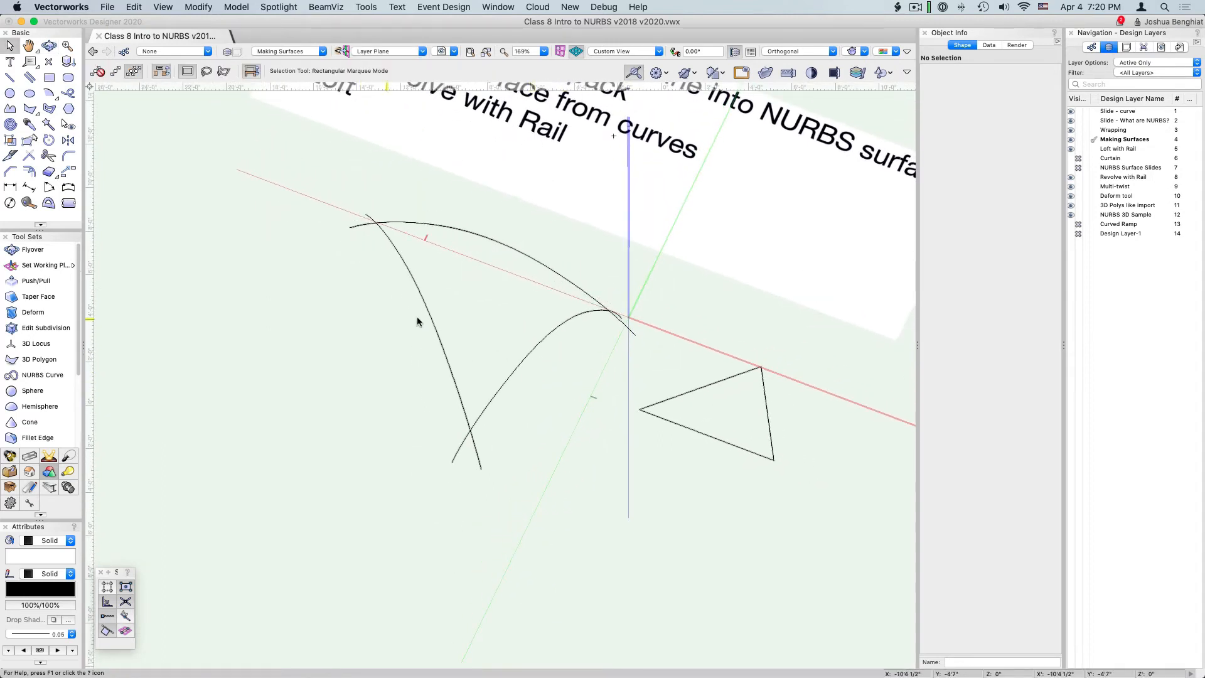
{"action": "left_click", "coordinate": [527, 261]}
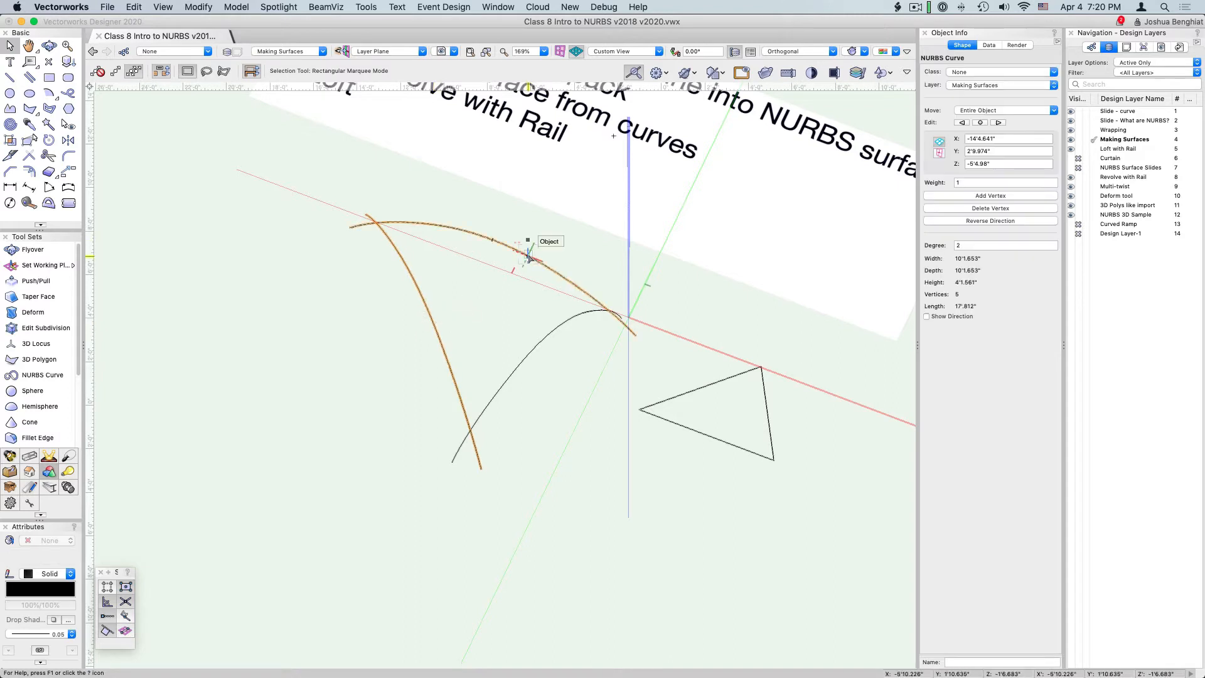
{"action": "left_click", "coordinate": [536, 347]}
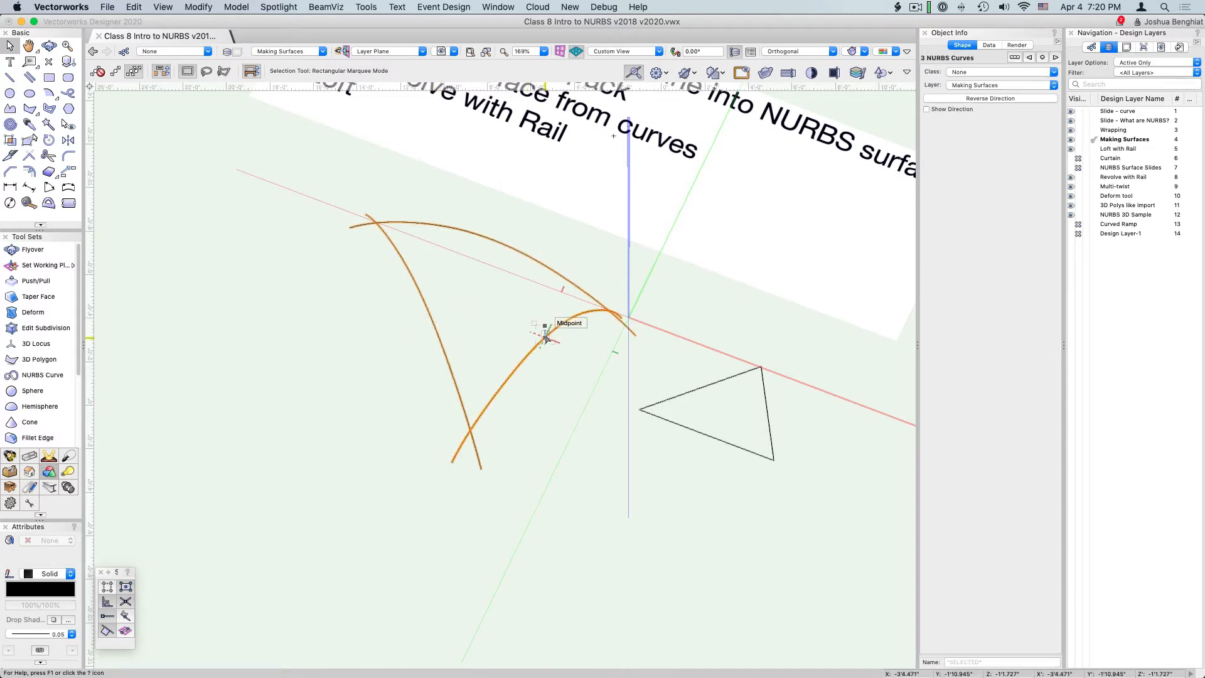
- Create a sail-like NURBS surface from the arcs via 3D Power Pack > Create Surface from Curves
{"action": "left_click", "coordinate": [236, 6]}
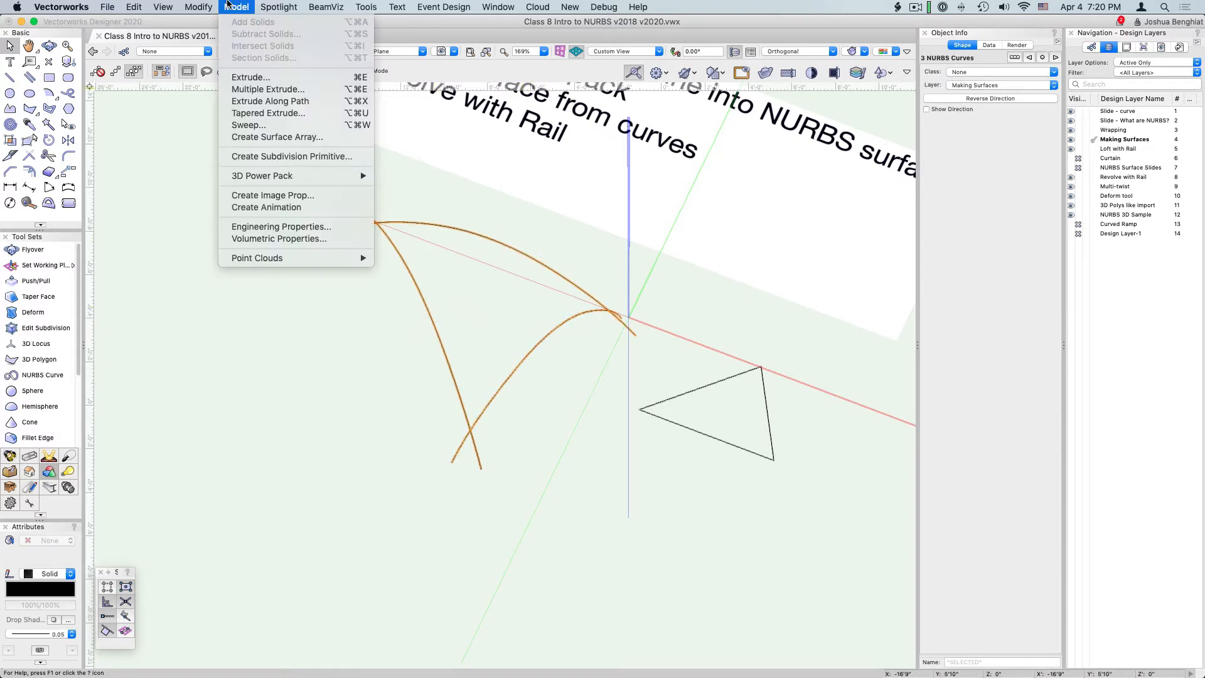
{"action": "mouse_move", "coordinate": [296, 176]}
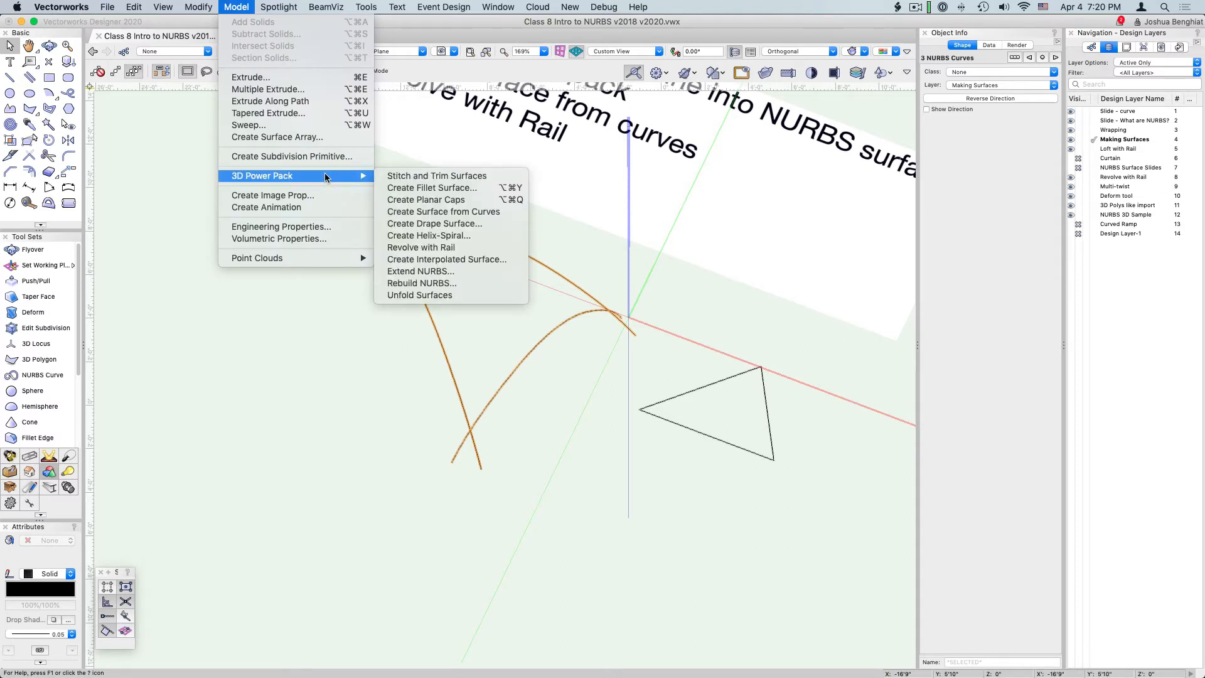
{"action": "mouse_move", "coordinate": [443, 211]}
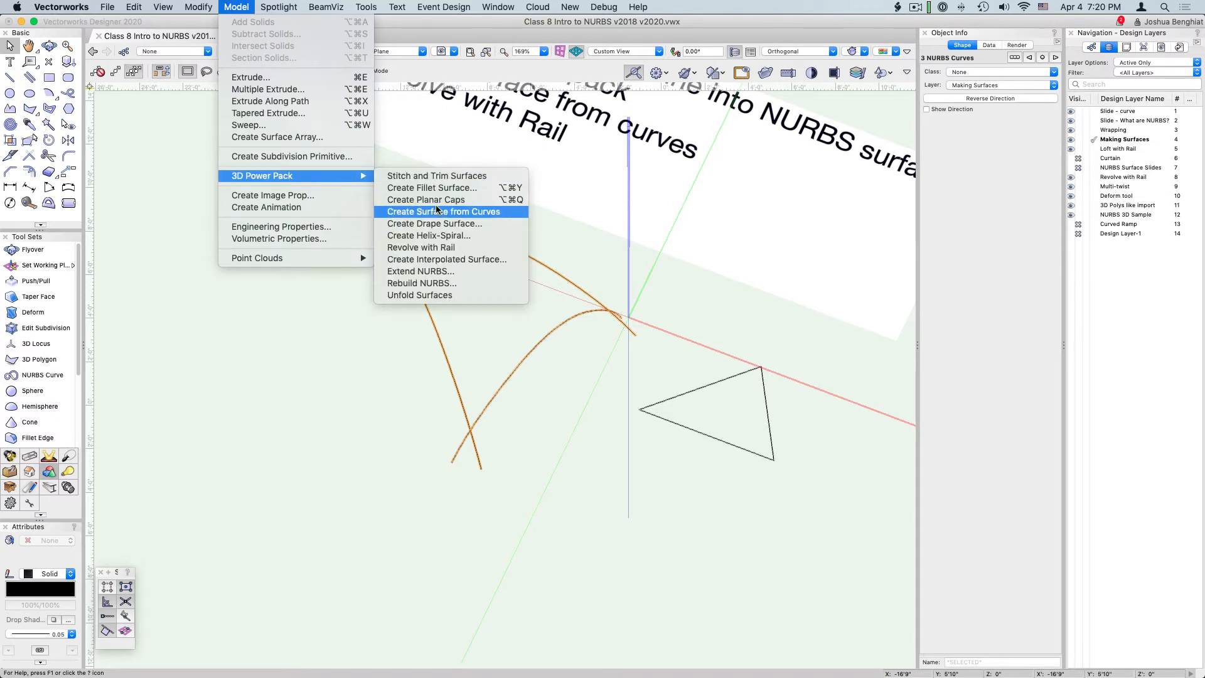
{"action": "mouse_move", "coordinate": [439, 211]}
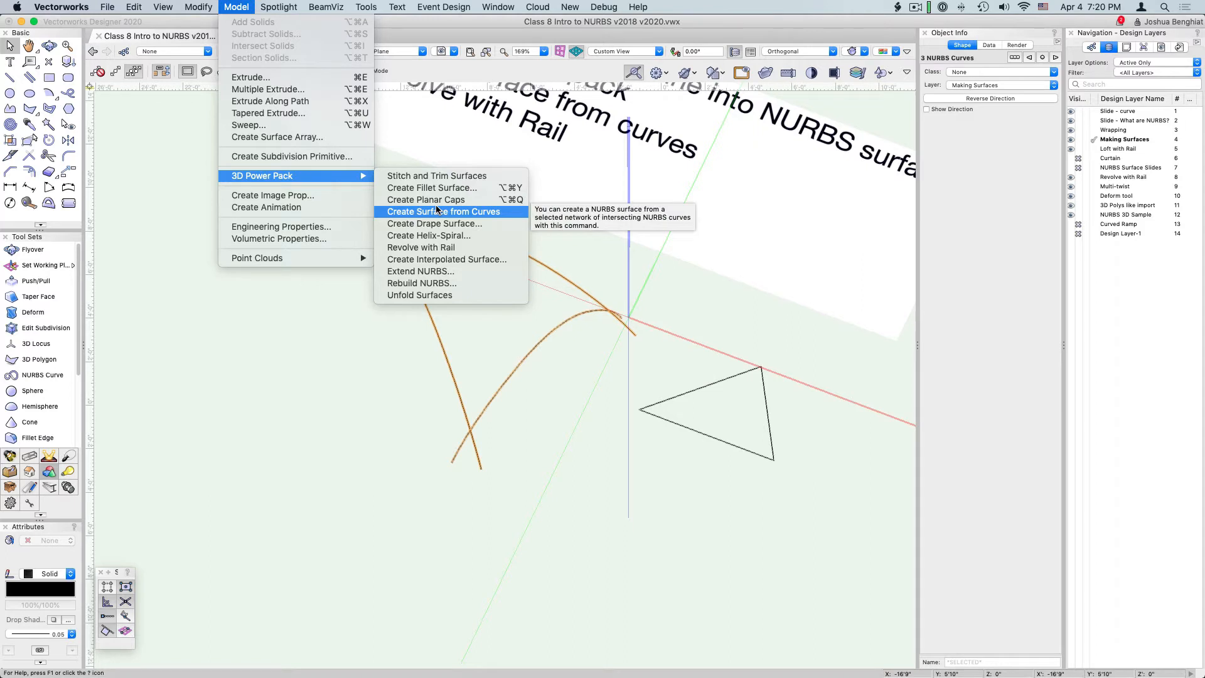
{"action": "left_click", "coordinate": [444, 211]}
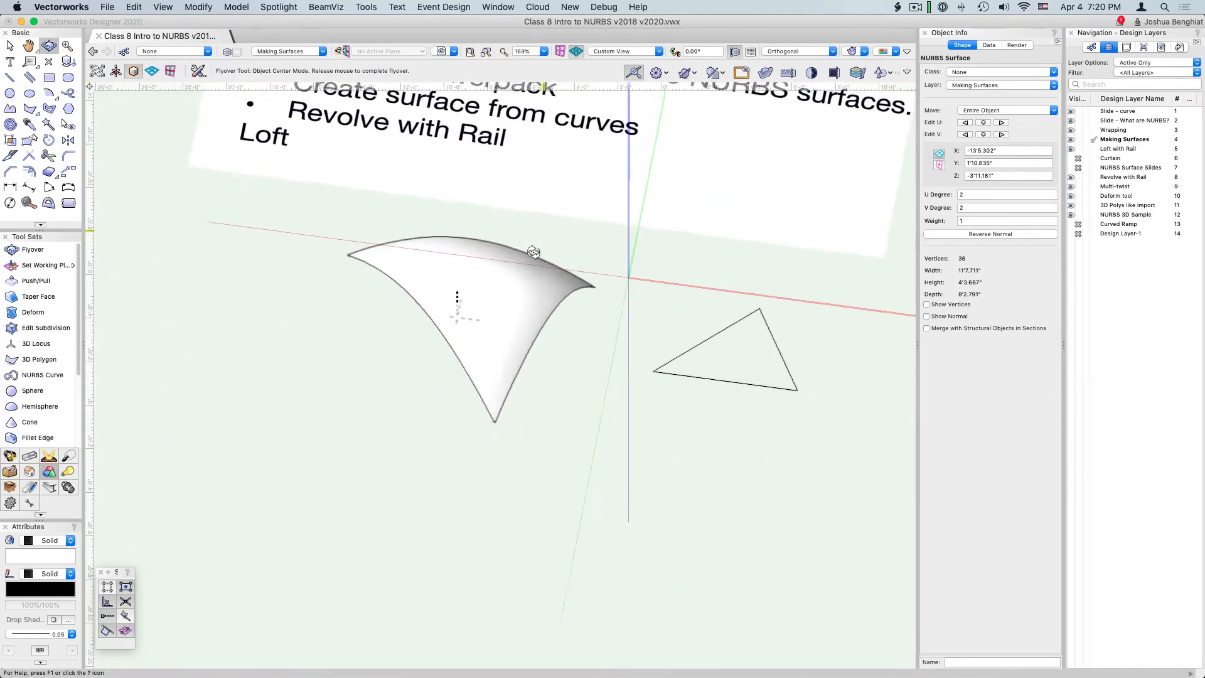
{"action": "left_click_drag", "start_coordinate": [533, 253], "coordinate": [580, 297]}
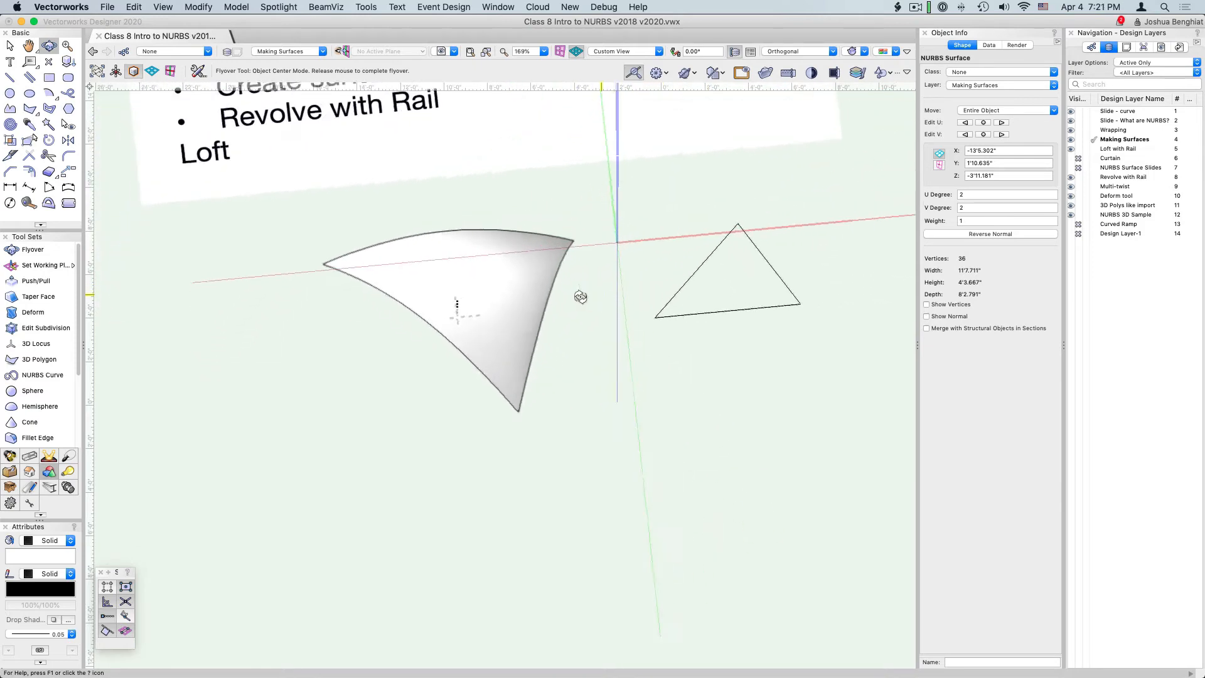
{"action": "left_click_drag", "start_coordinate": [580, 298], "coordinate": [488, 266]}
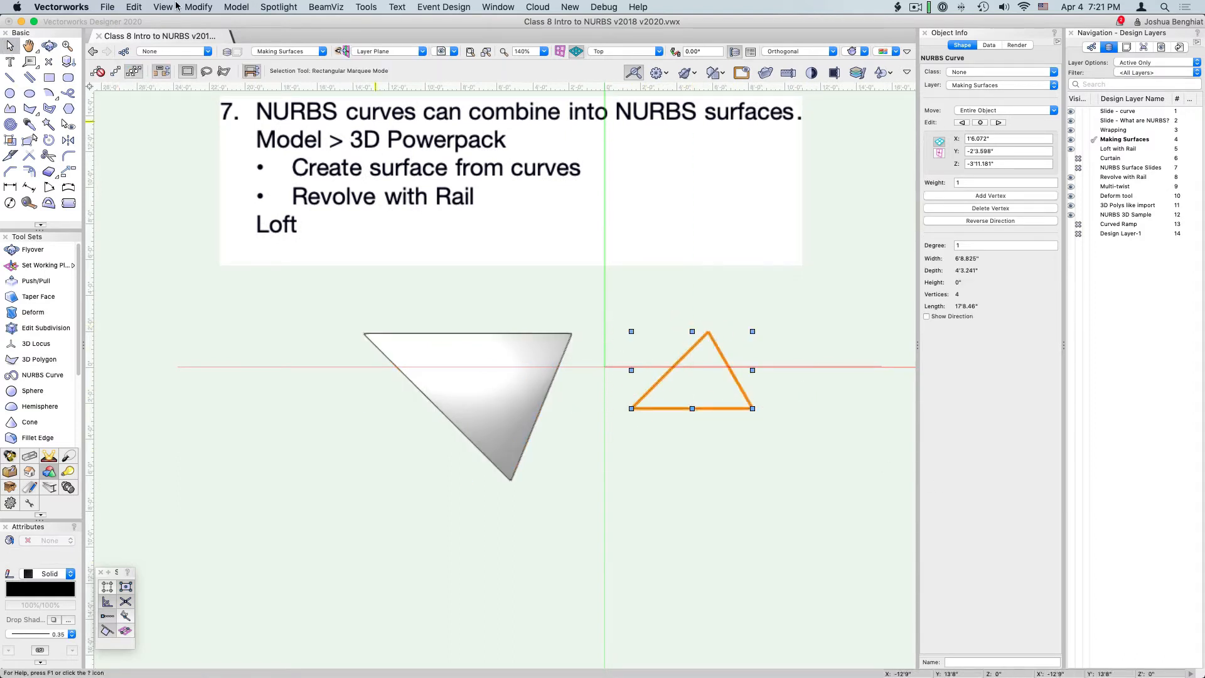
- Turn the selected triangle outline into a flat NURBS surface with Create Surface from Curves
{"action": "left_click", "coordinate": [236, 6]}
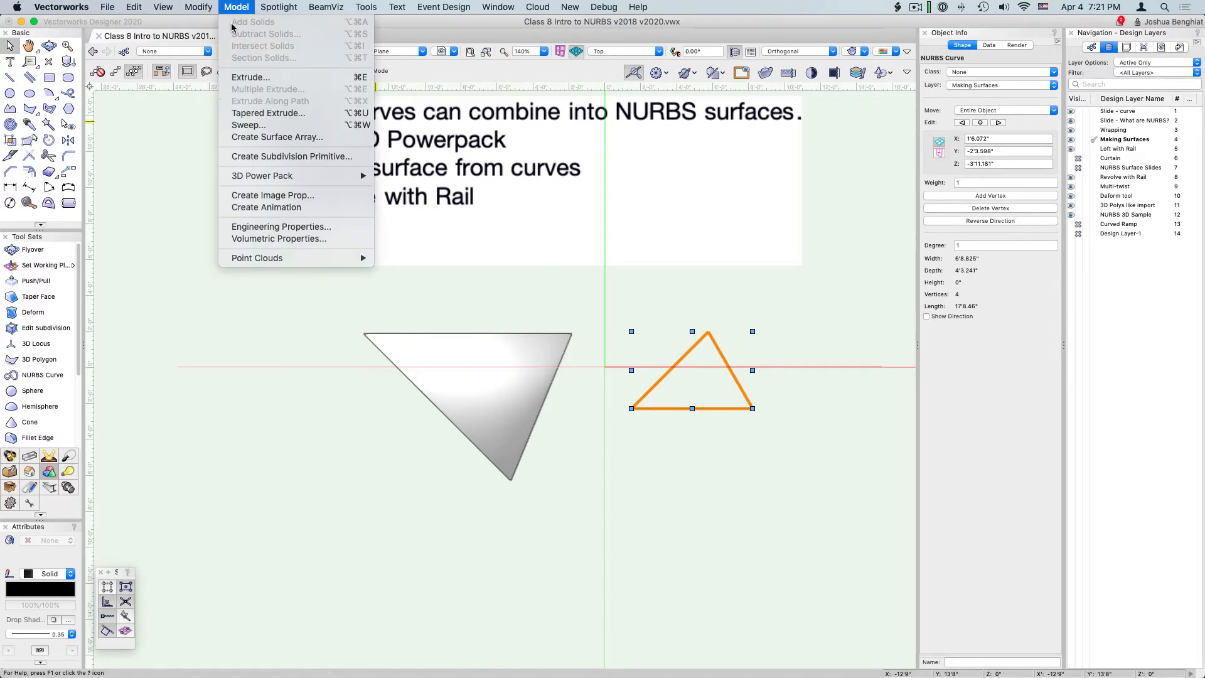
{"action": "mouse_move", "coordinate": [262, 175]}
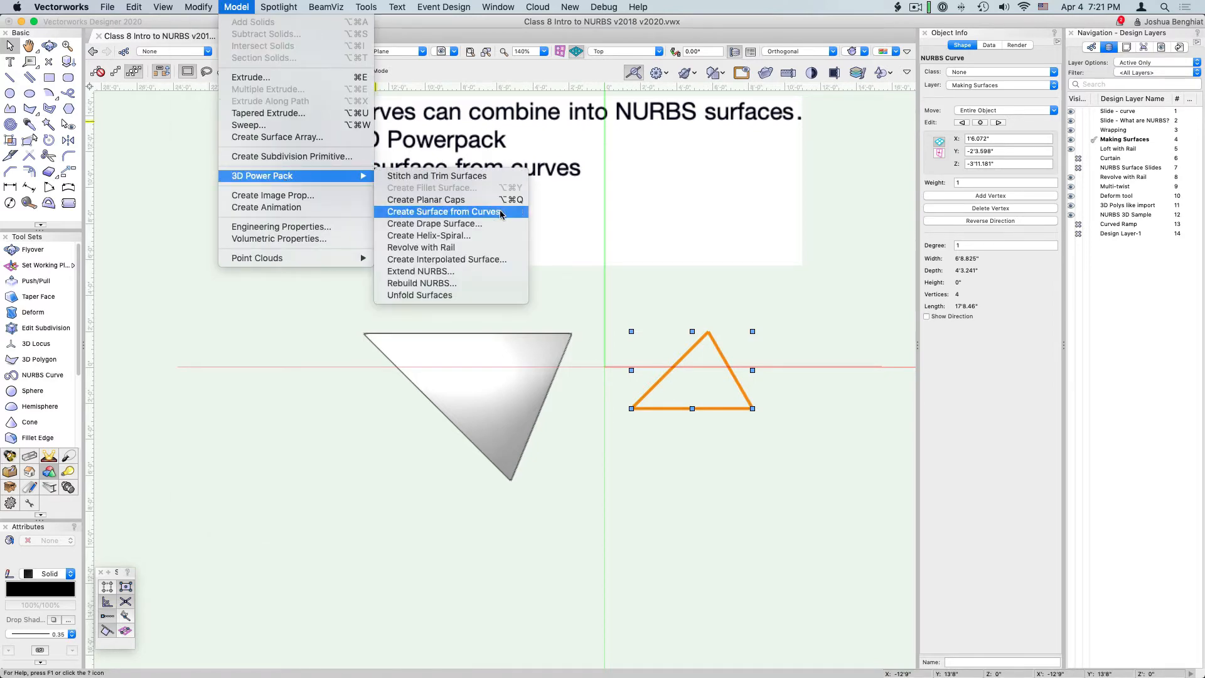
{"action": "left_click", "coordinate": [444, 211]}
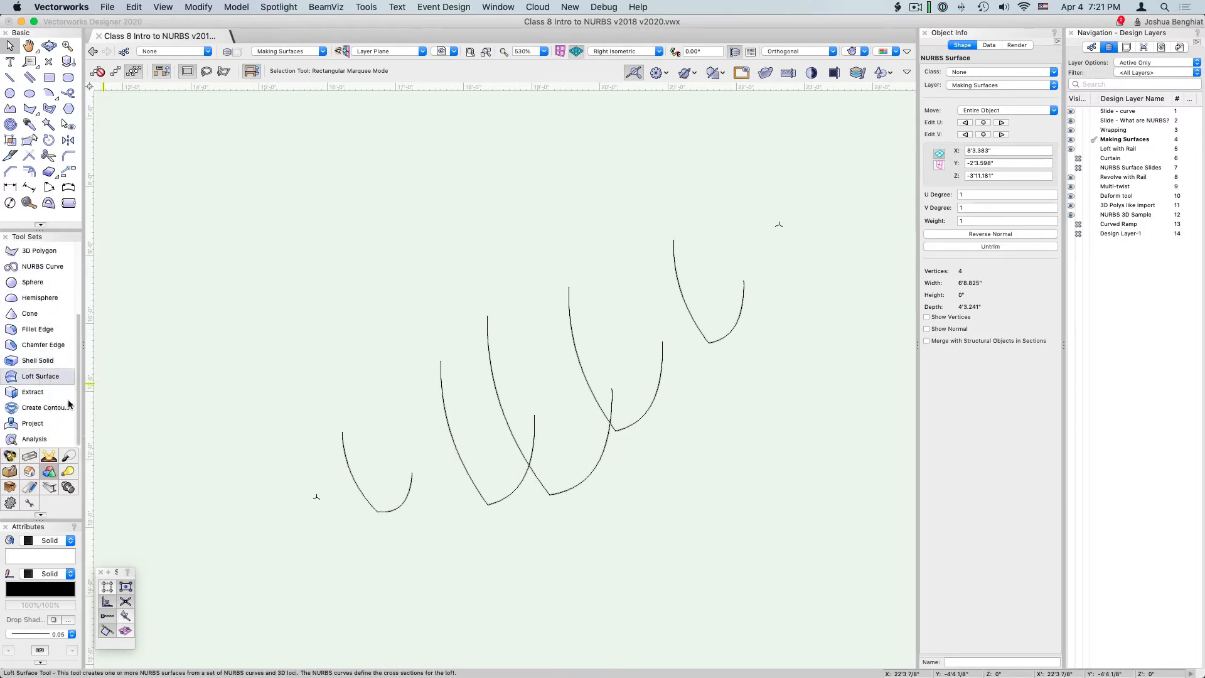
- With the Loft Surface tool in No Rail mode, pick the arcs in sequence as loft profiles
{"action": "left_click", "coordinate": [40, 377]}
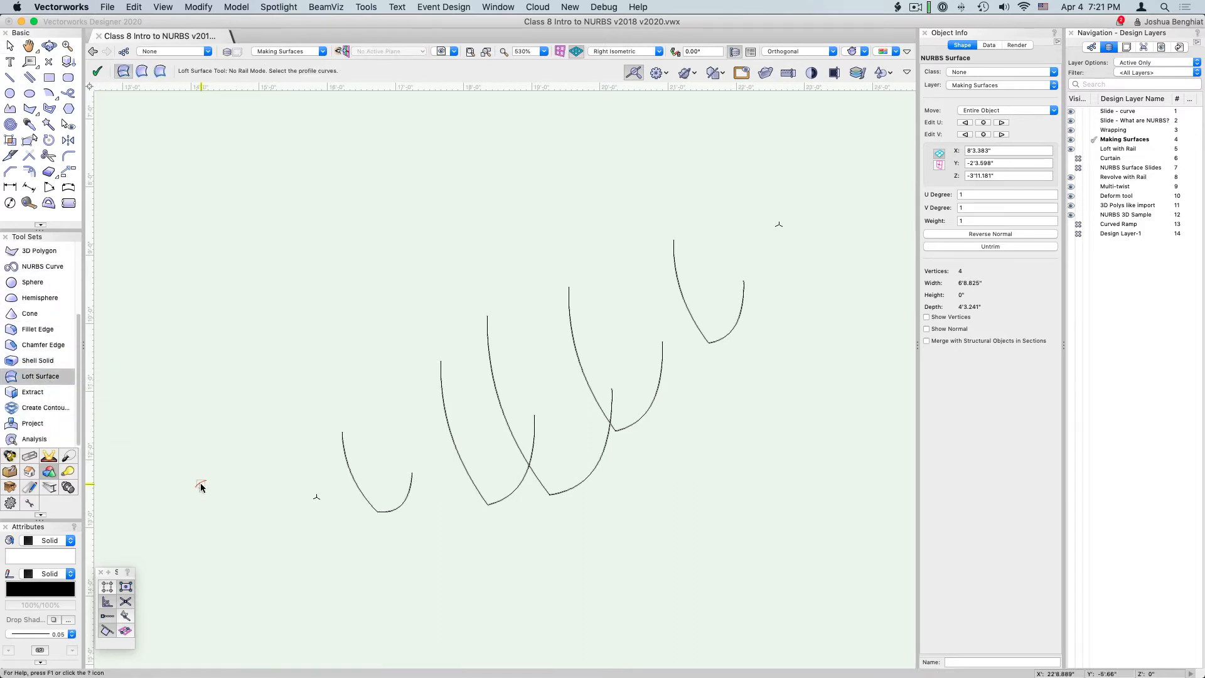
{"action": "mouse_move", "coordinate": [143, 102]}
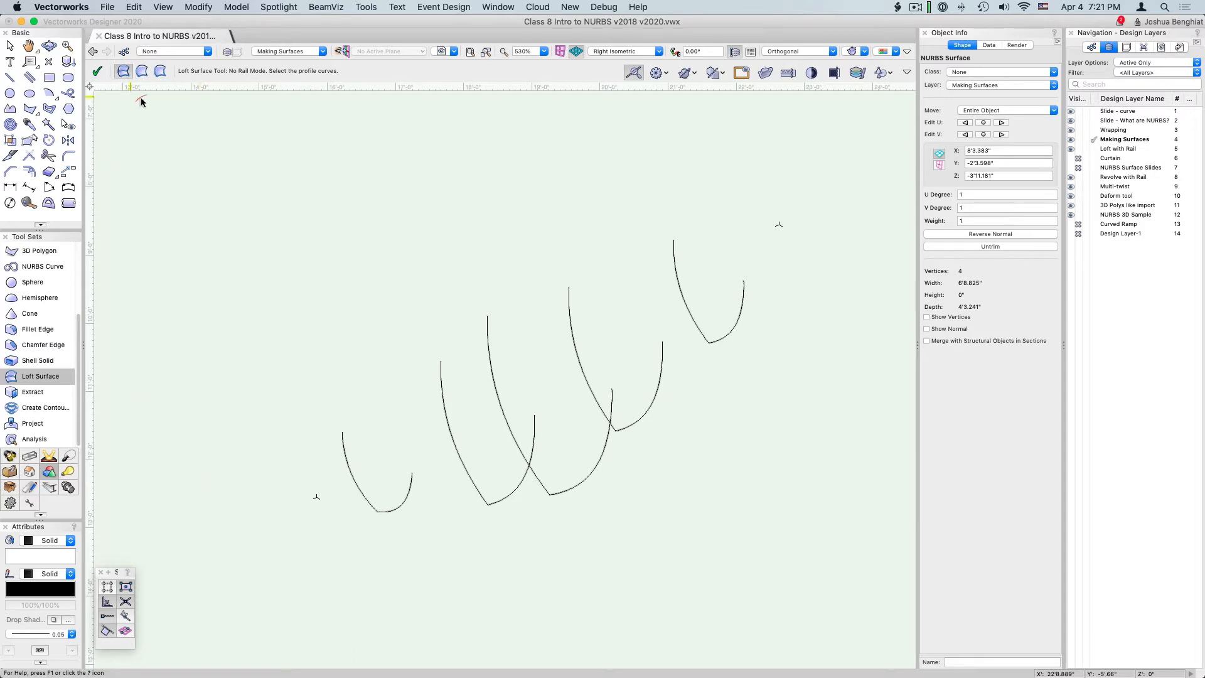
{"action": "mouse_move", "coordinate": [121, 70]}
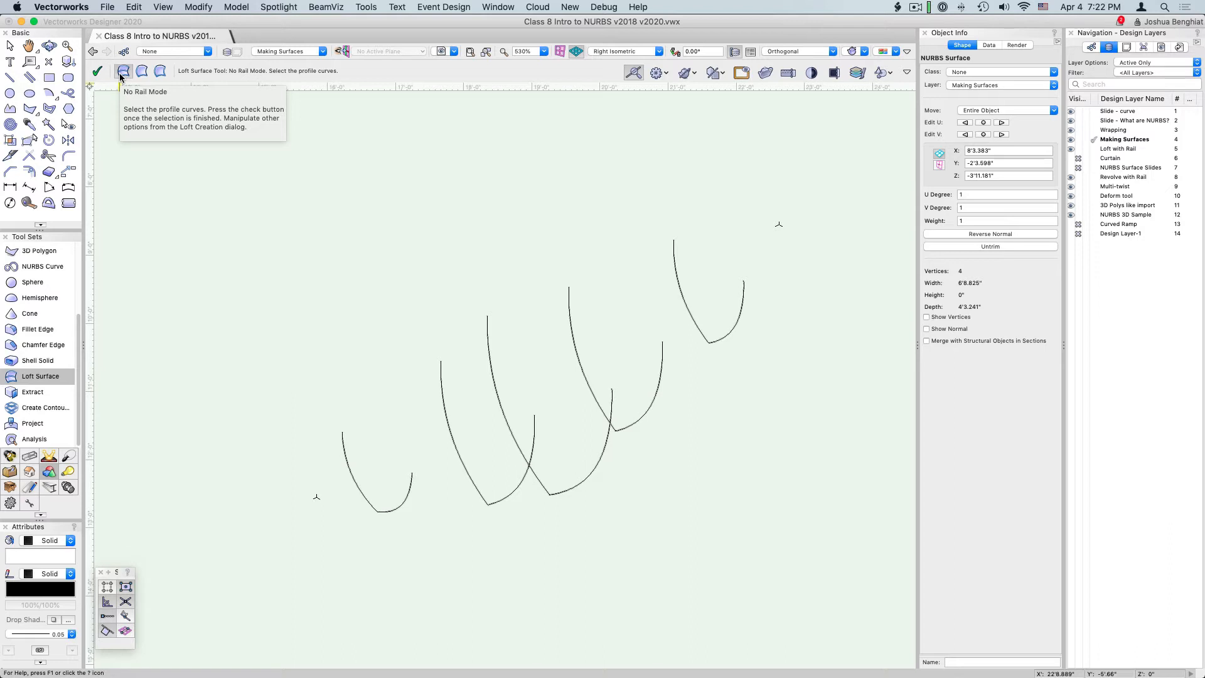
{"action": "mouse_move", "coordinate": [162, 70]}
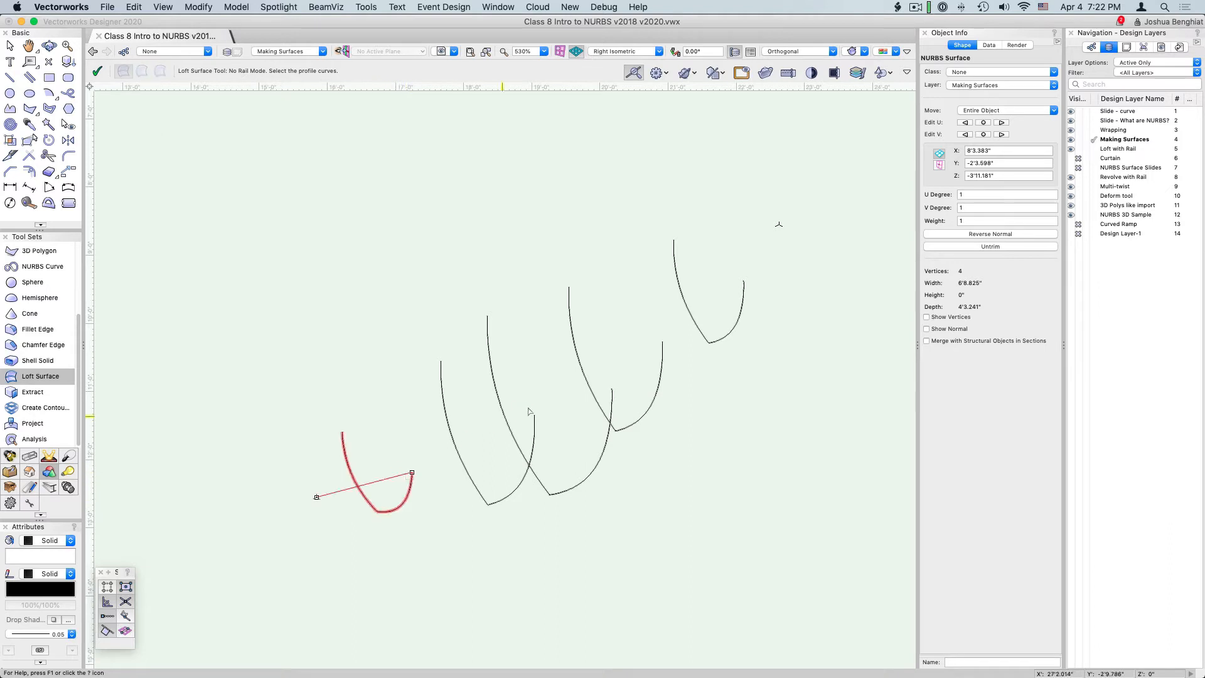
{"action": "left_click", "coordinate": [612, 397]}
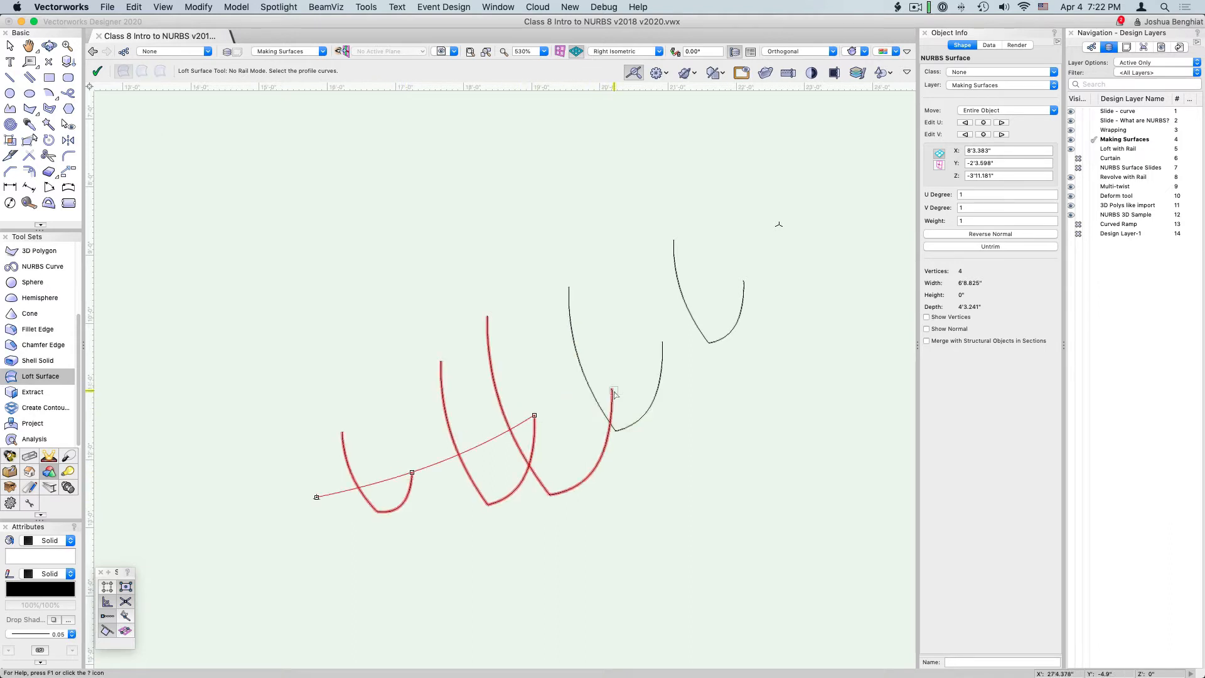
{"action": "left_click", "coordinate": [615, 392]}
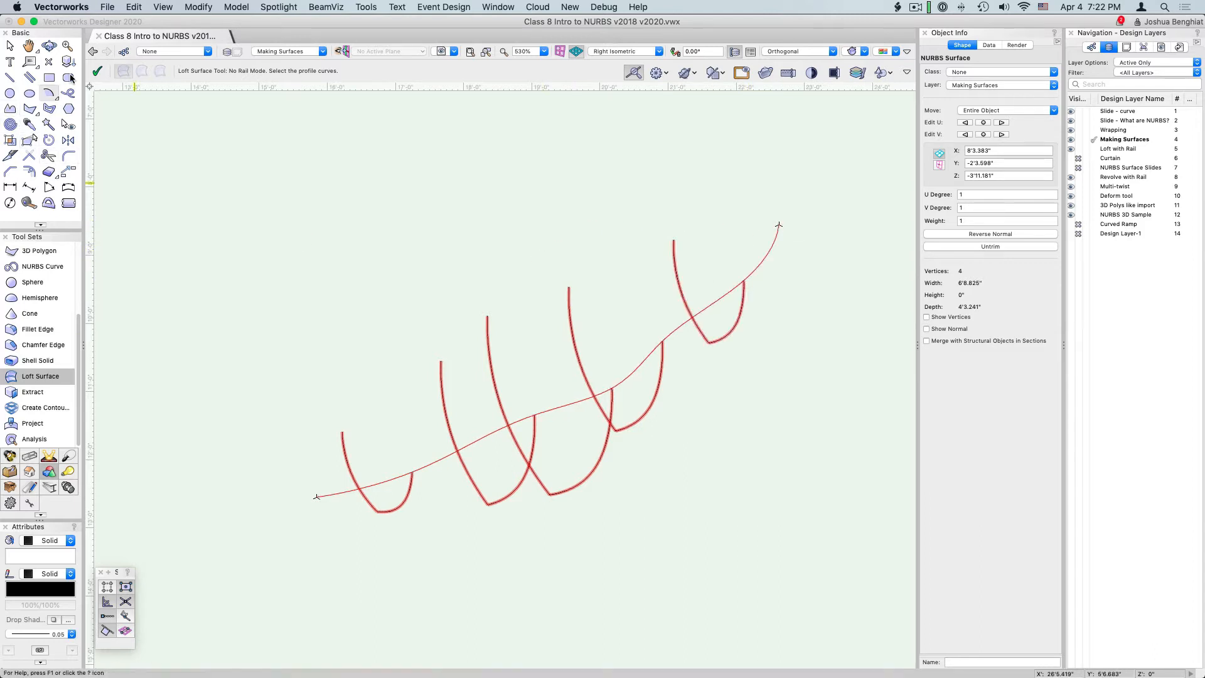
{"action": "mouse_move", "coordinate": [111, 85]}
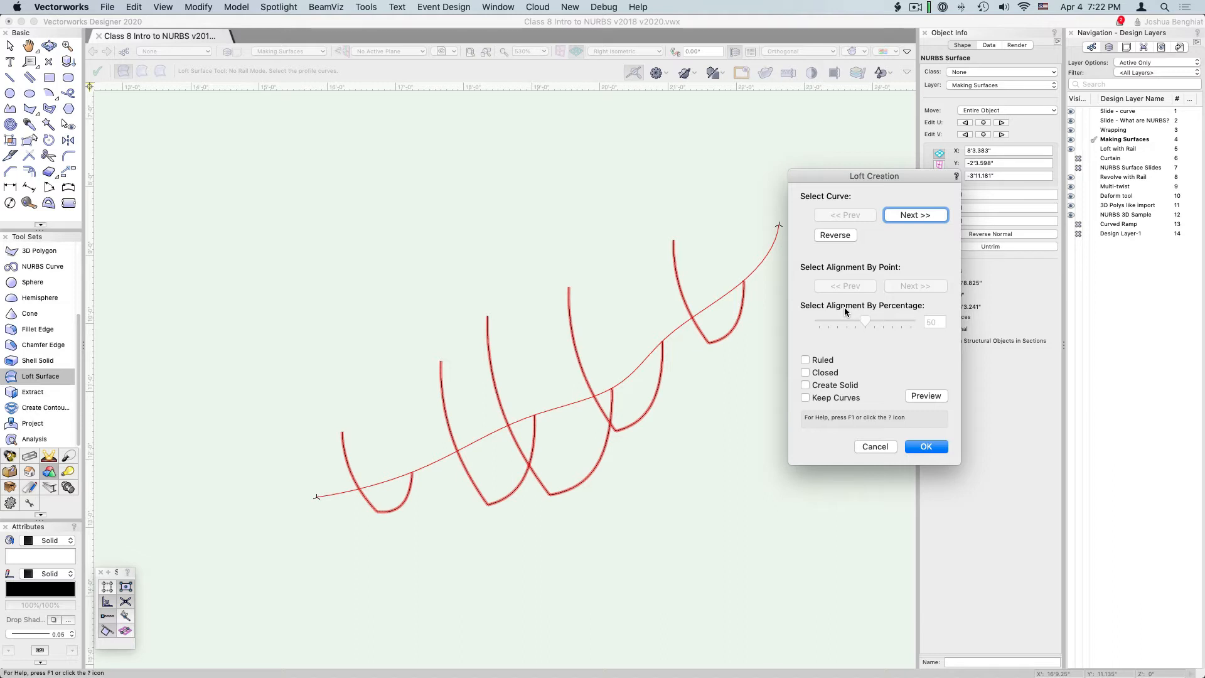
{"action": "mouse_move", "coordinate": [696, 339]}
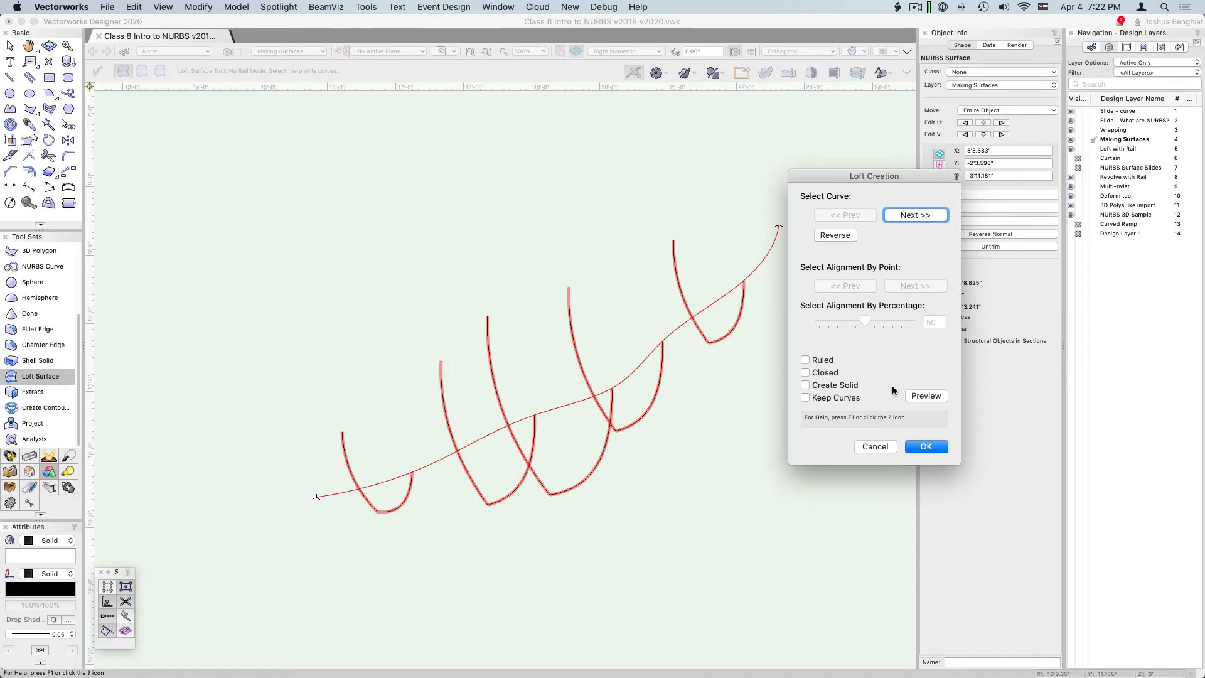
{"action": "mouse_move", "coordinate": [877, 342]}
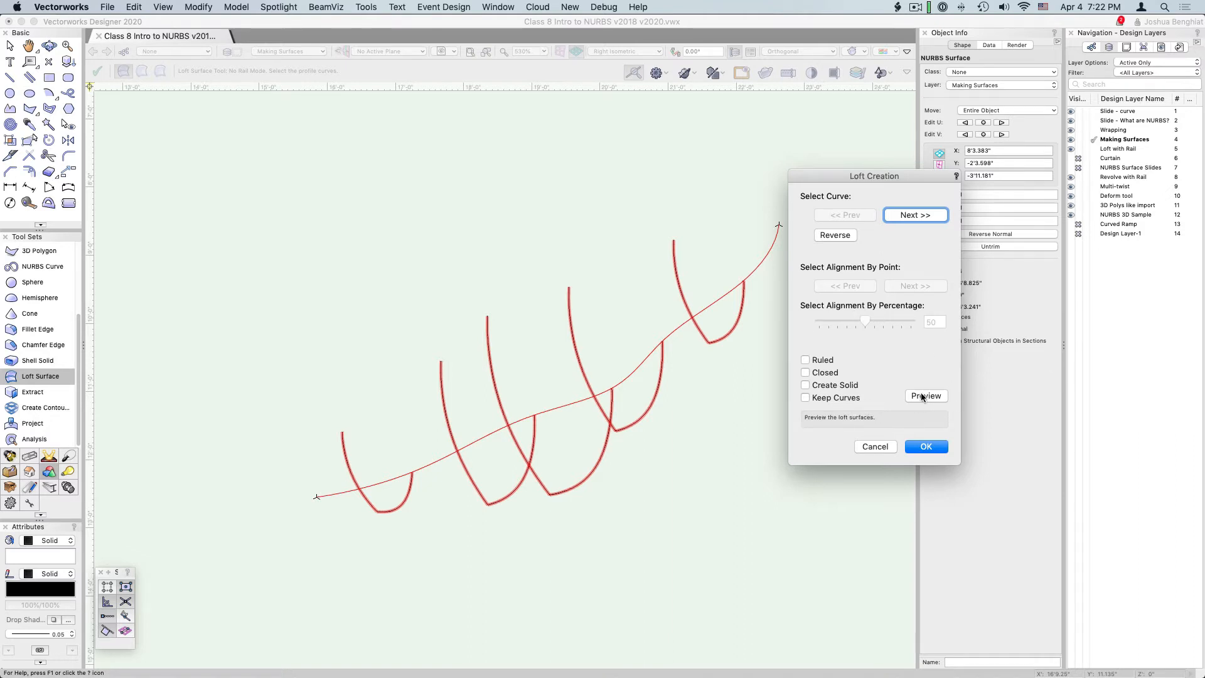
- Create the smooth hull-like loft from the arcs with Keep Curves ticked
{"action": "left_click", "coordinate": [927, 395]}
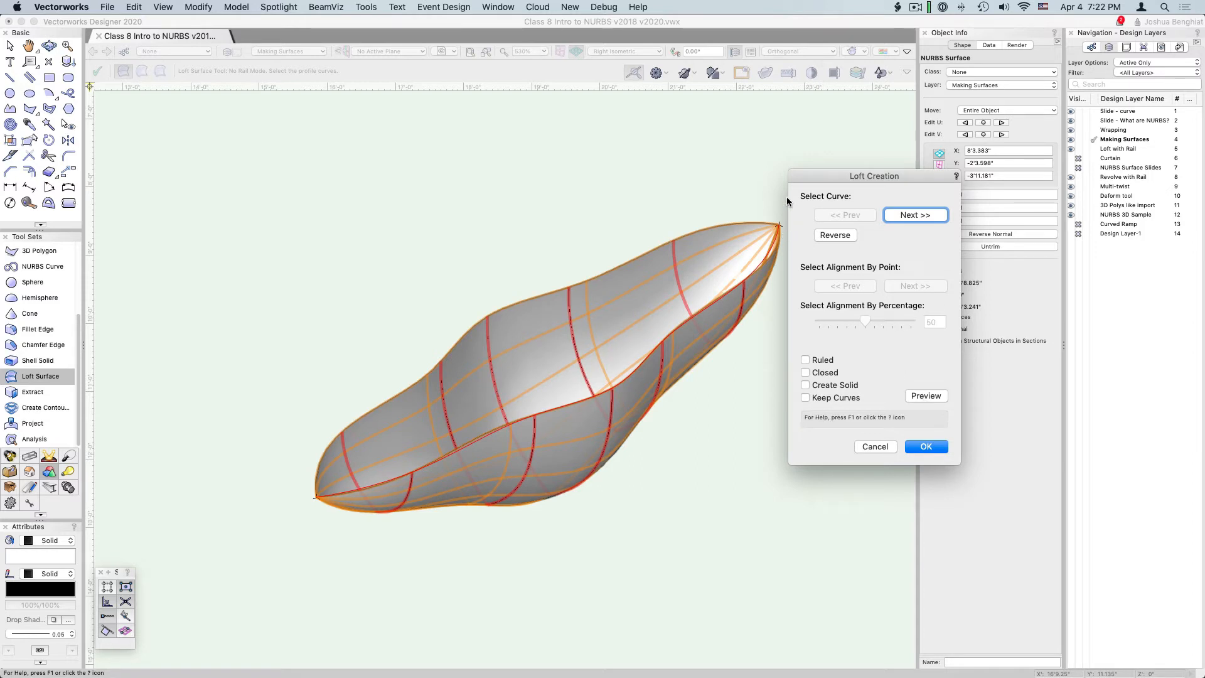
{"action": "mouse_move", "coordinate": [862, 394]}
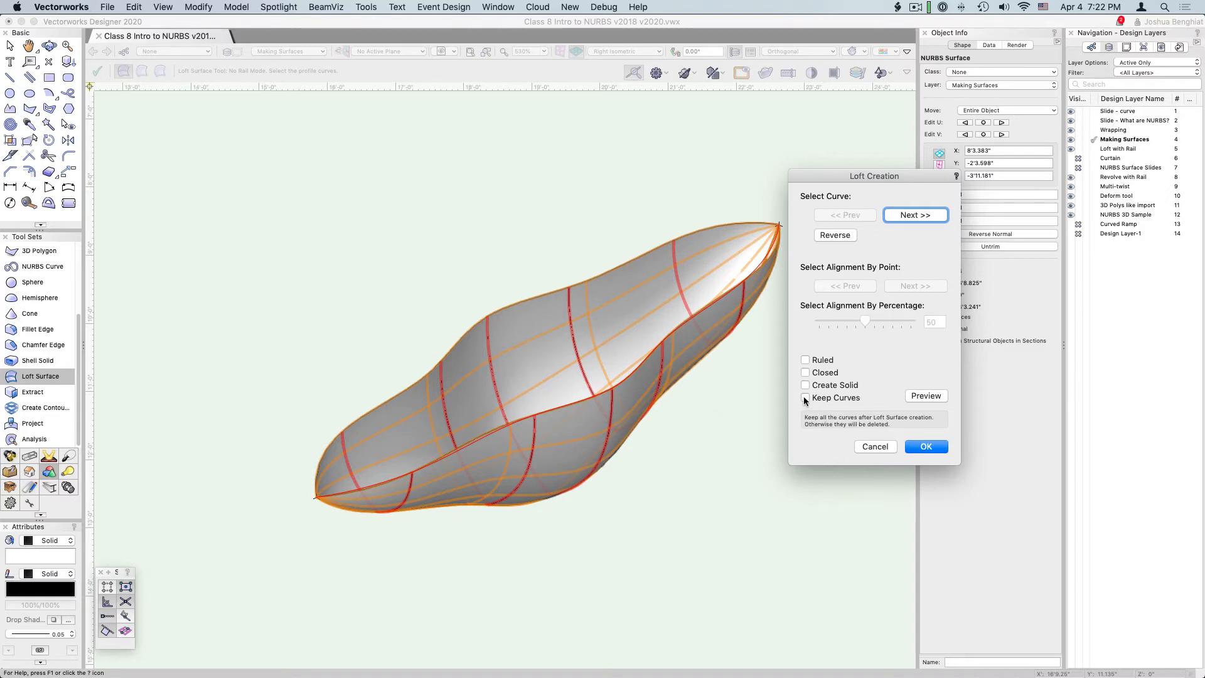
{"action": "left_click", "coordinate": [806, 396]}
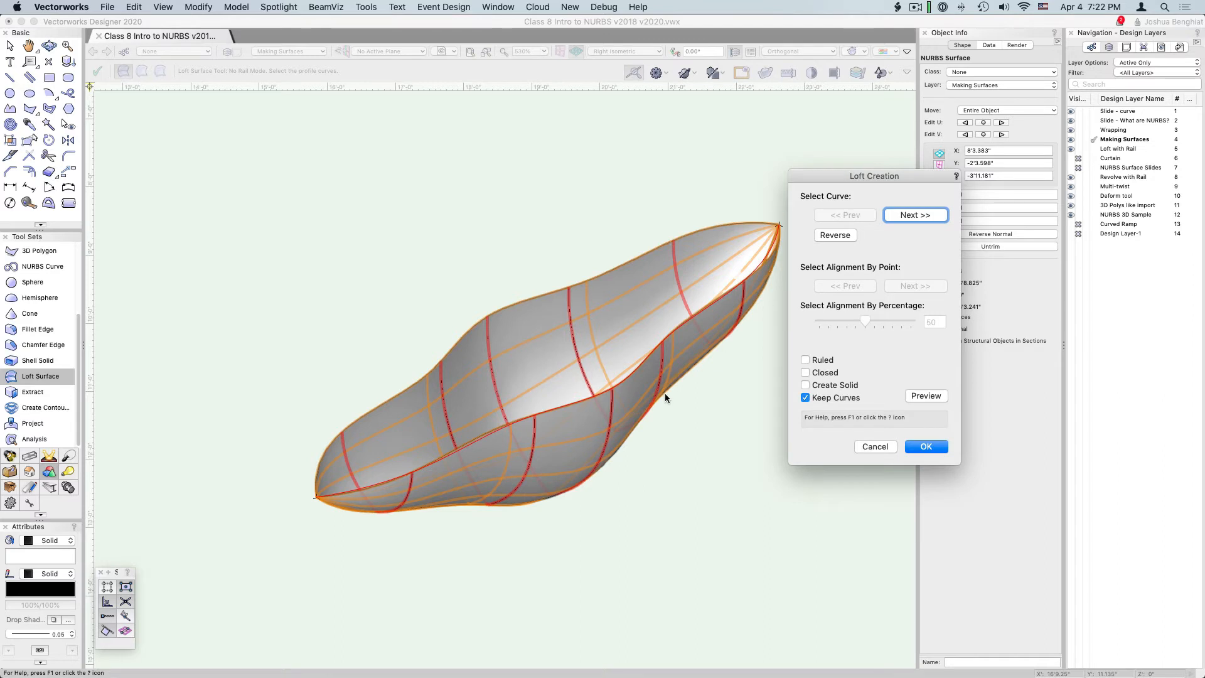
{"action": "mouse_move", "coordinate": [644, 433]}
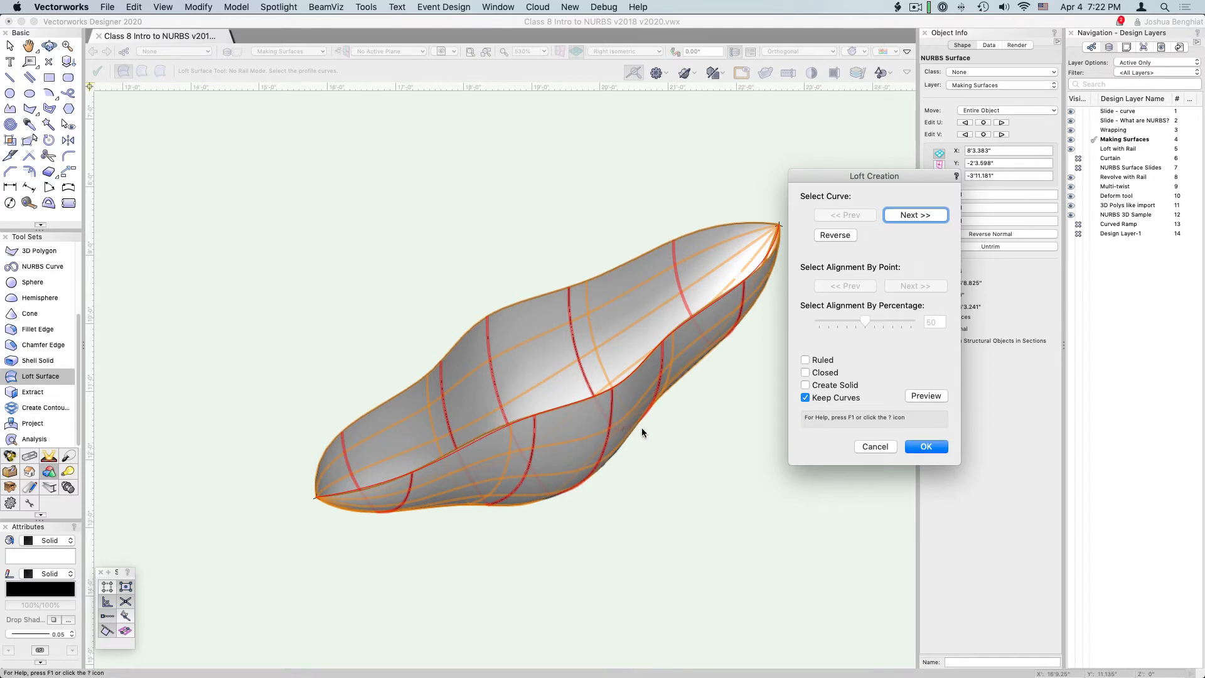
{"action": "mouse_move", "coordinate": [916, 433]}
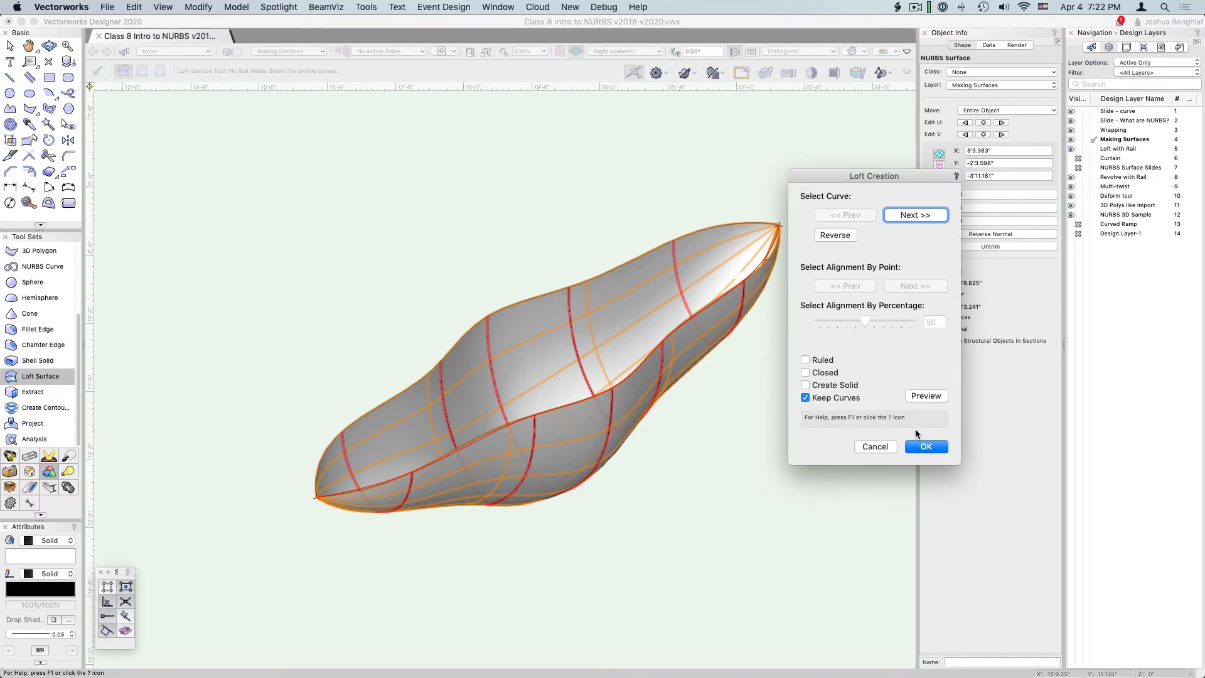
{"action": "left_click", "coordinate": [927, 447]}
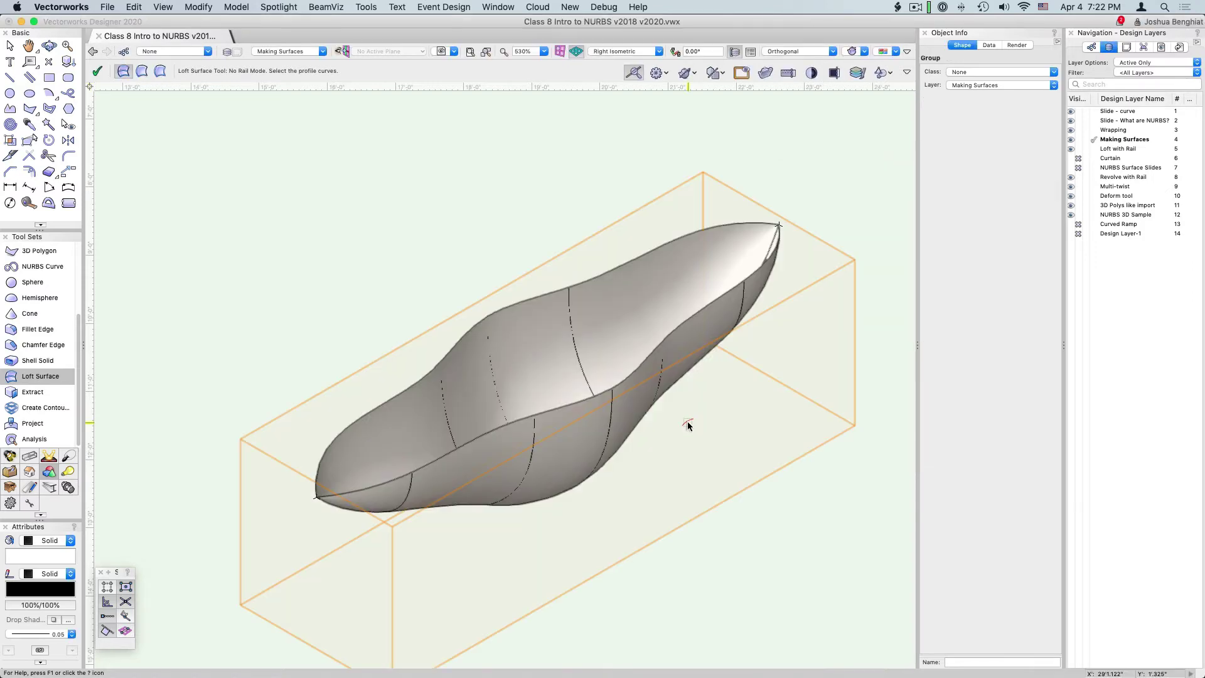
{"action": "mouse_move", "coordinate": [622, 387]}
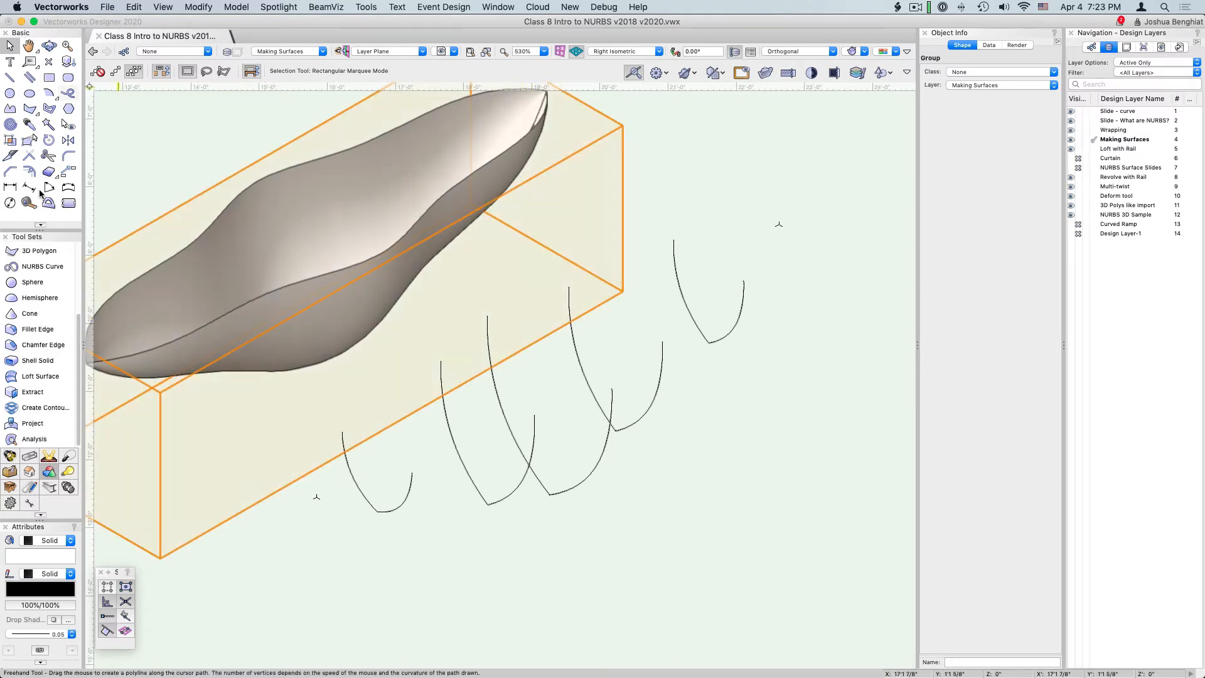
- Loft the arcs again in alternating order to create the zigzag twisted surface
{"action": "left_click", "coordinate": [39, 377]}
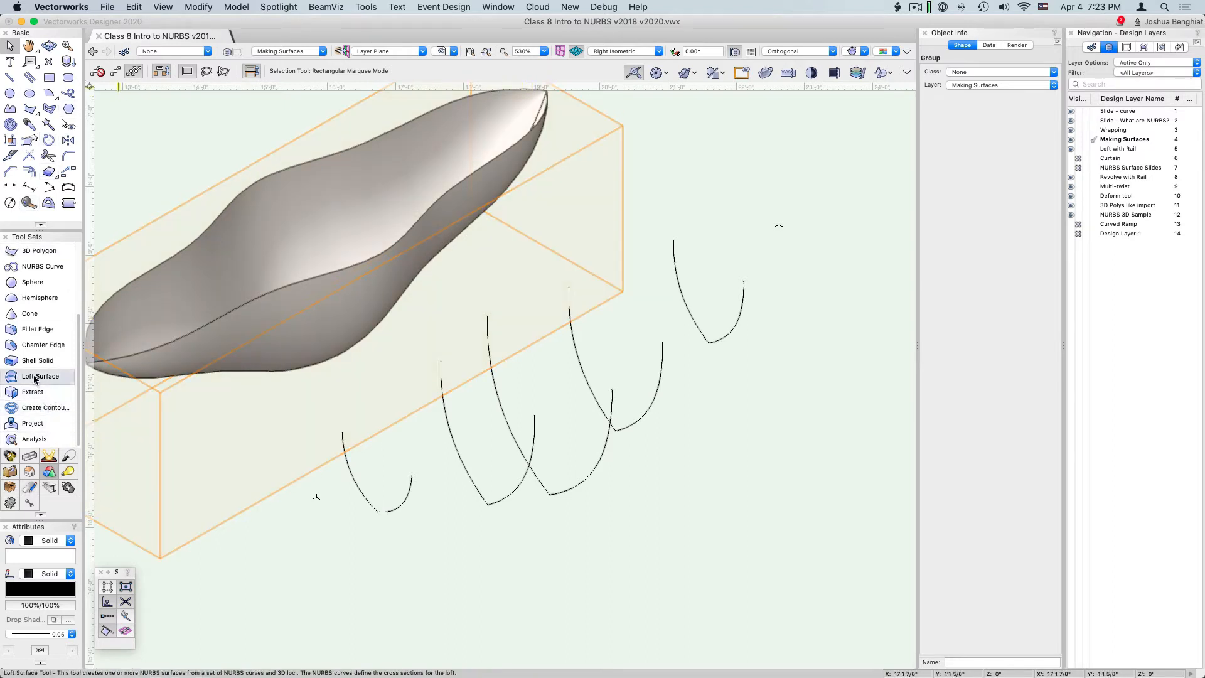
{"action": "left_click", "coordinate": [40, 377]}
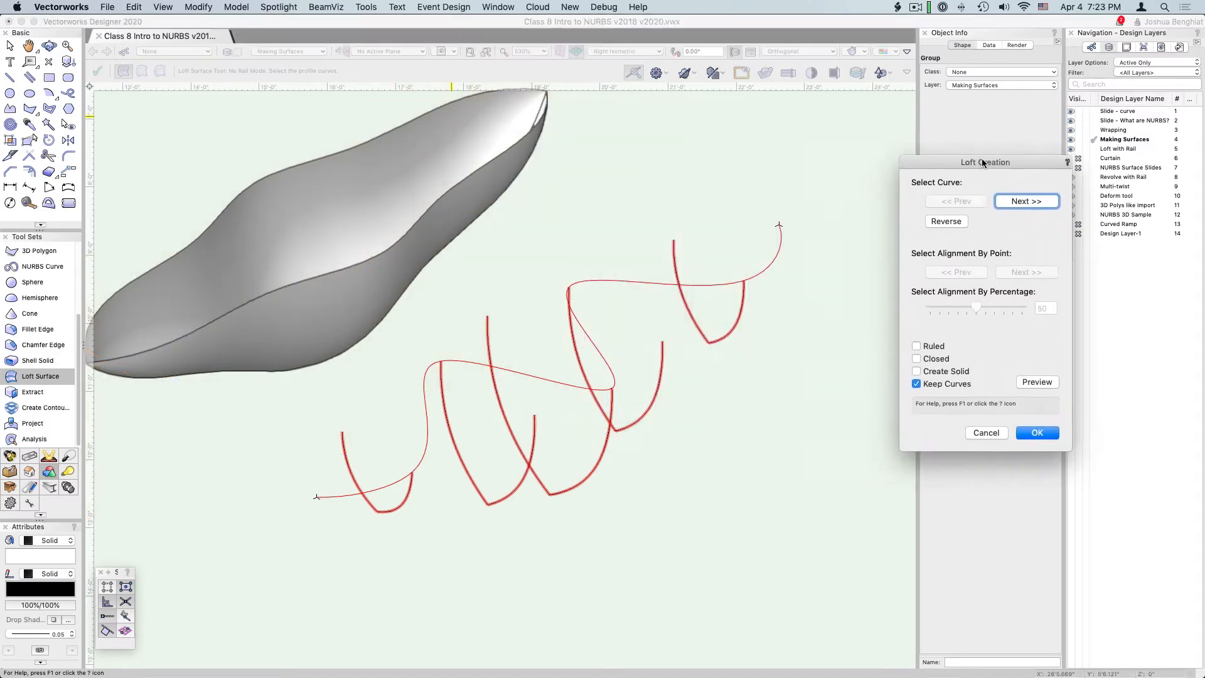
{"action": "left_click_drag", "start_coordinate": [986, 161], "coordinate": [915, 159]}
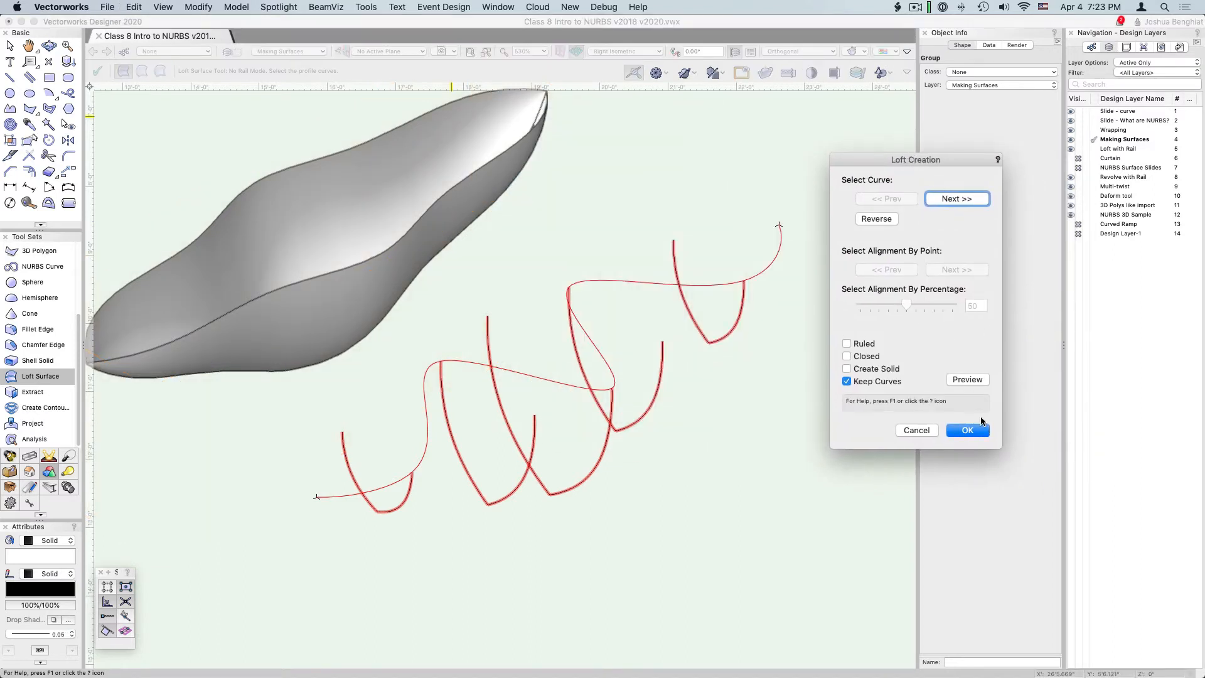
{"action": "left_click", "coordinate": [968, 379]}
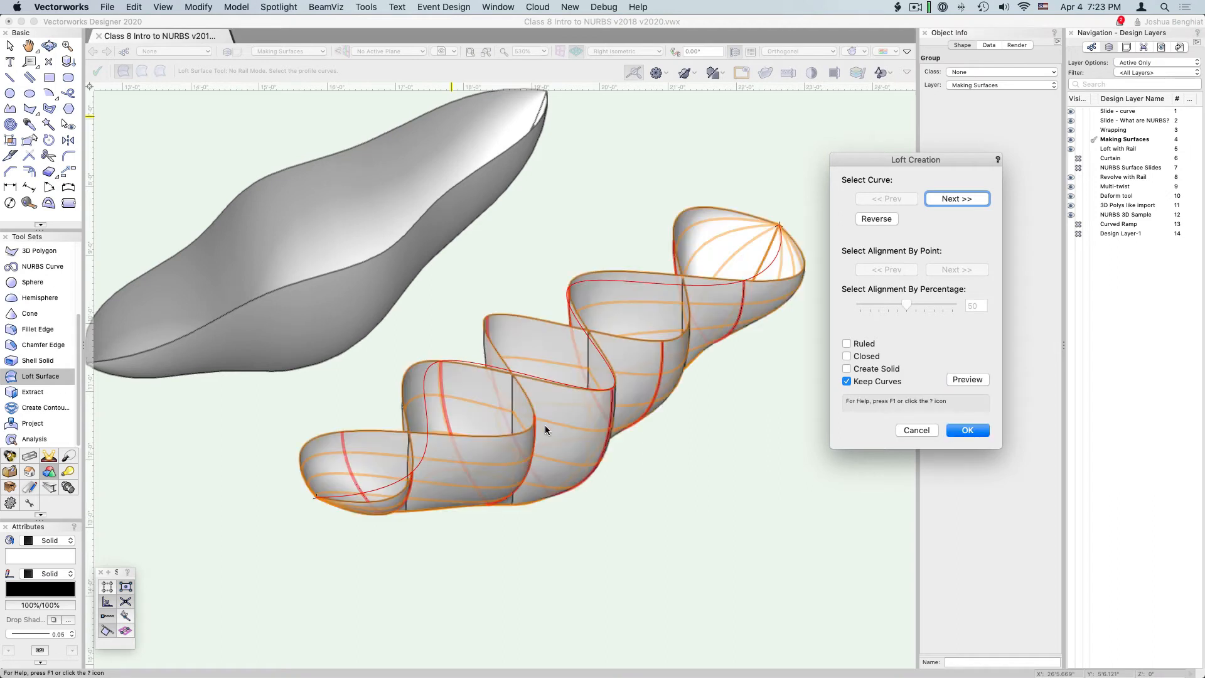
{"action": "mouse_move", "coordinate": [1003, 418]}
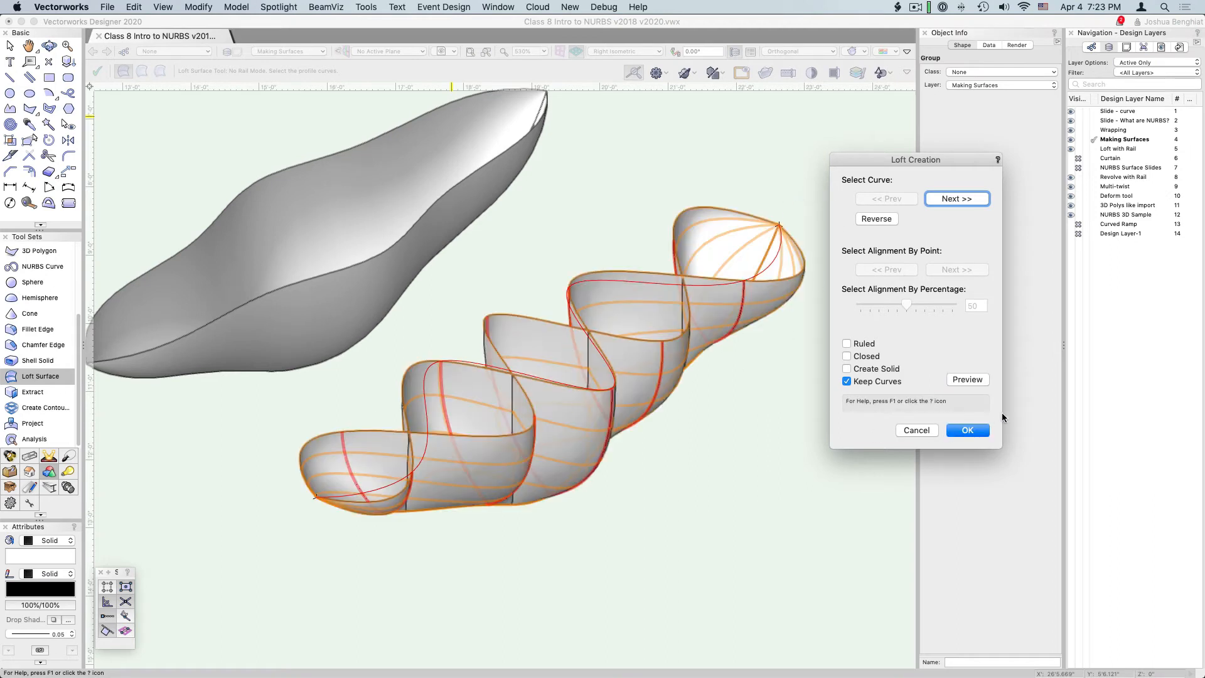
{"action": "left_click", "coordinate": [967, 430]}
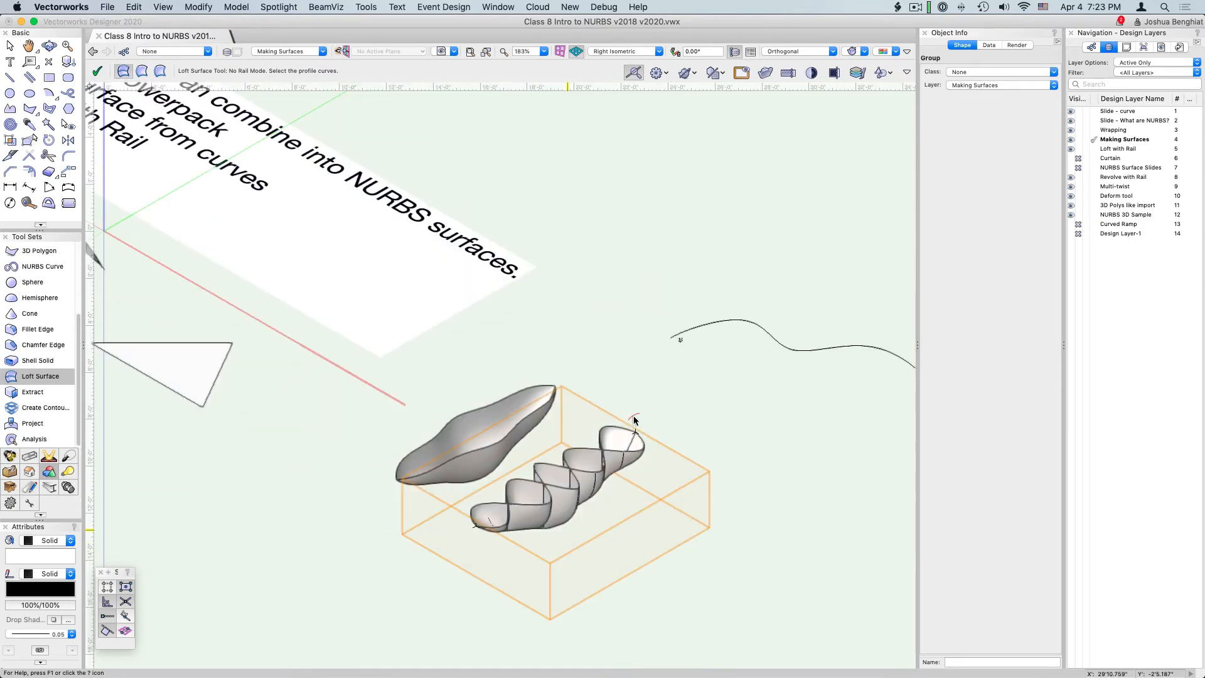
{"action": "mouse_move", "coordinate": [656, 387]}
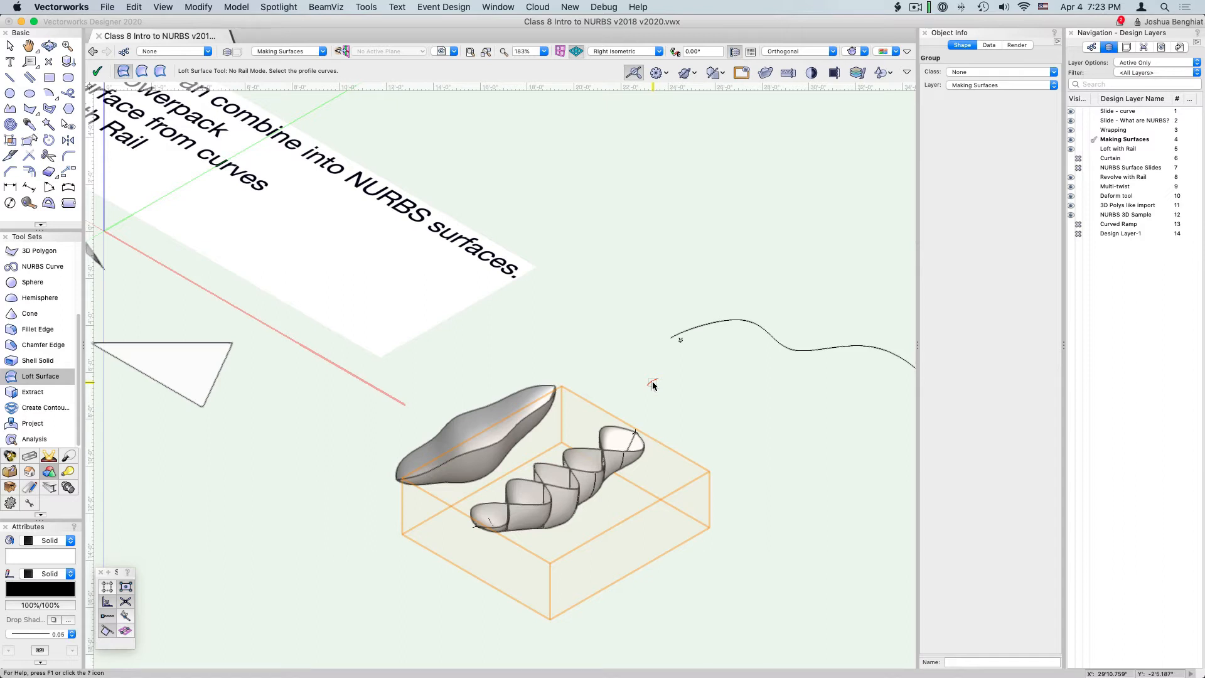
{"action": "mouse_move", "coordinate": [673, 343]}
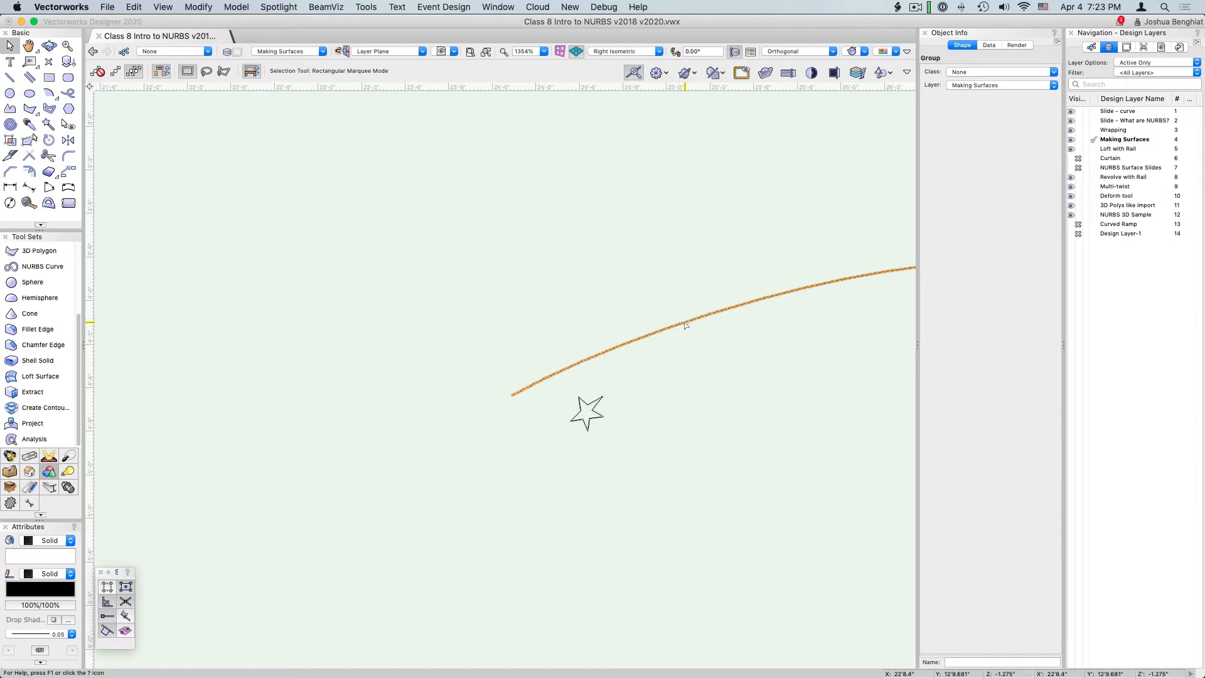
- Copy the long curve and extrude the star along it with Model > Extrude Along Path
{"action": "left_click", "coordinate": [684, 324]}
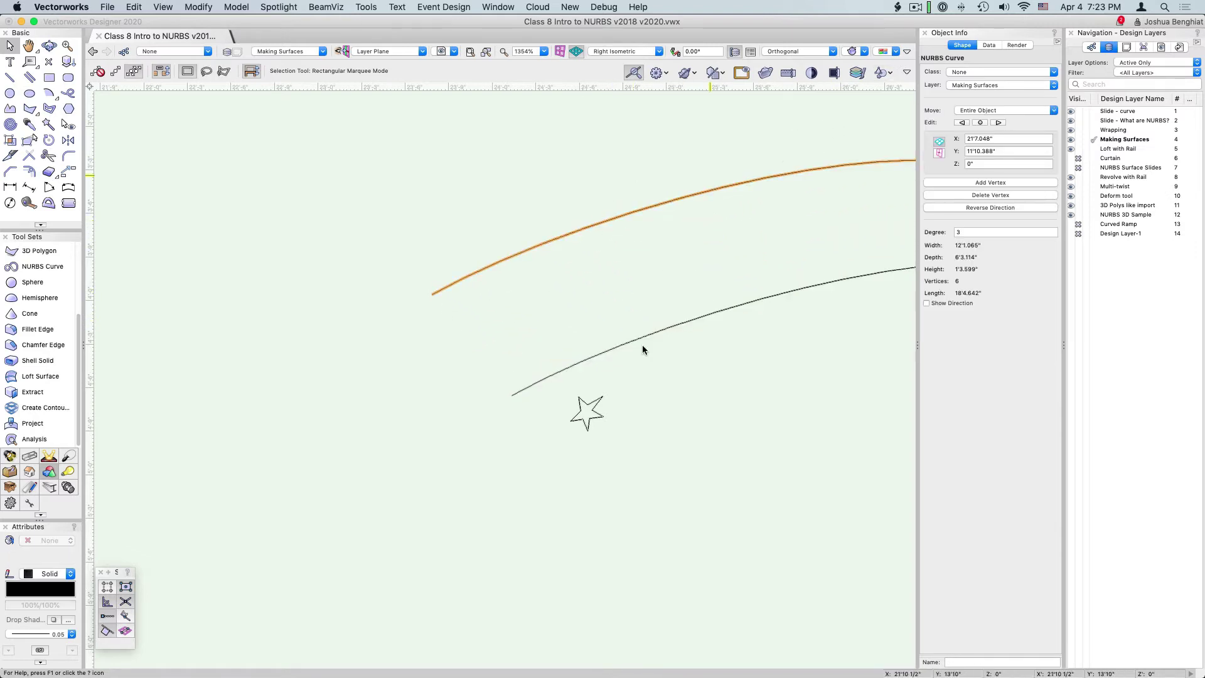
{"action": "left_click_drag", "start_coordinate": [587, 416], "coordinate": [382, 319]}
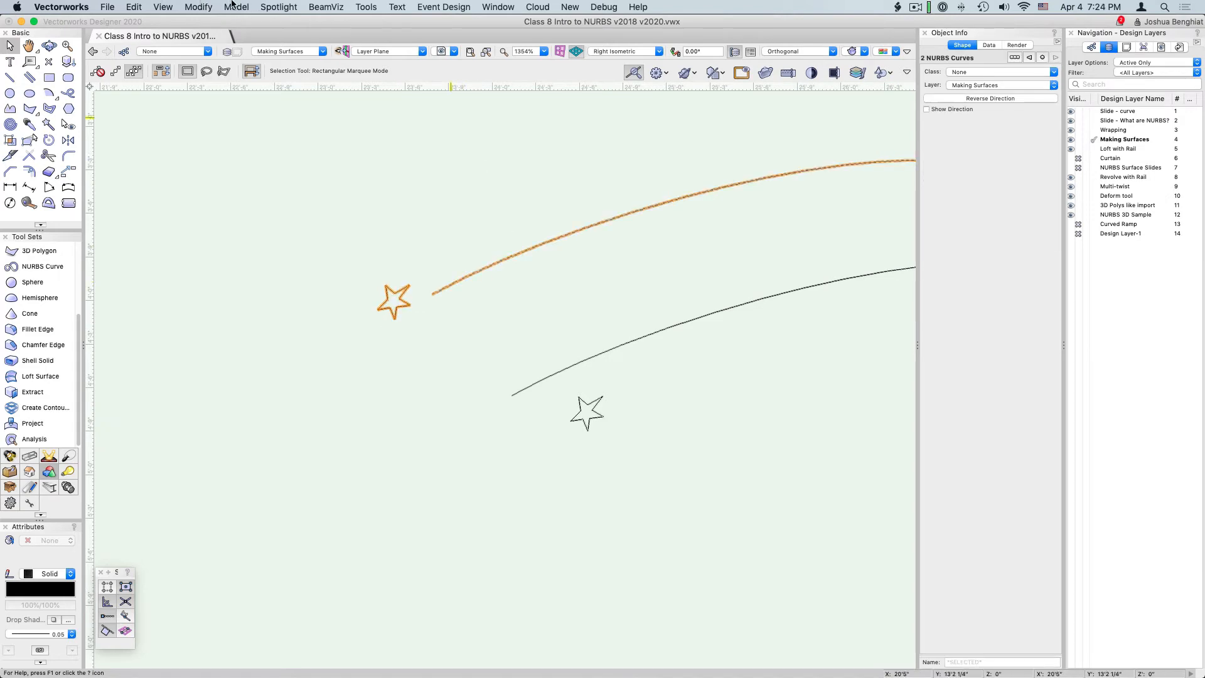
{"action": "left_click", "coordinate": [236, 6]}
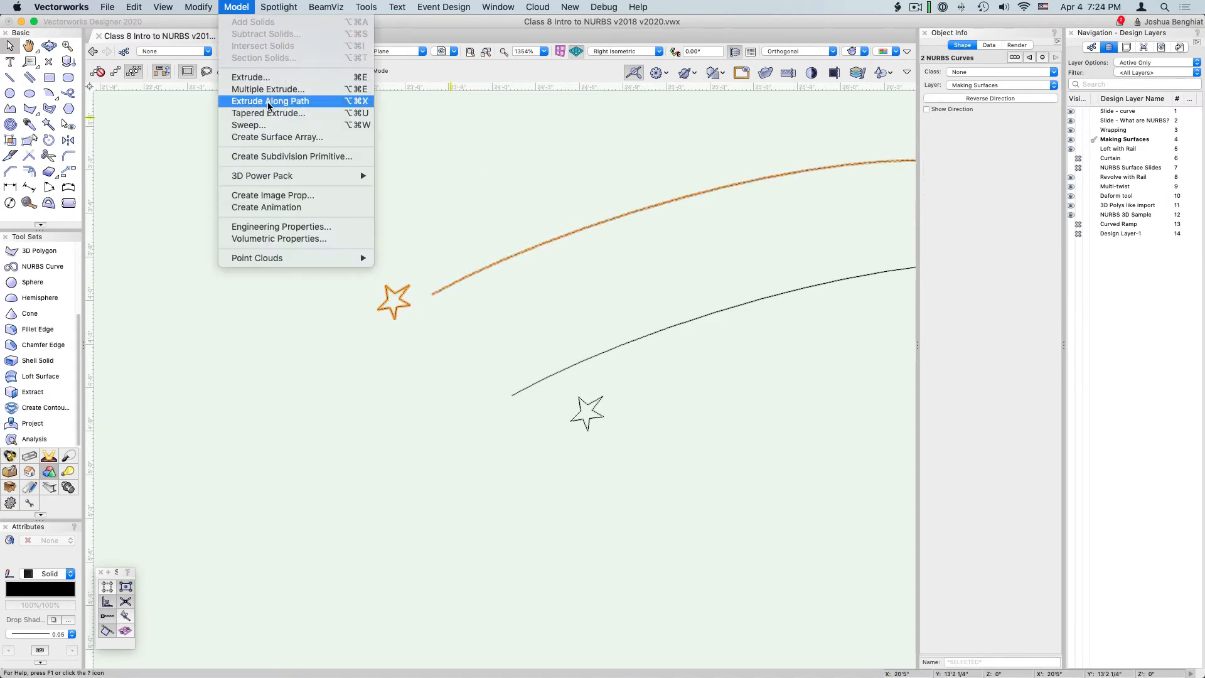
{"action": "left_click", "coordinate": [270, 100]}
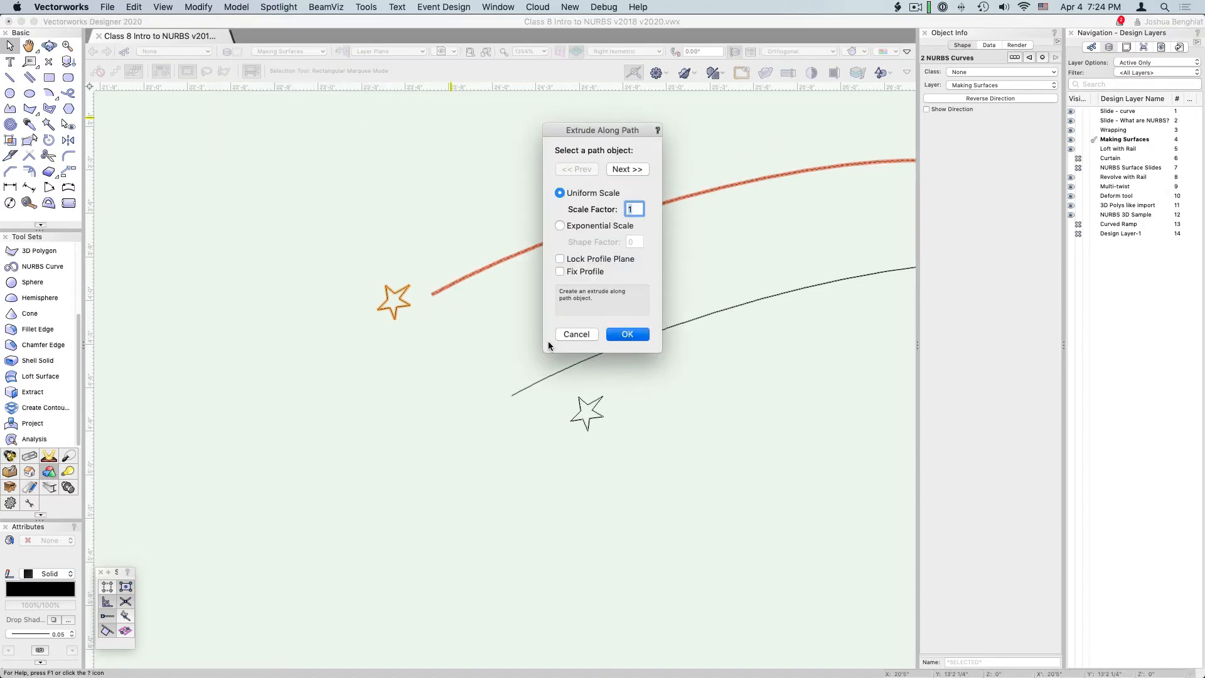
{"action": "left_click", "coordinate": [628, 334]}
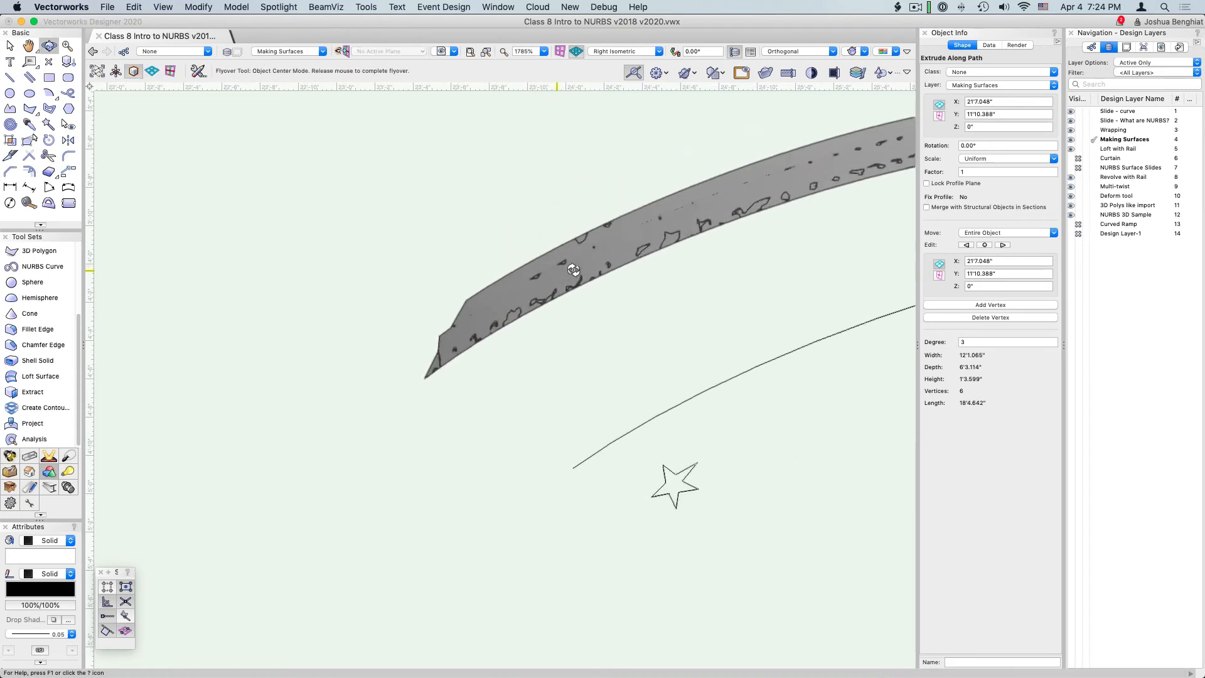
- Orbit around the swept star solid to inspect it
{"action": "left_click_drag", "start_coordinate": [572, 269], "coordinate": [644, 249]}
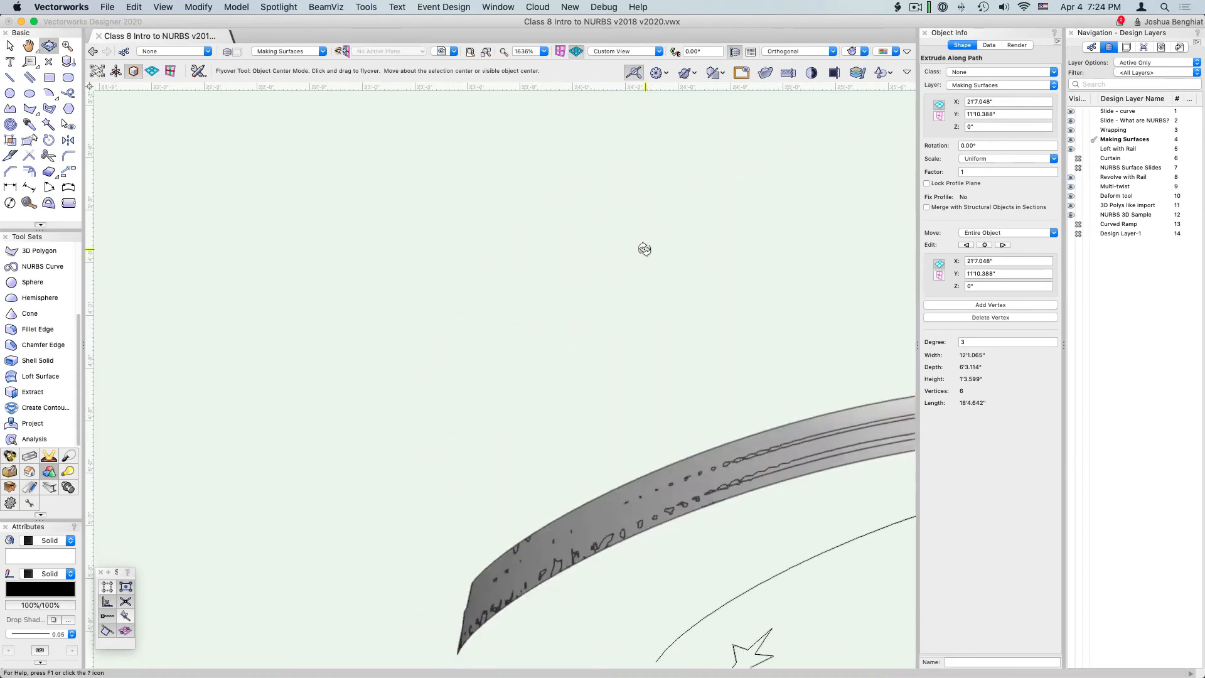
{"action": "left_click_drag", "start_coordinate": [645, 249], "coordinate": [711, 399]}
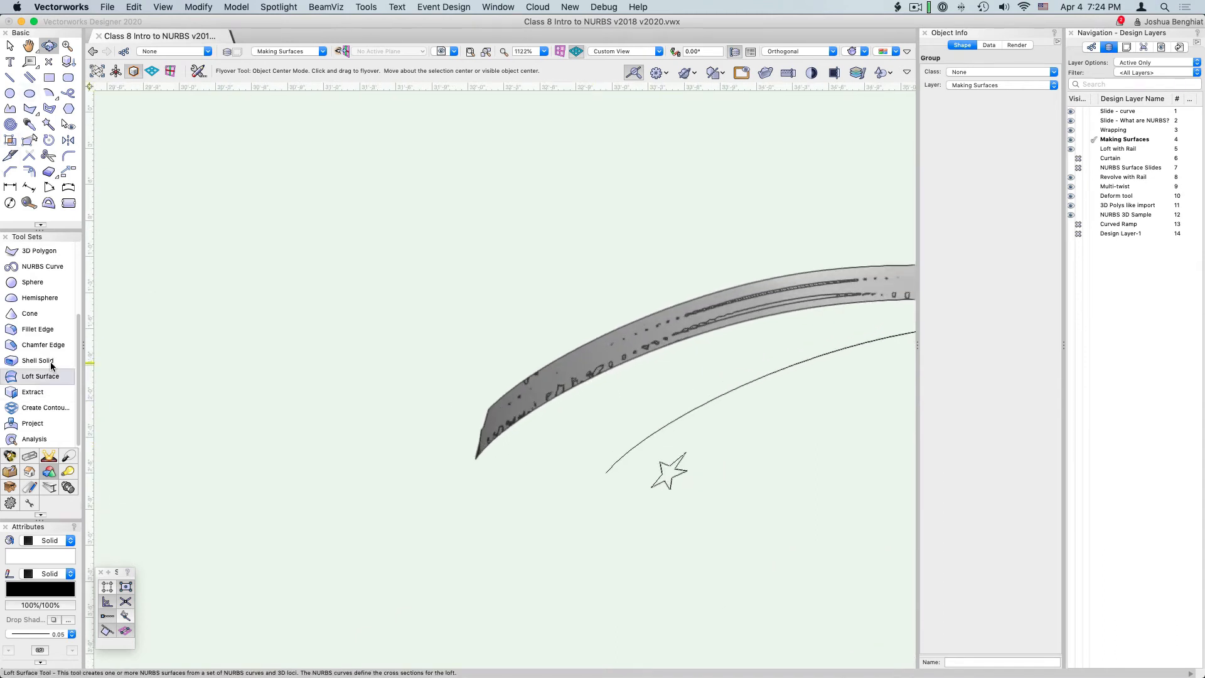
- Loft the star profile along the red rail curve in One Rail mode, keeping the source curves
{"action": "left_click", "coordinate": [40, 377]}
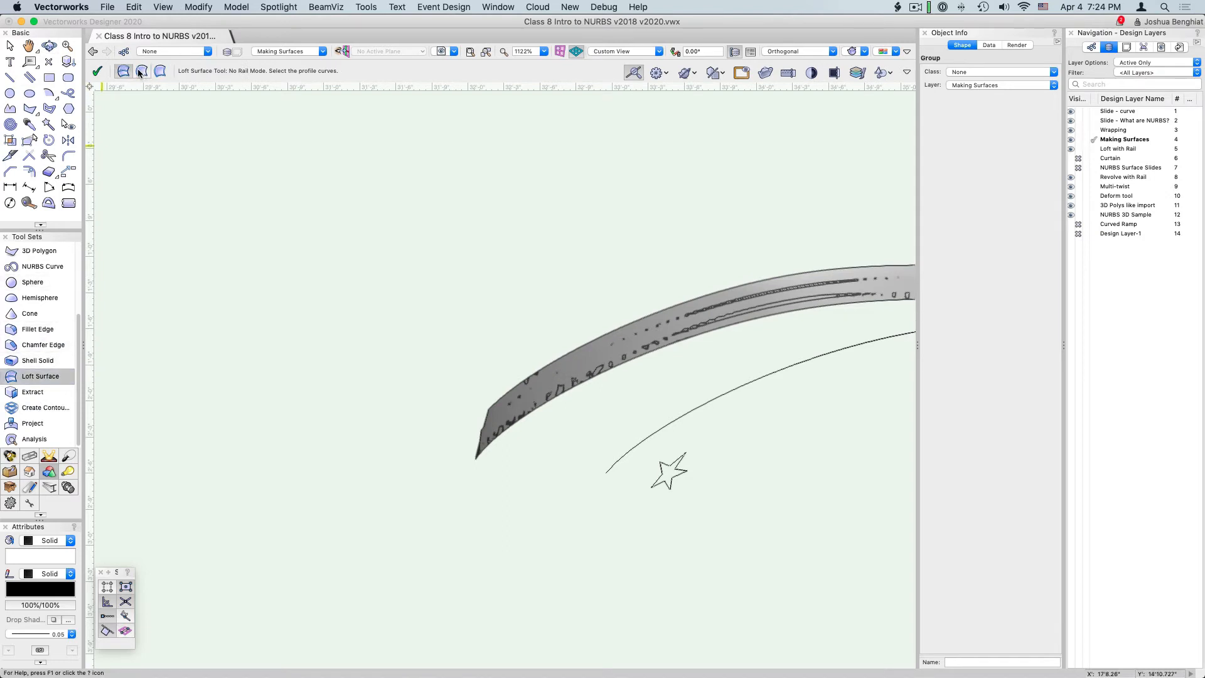
{"action": "left_click", "coordinate": [142, 70]}
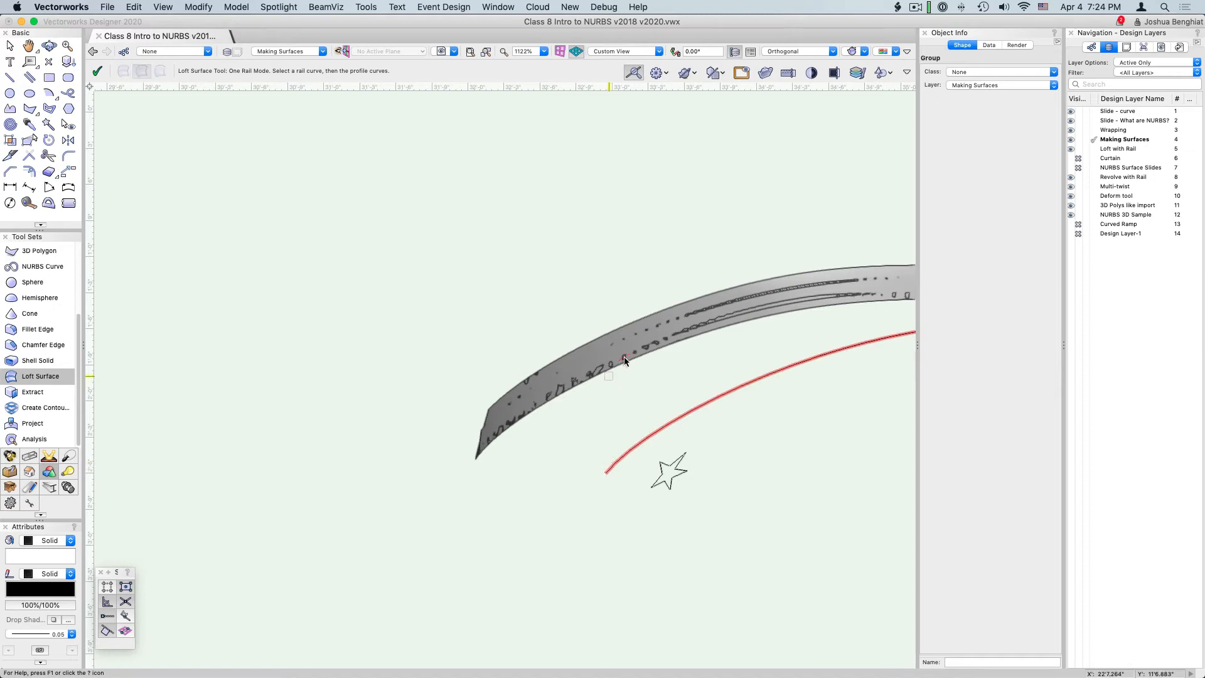
{"action": "left_click", "coordinate": [668, 472]}
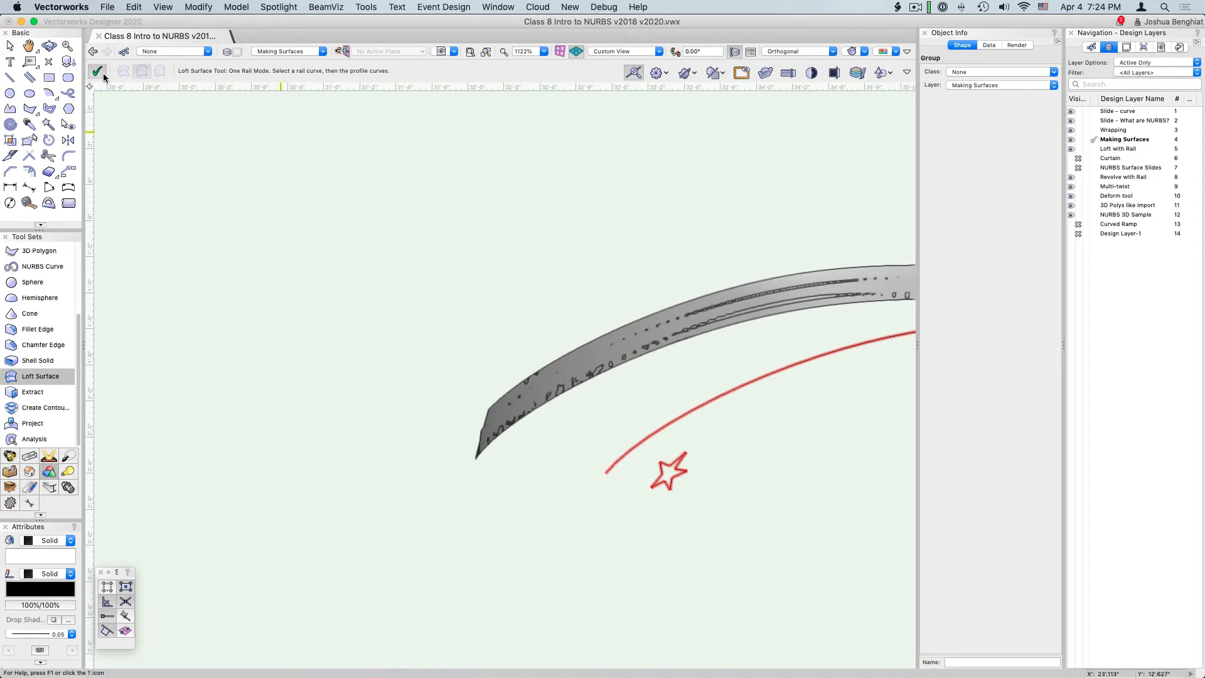
{"action": "left_click", "coordinate": [98, 70]}
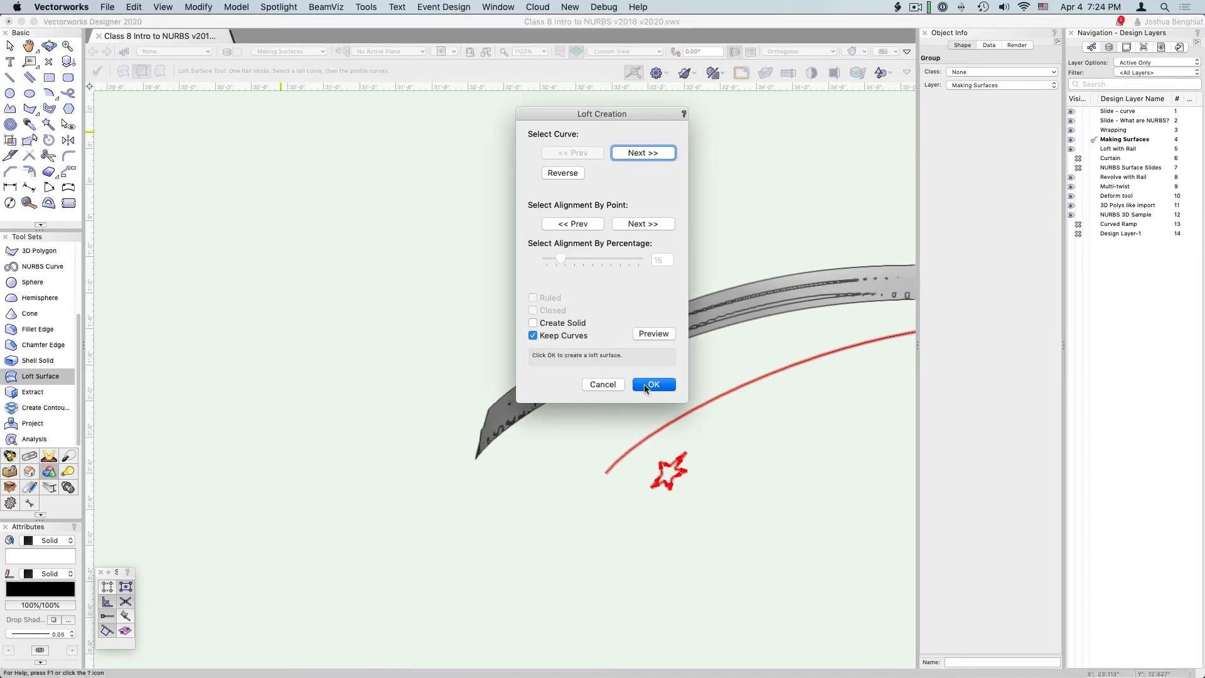
{"action": "left_click", "coordinate": [653, 384]}
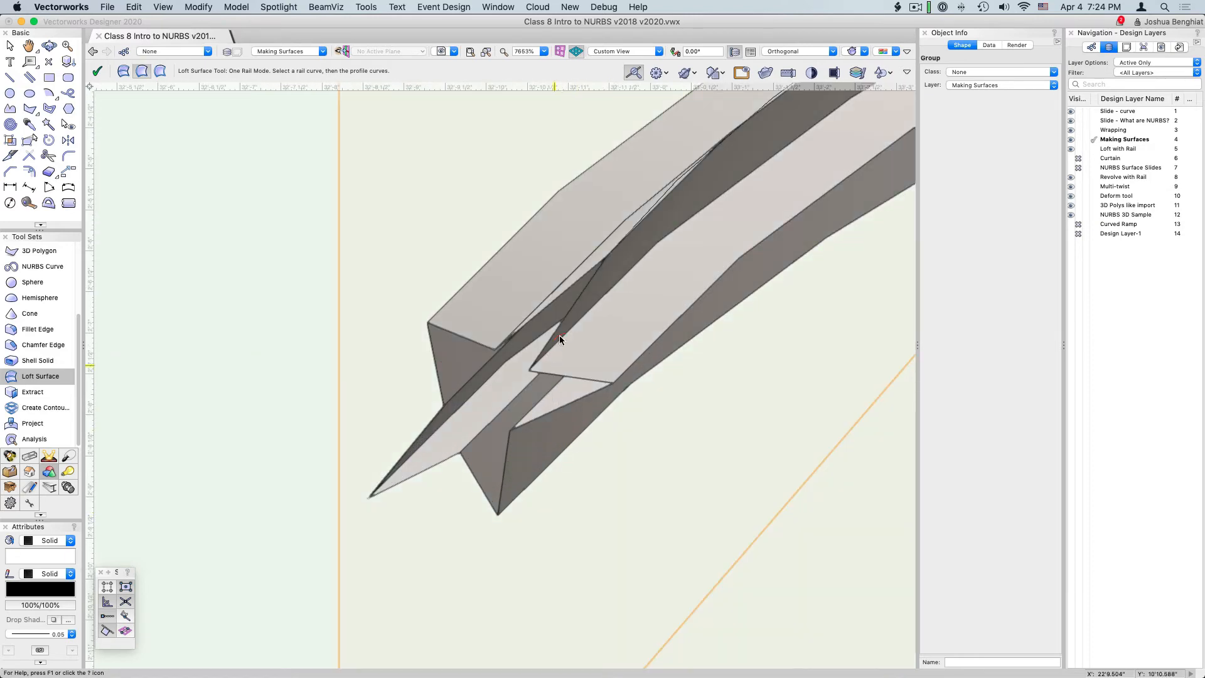
{"action": "mouse_move", "coordinate": [479, 509]}
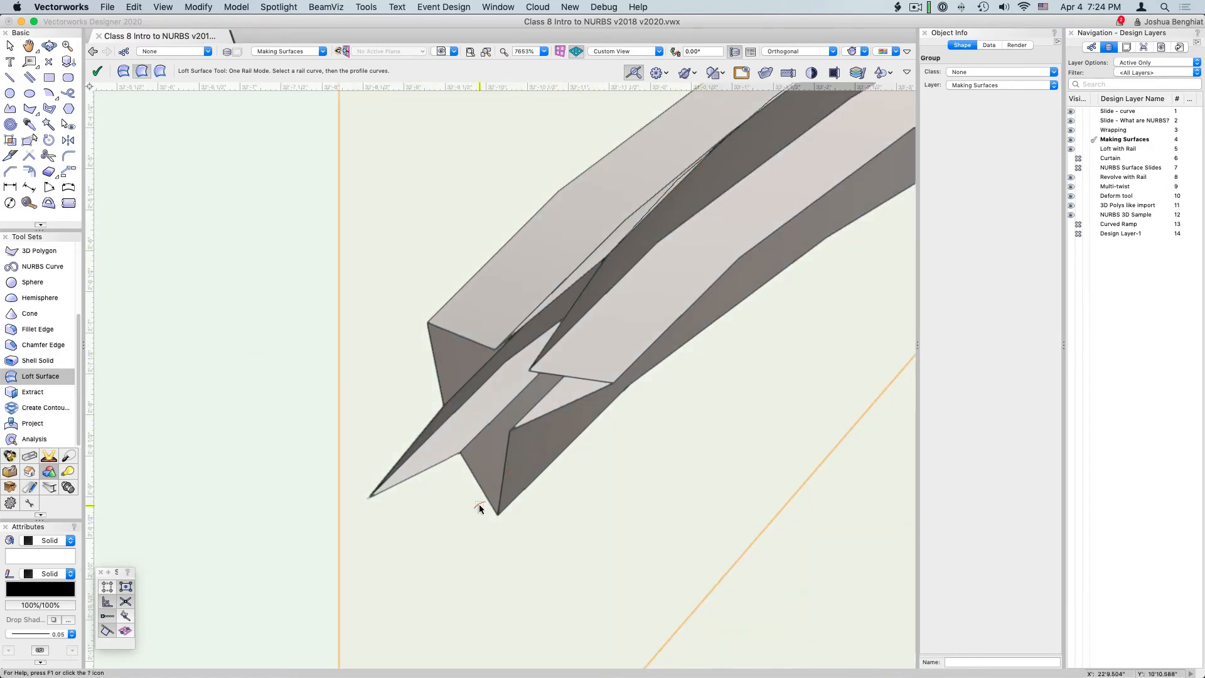
{"action": "scroll", "scroll_direction": "down", "scroll_amount": 3}
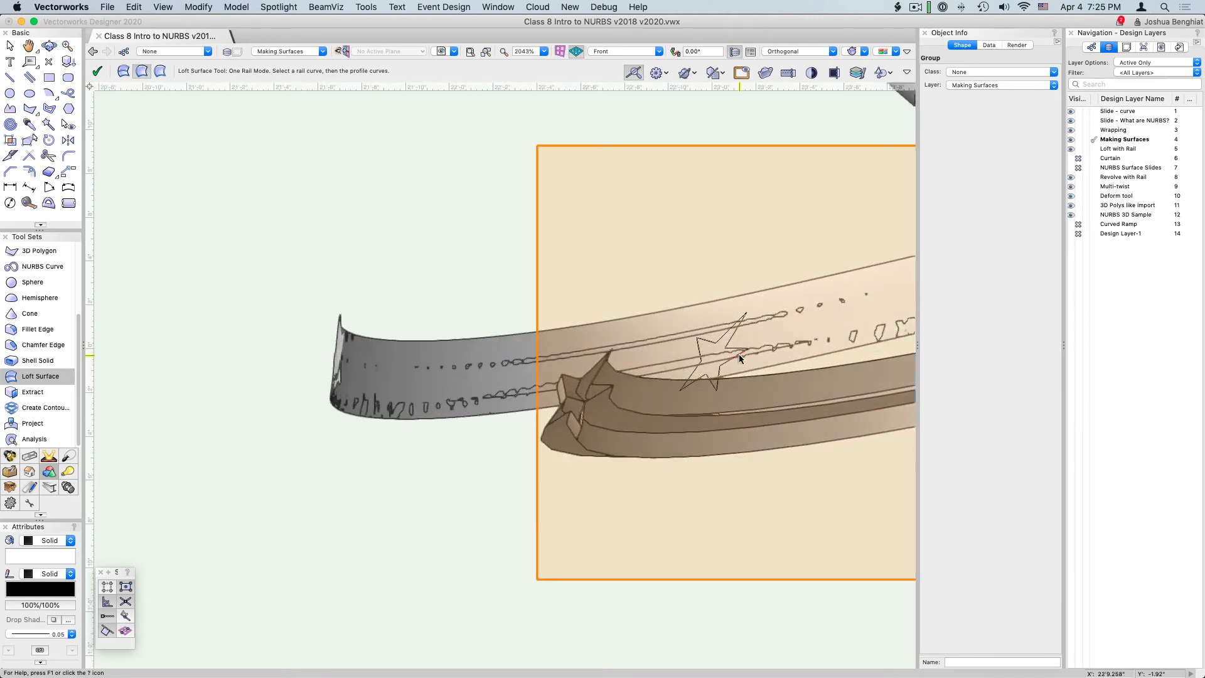
{"action": "mouse_move", "coordinate": [699, 343]}
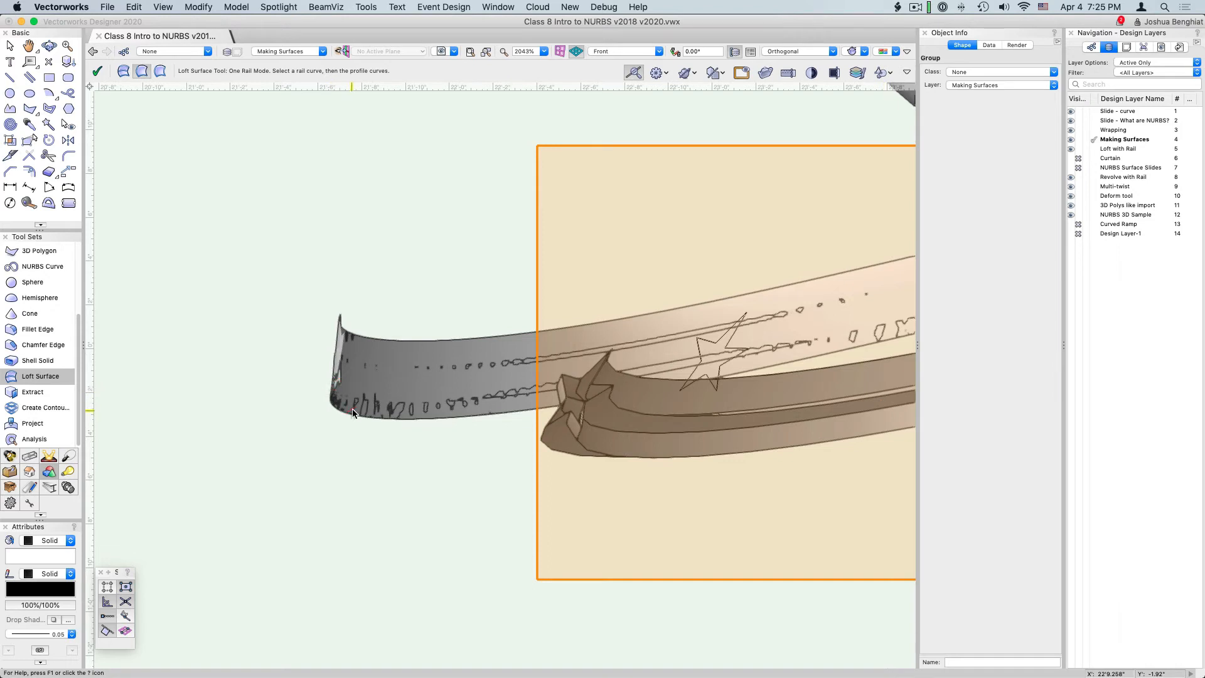
{"action": "mouse_move", "coordinate": [714, 398]}
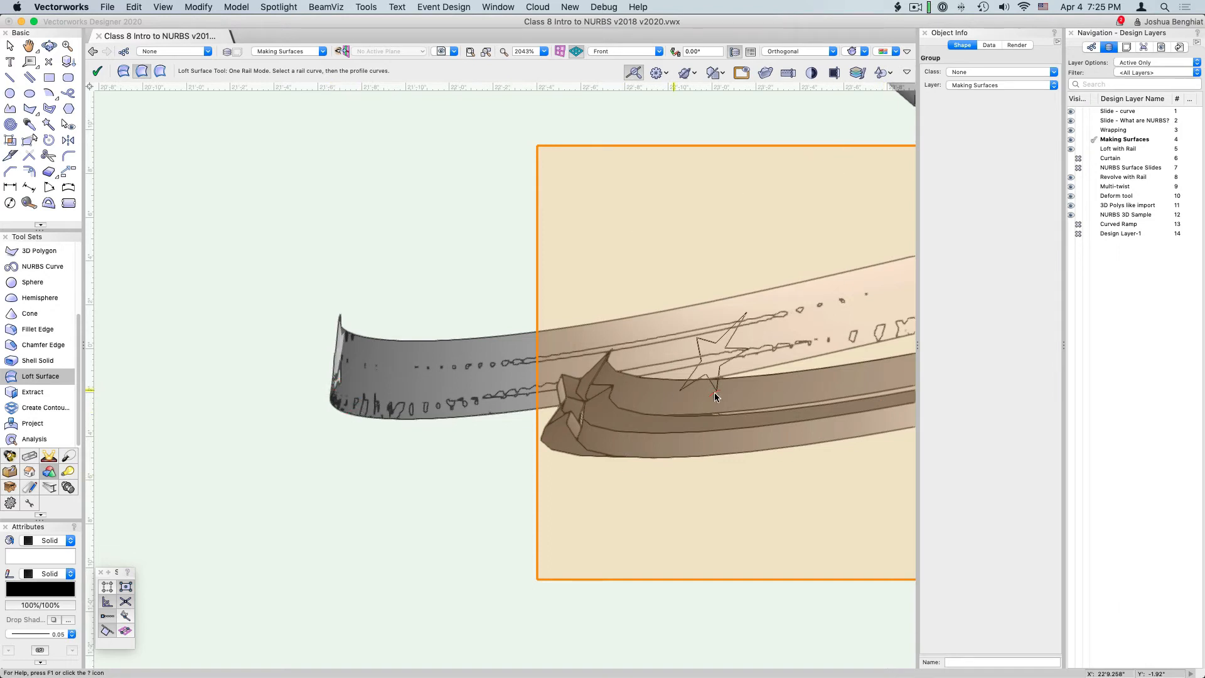
{"action": "mouse_move", "coordinate": [352, 377]}
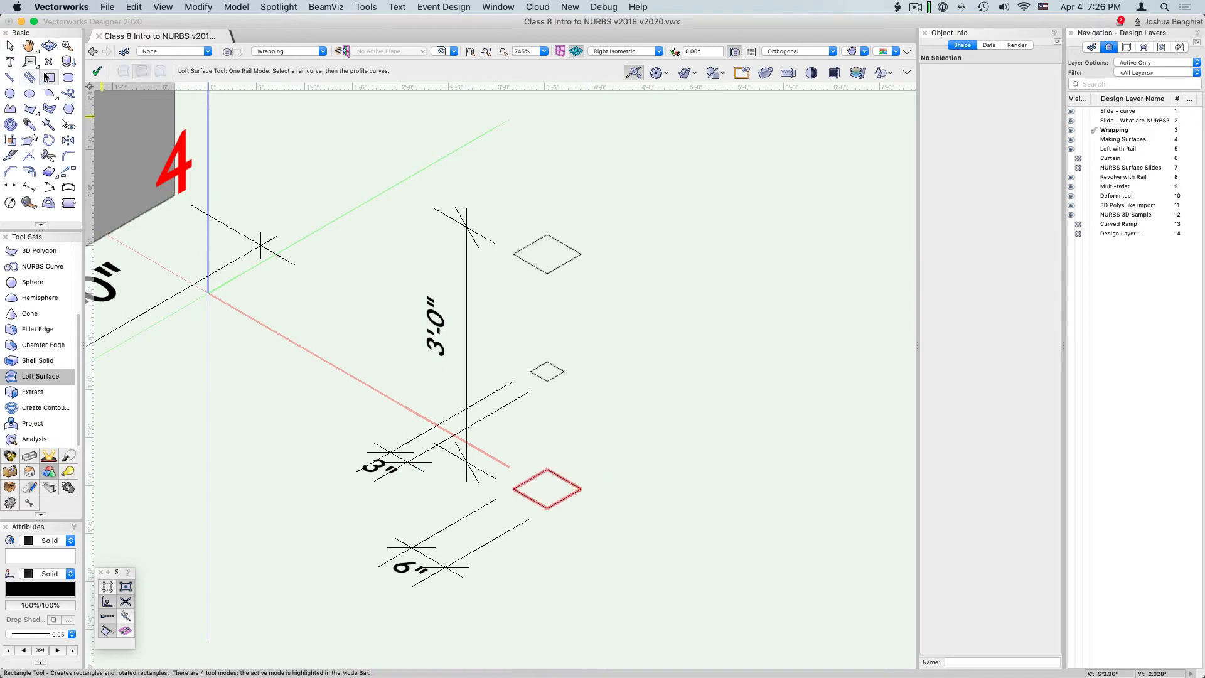
{"action": "mouse_move", "coordinate": [49, 75]}
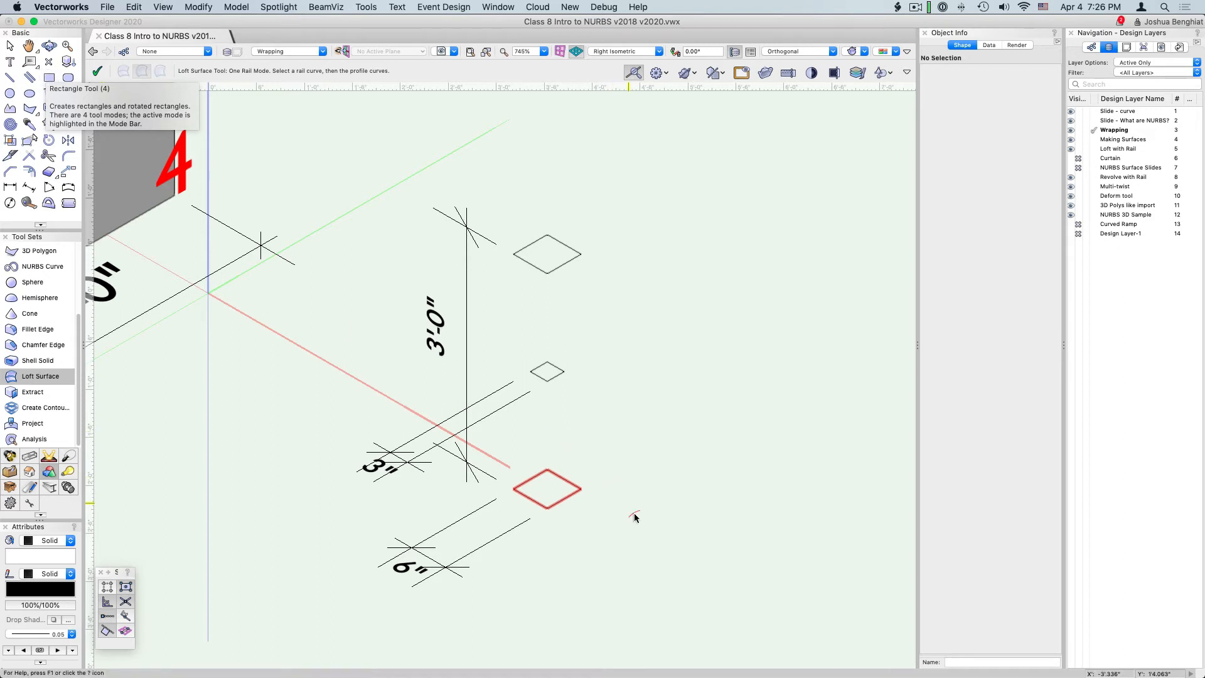
{"action": "mouse_move", "coordinate": [630, 525]}
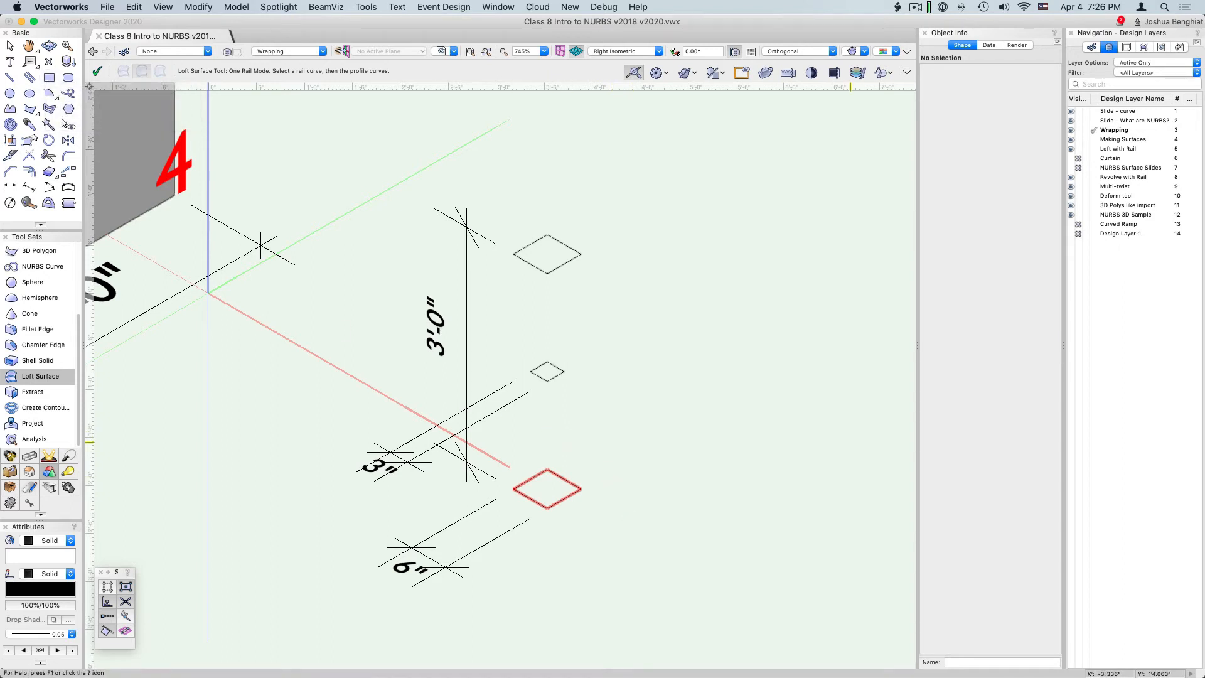
{"action": "mouse_move", "coordinate": [786, 396]}
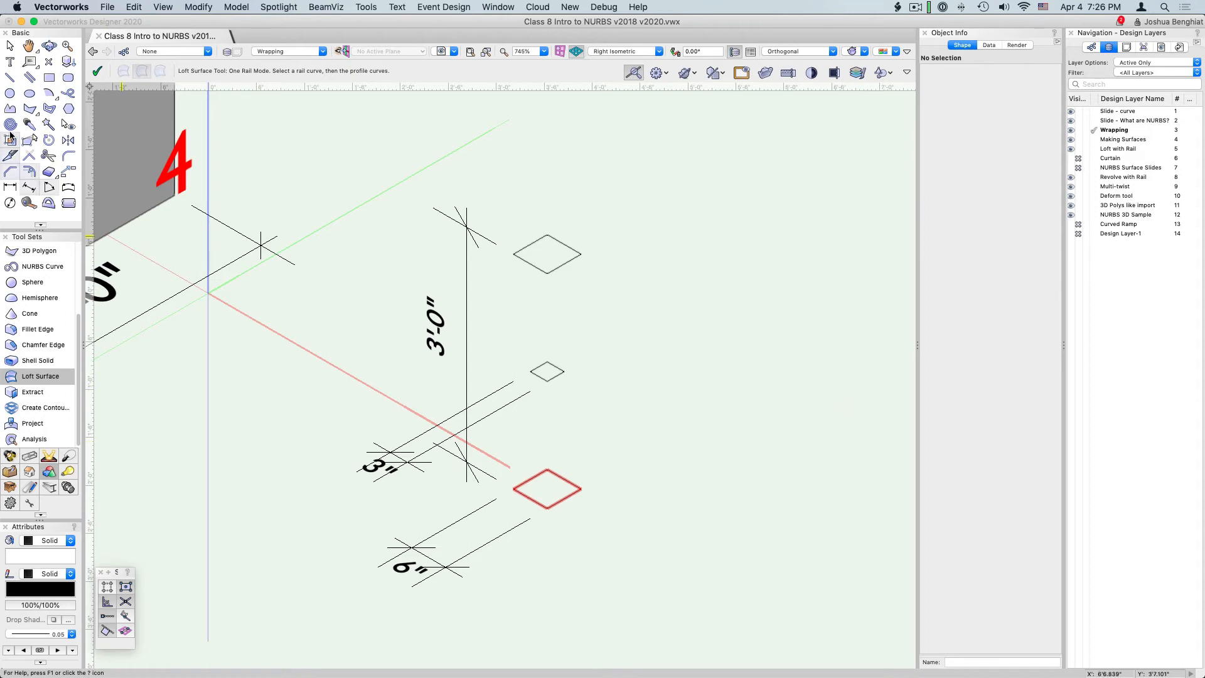
{"action": "mouse_move", "coordinate": [7, 139]}
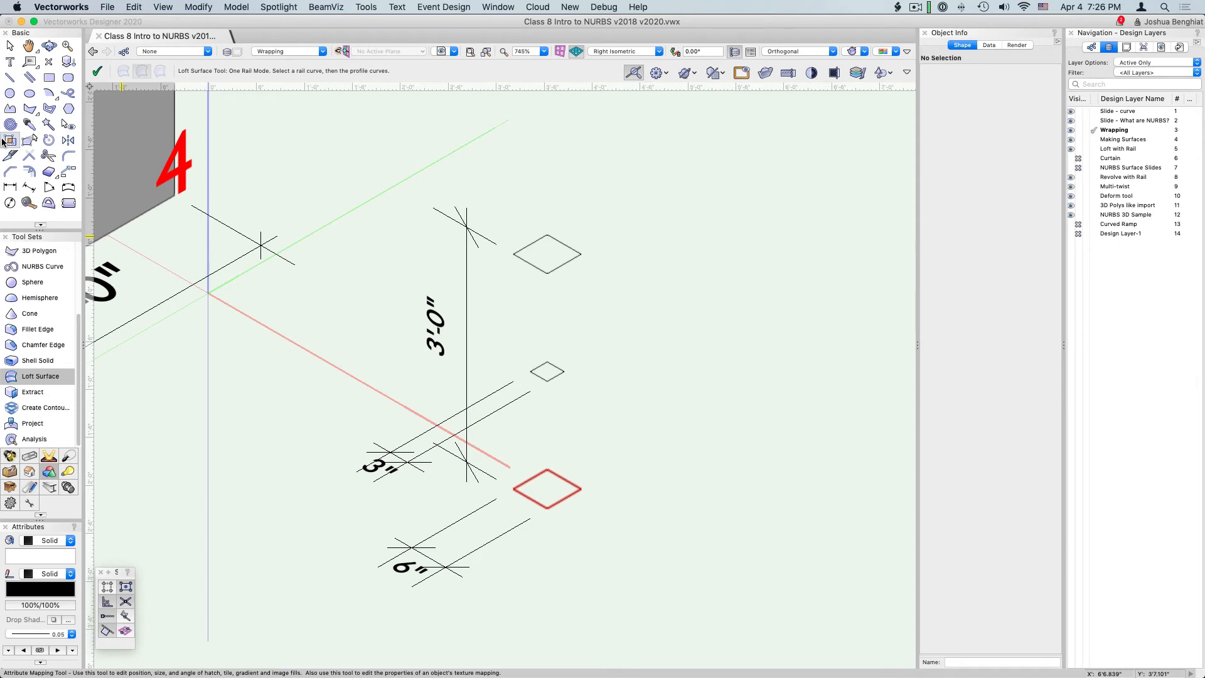
- Create a 6" by 6" rectangle from the Rectangle tool's dimension dialog
{"action": "left_click", "coordinate": [39, 63]}
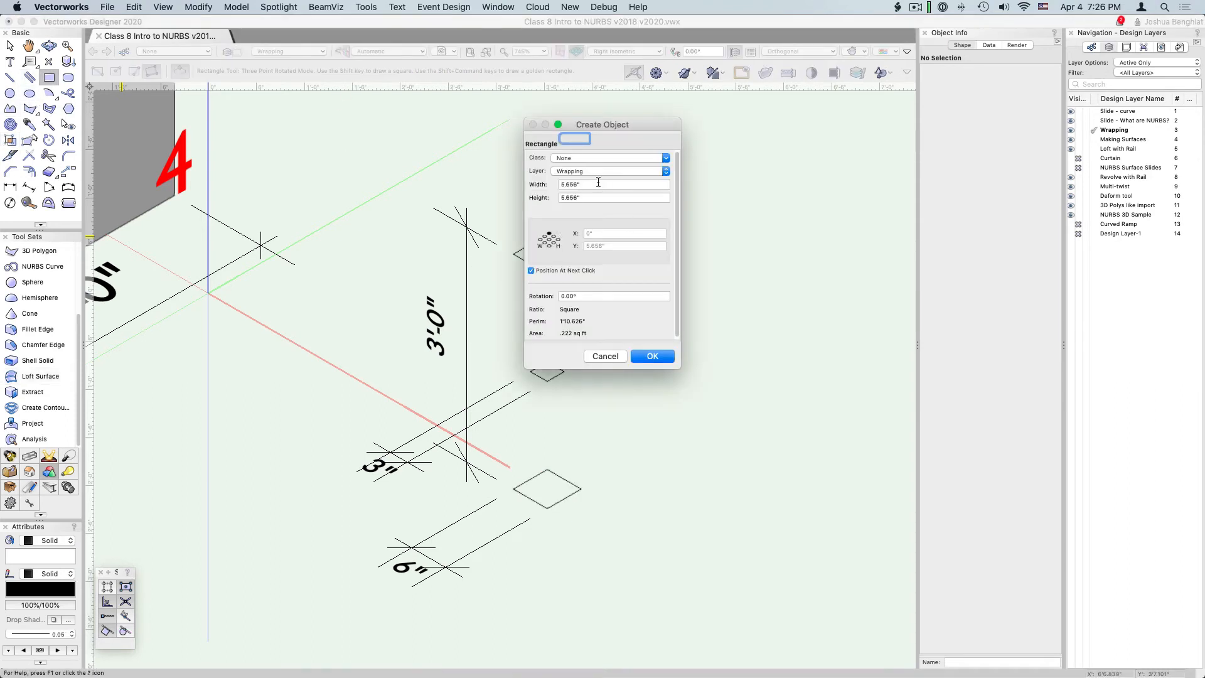
{"action": "type", "text": "6"}
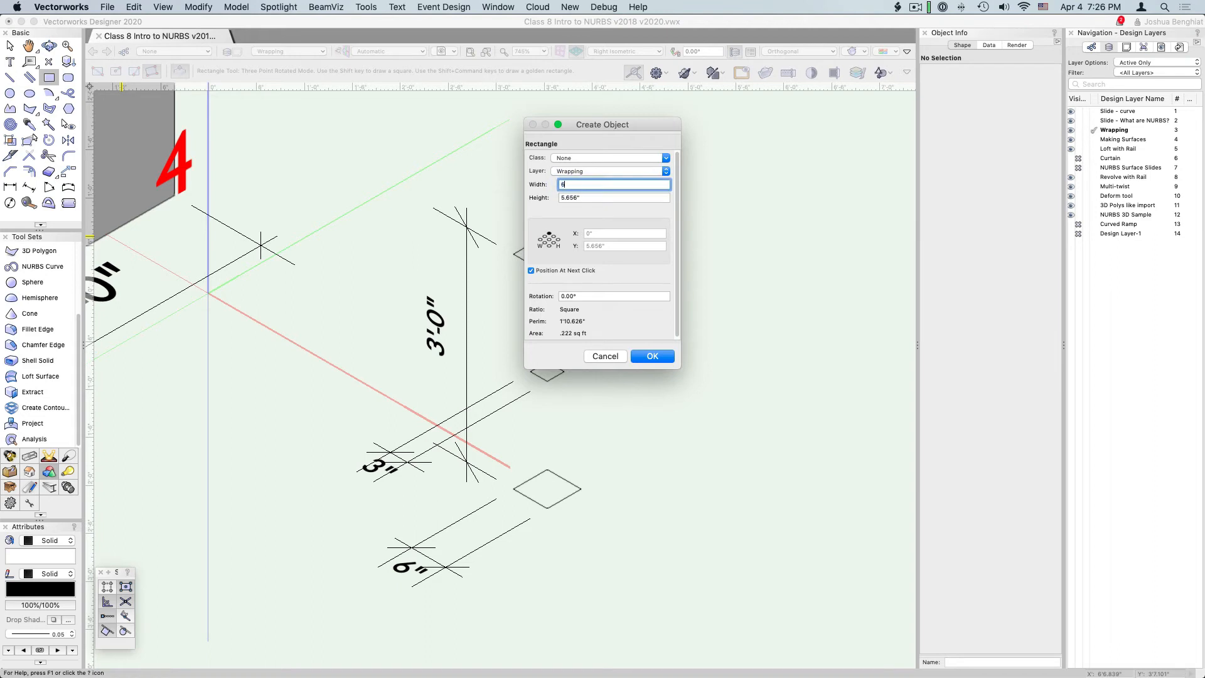
{"action": "left_click", "coordinate": [653, 357]}
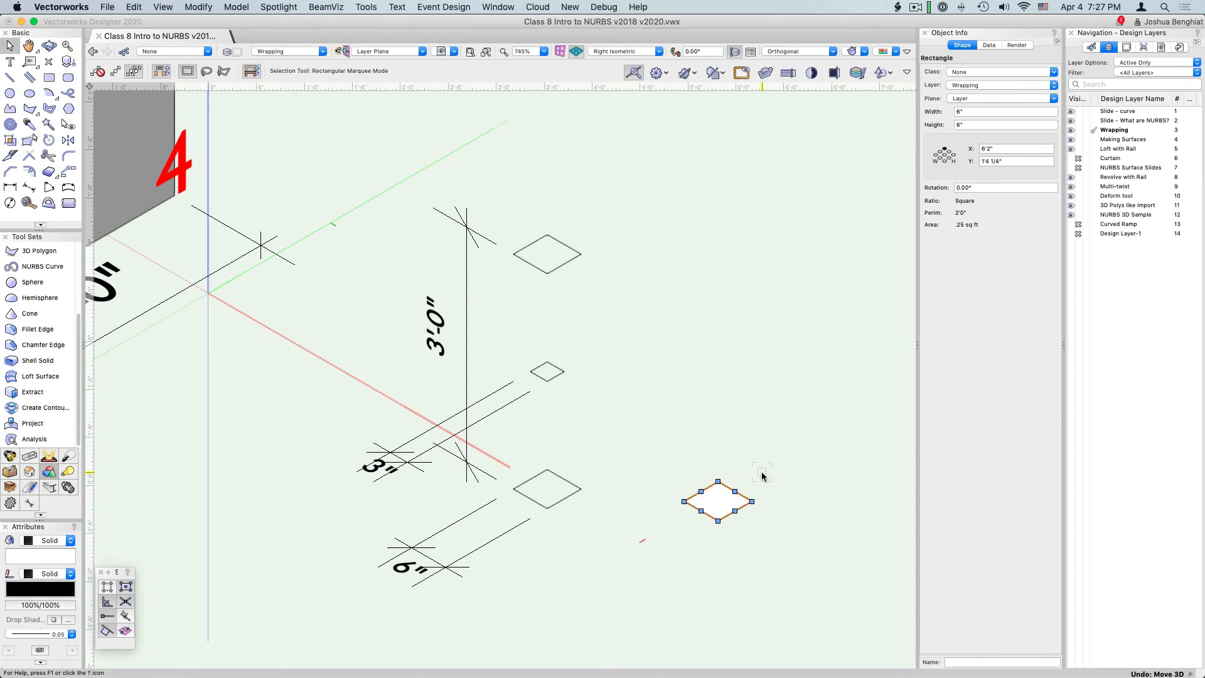
- Raise the duplicated 6-inch square by Z 3' with Modify > Move 3D
{"action": "left_click", "coordinate": [199, 7]}
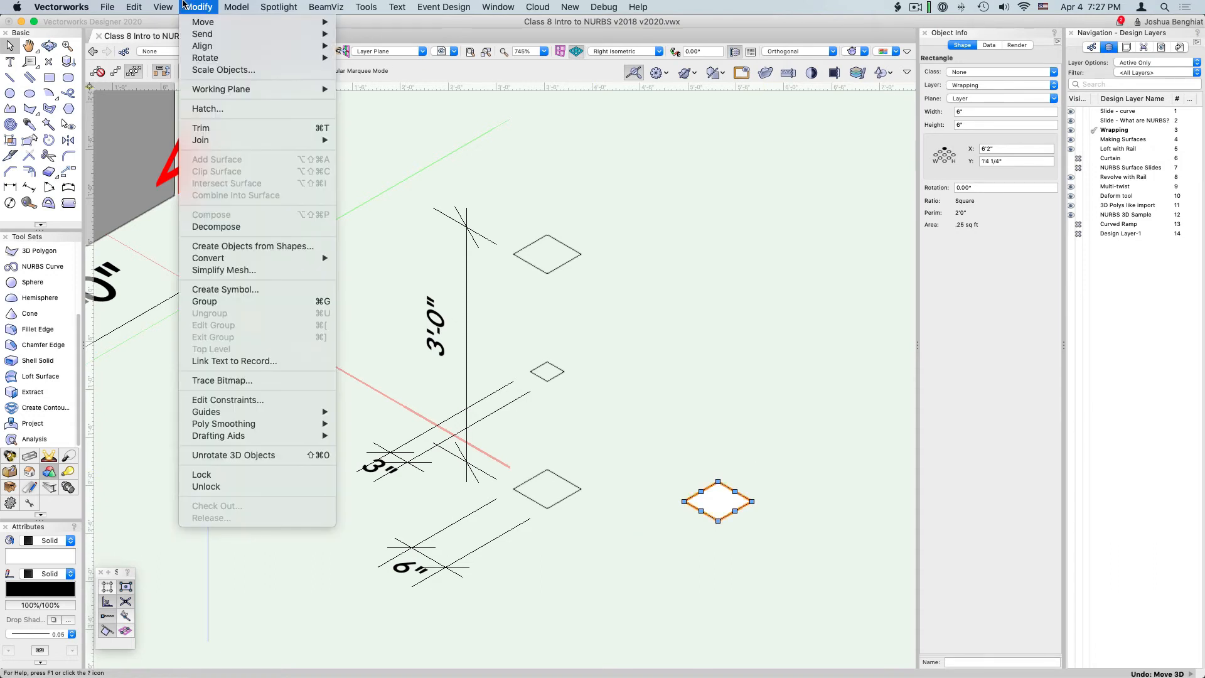
{"action": "mouse_move", "coordinate": [204, 23]}
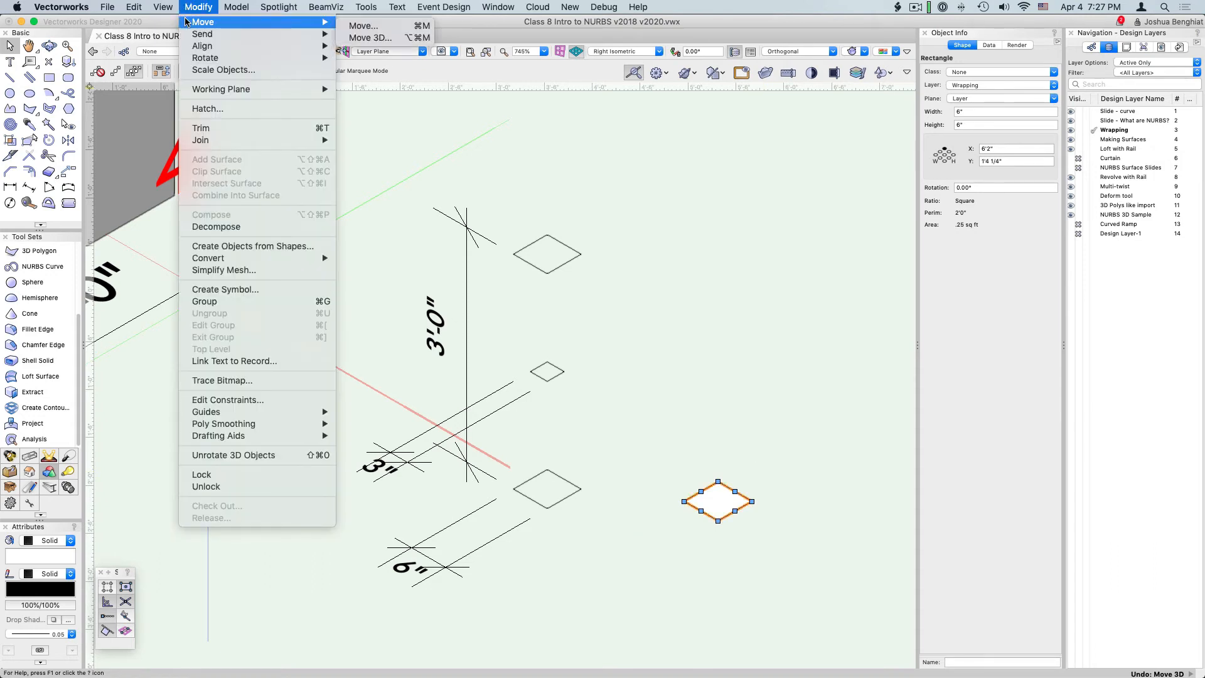
{"action": "left_click", "coordinate": [369, 38]}
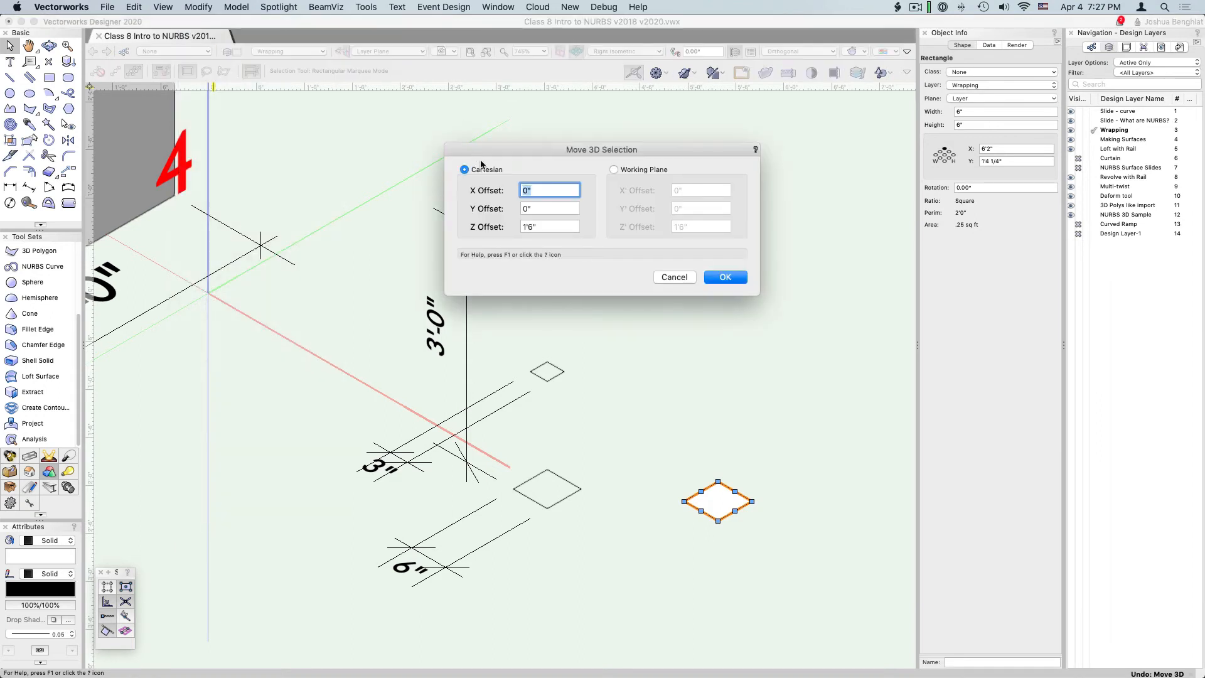
{"action": "left_click", "coordinate": [550, 226]}
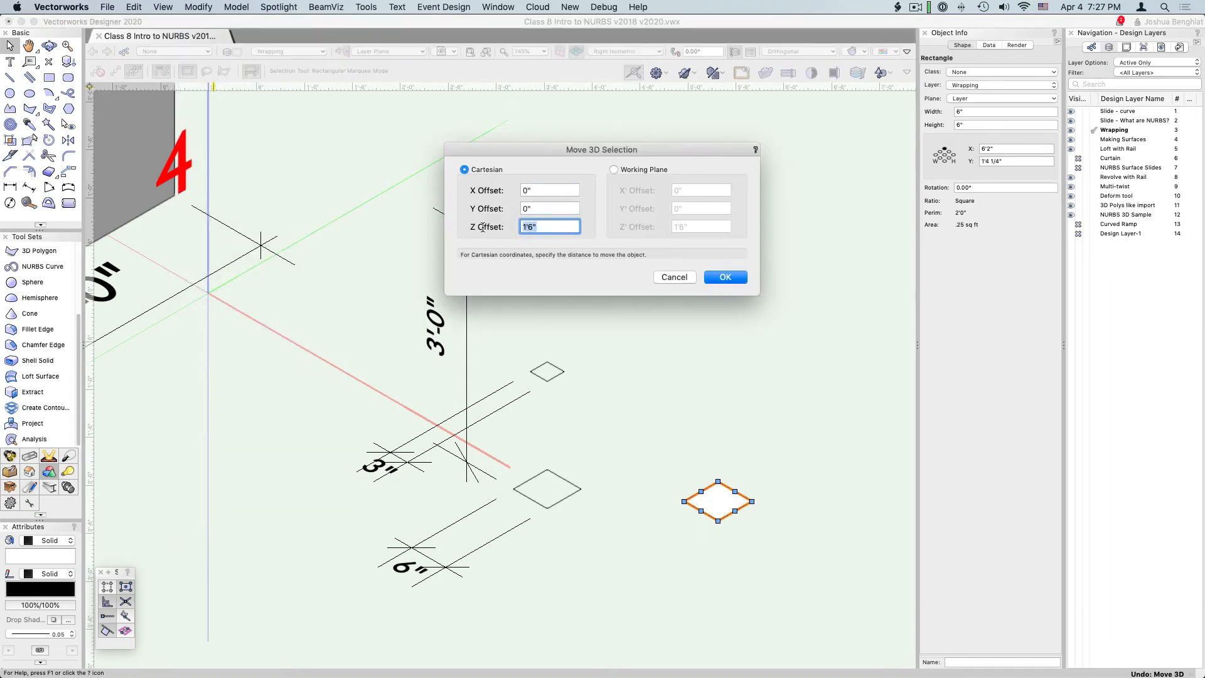
{"action": "type", "text": "3'"}
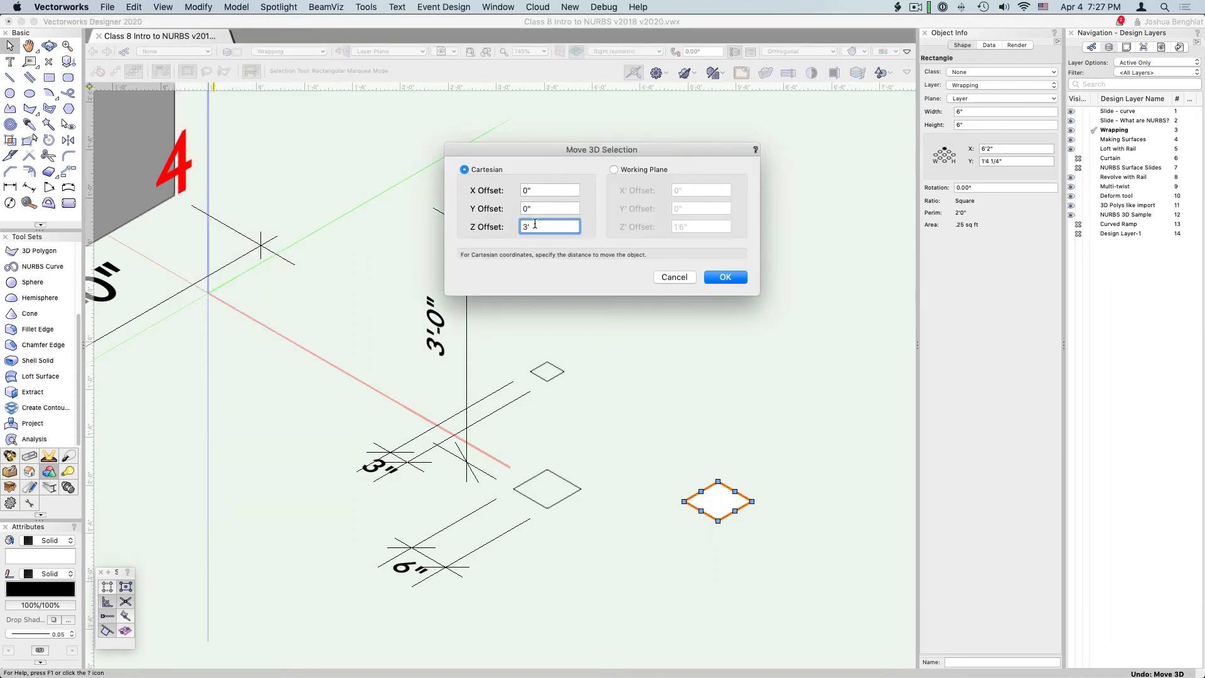
{"action": "left_click", "coordinate": [726, 277]}
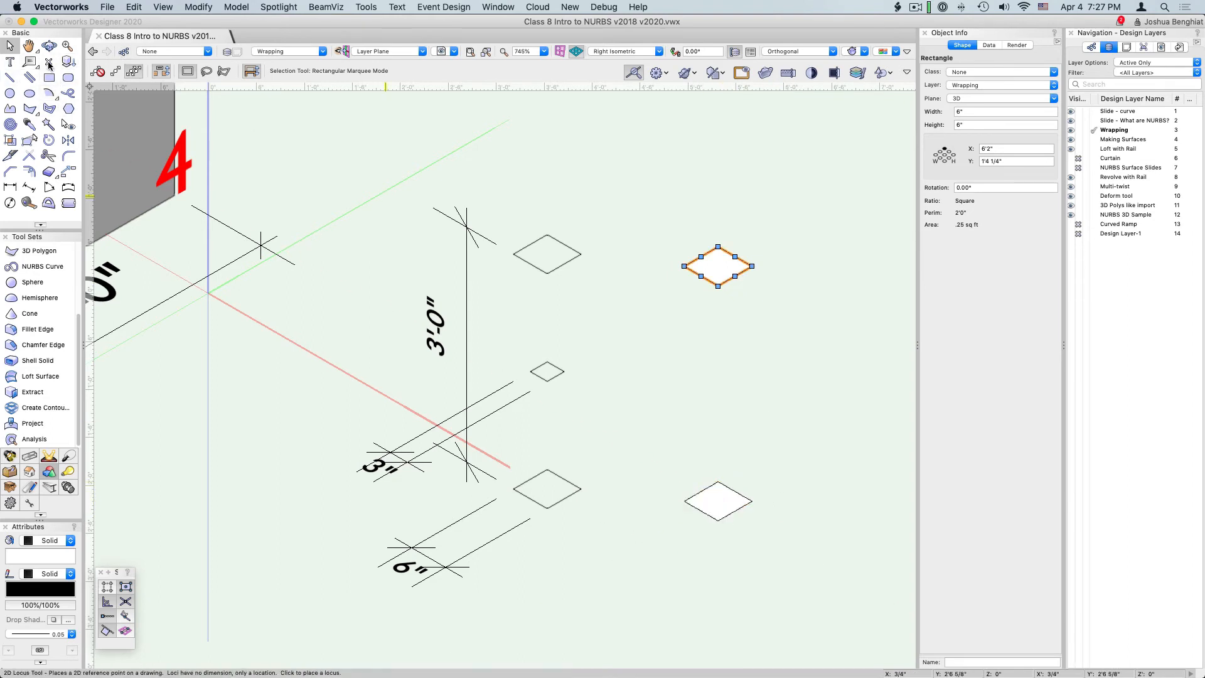
{"action": "mouse_move", "coordinate": [48, 78]}
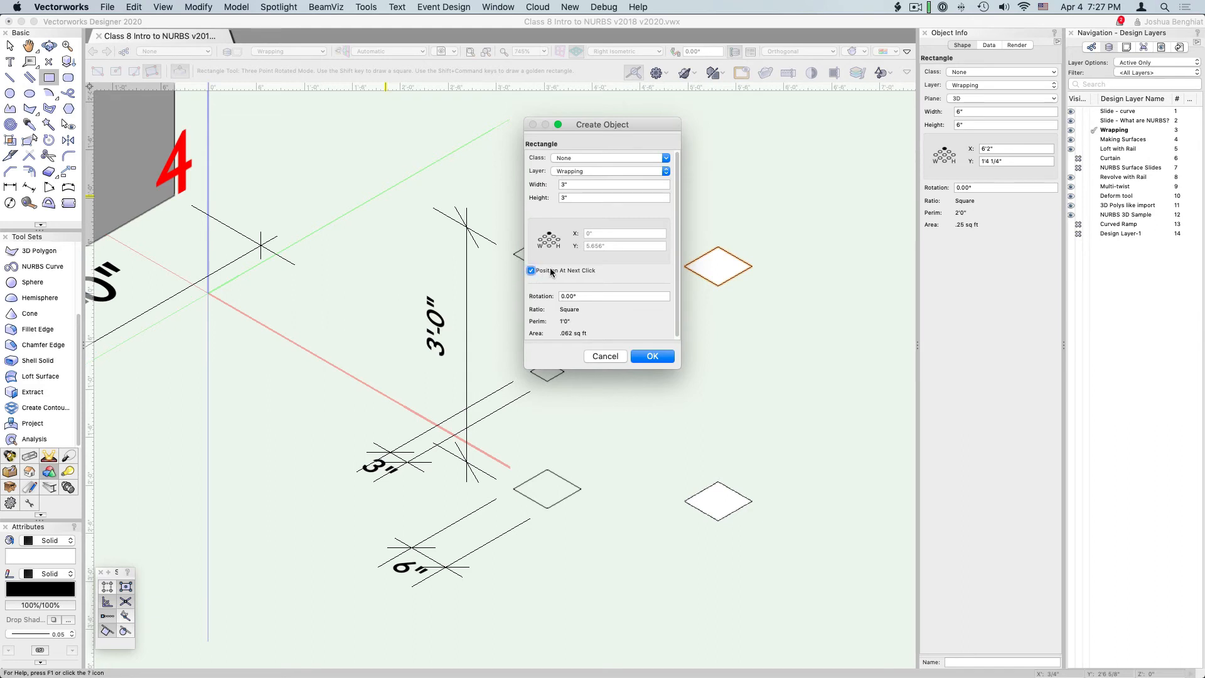
- Create a 3" square and raise it by Z 18" with Move 3D
{"action": "left_click", "coordinate": [545, 236]}
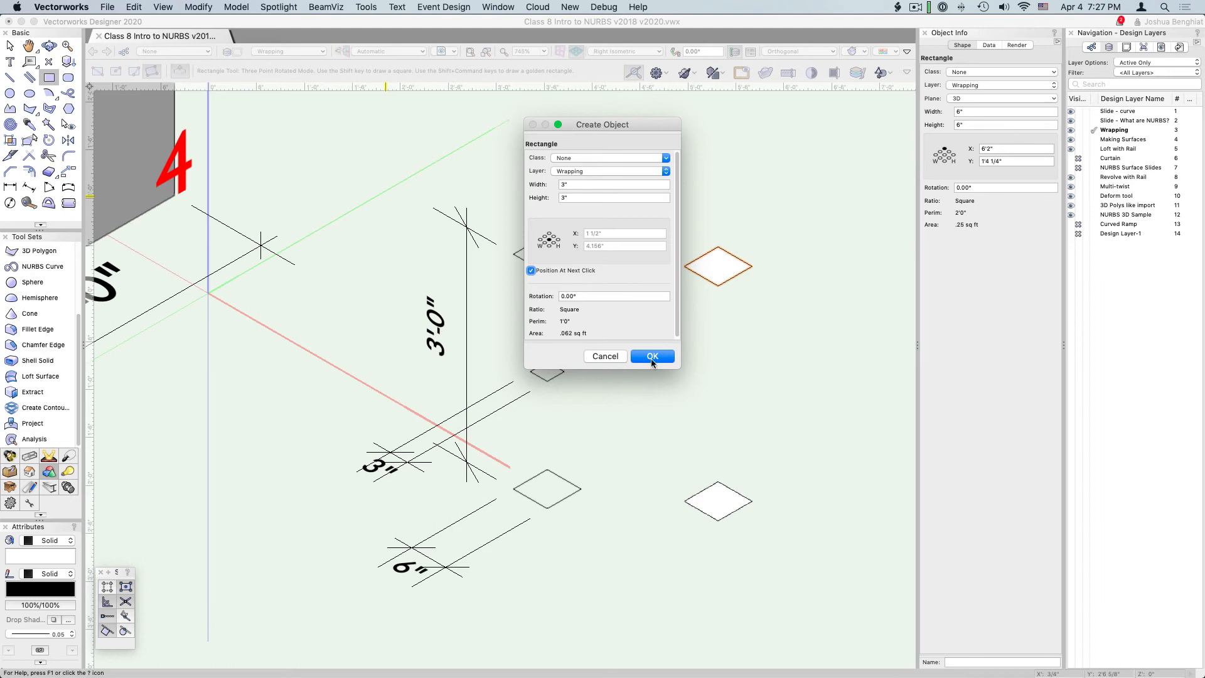
{"action": "left_click", "coordinate": [653, 357]}
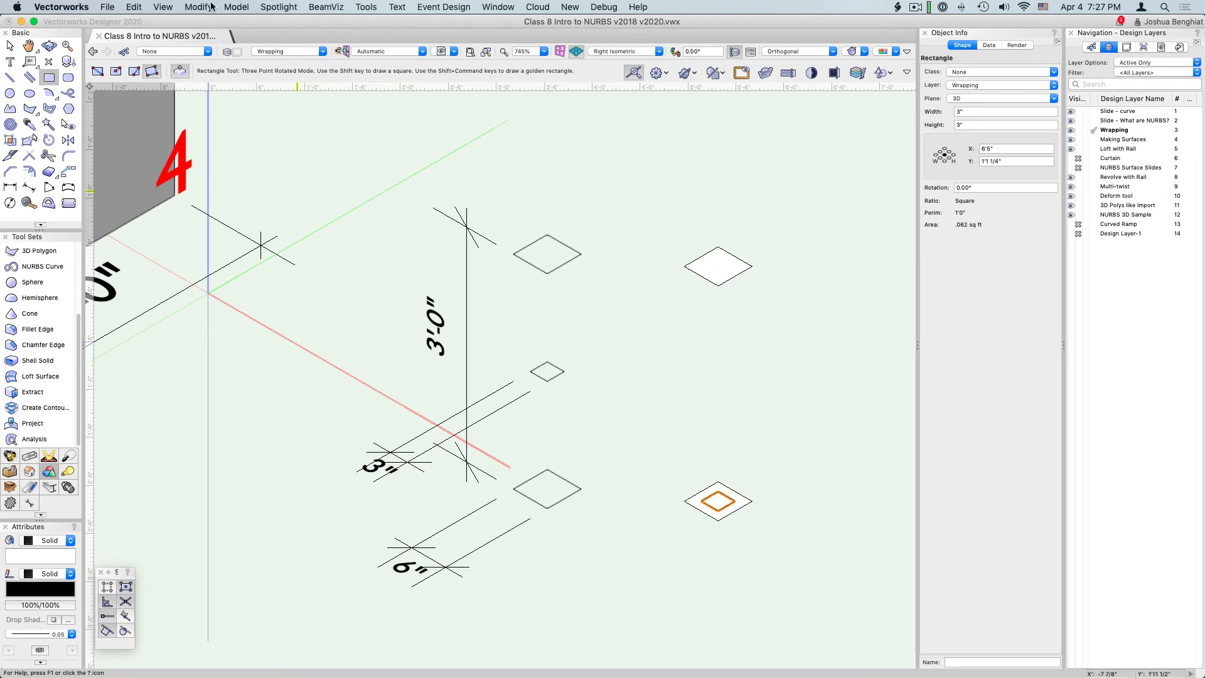
{"action": "left_click", "coordinate": [198, 7]}
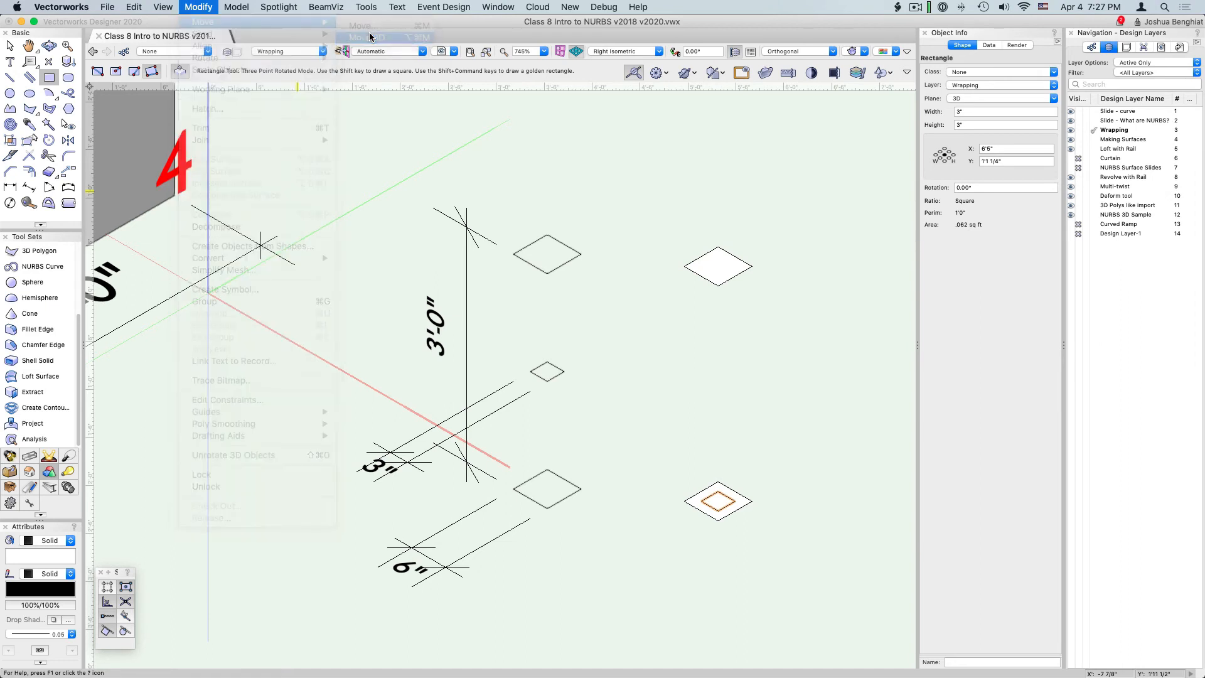
{"action": "left_click", "coordinate": [360, 37]}
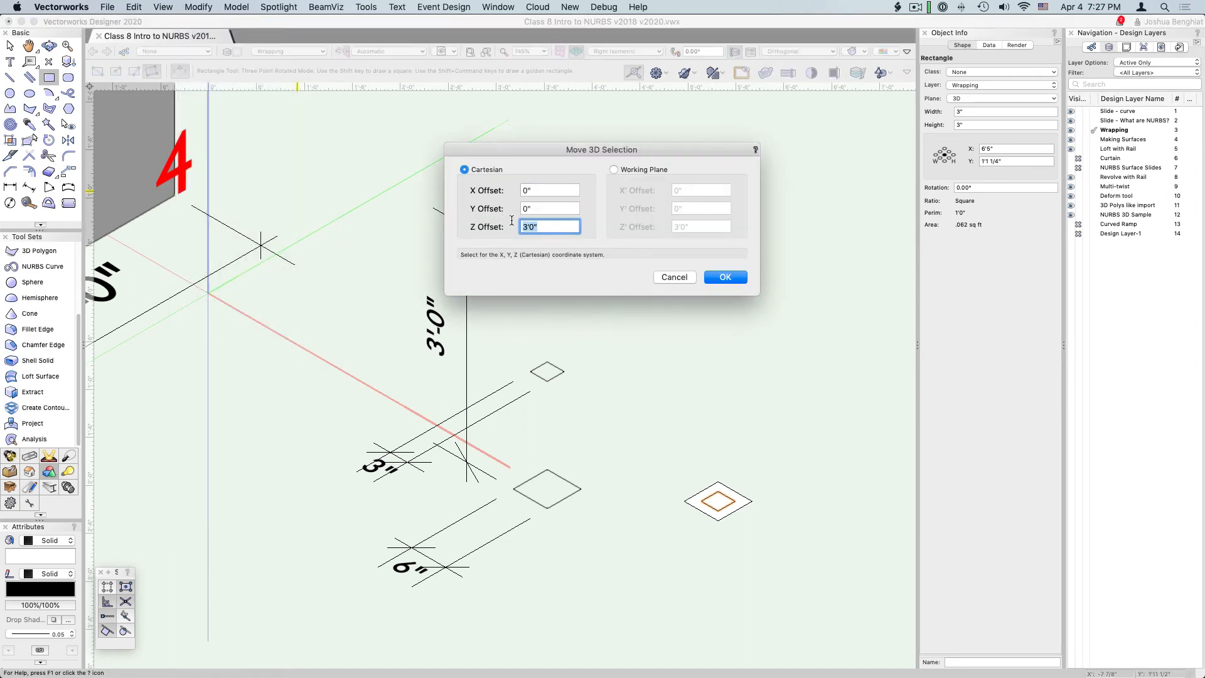
{"action": "type", "text": "18"}
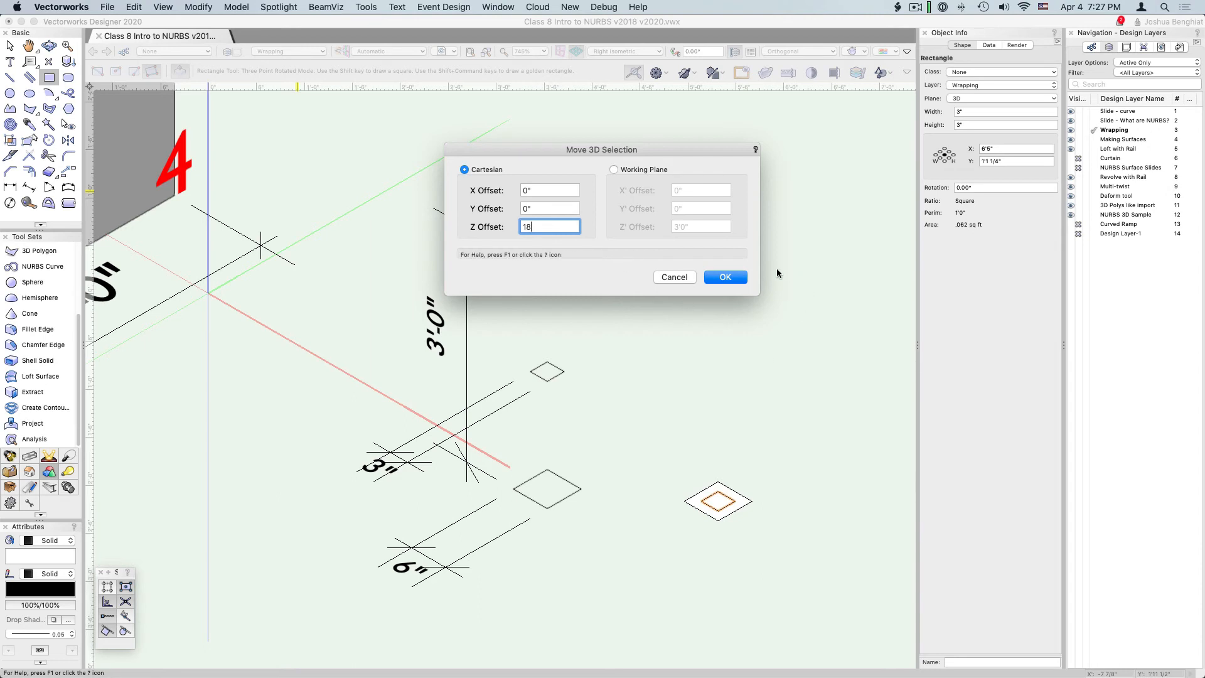
{"action": "left_click", "coordinate": [726, 276]}
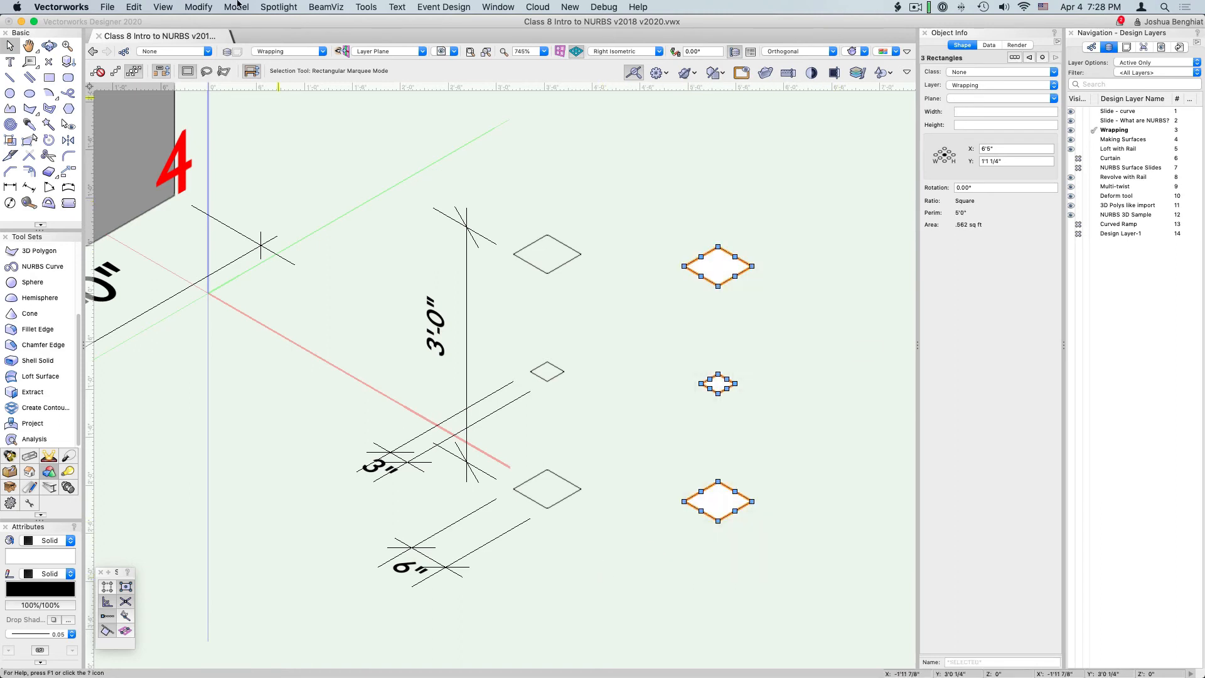
- Convert the three stacked squares to NURBS curves, then ungroup them into separate curves via Modify
{"action": "left_click", "coordinate": [199, 6]}
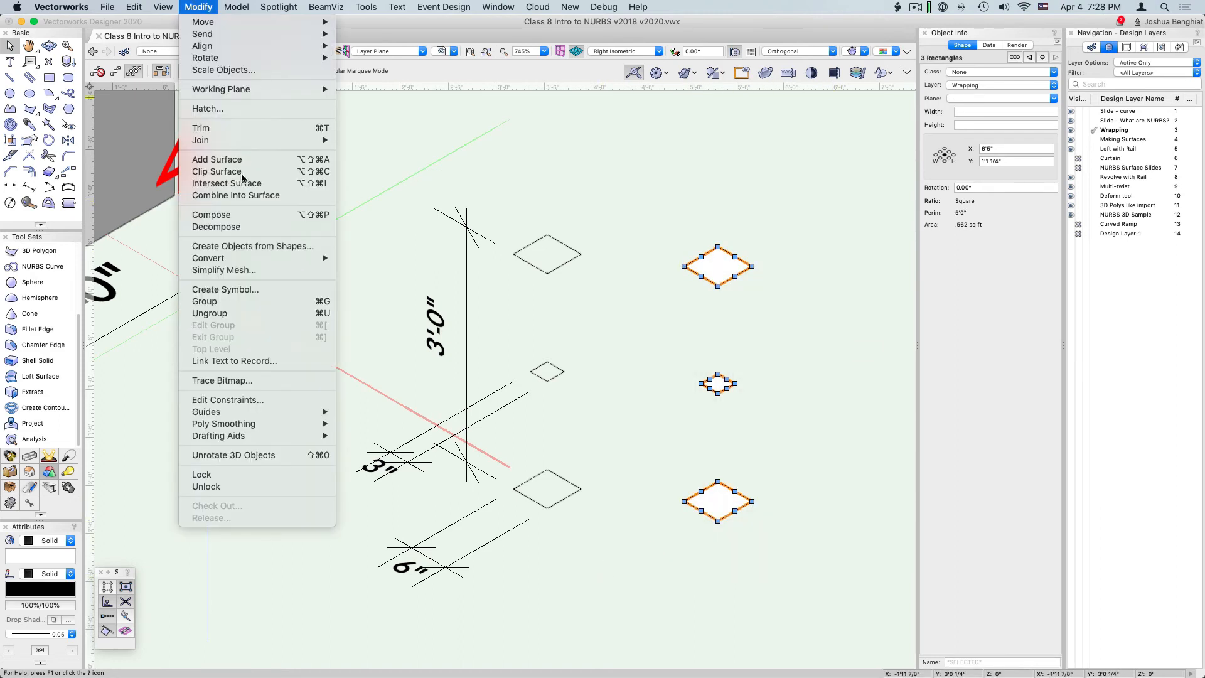
{"action": "mouse_move", "coordinate": [208, 259]}
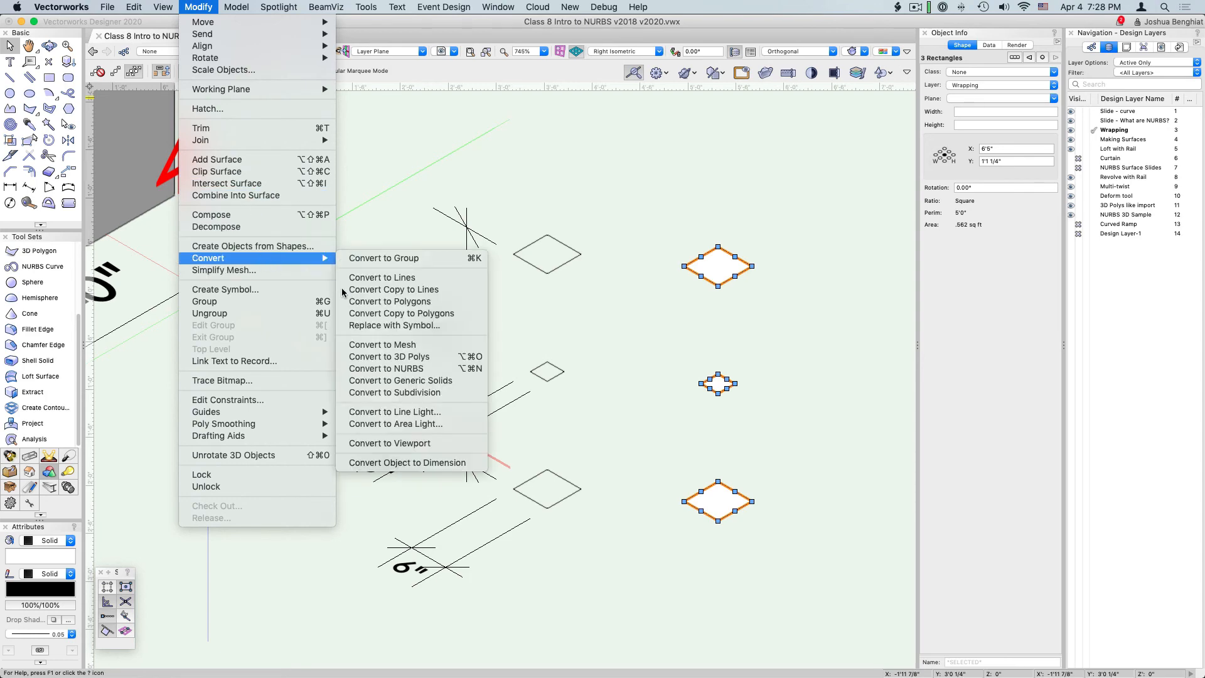
{"action": "mouse_move", "coordinate": [386, 369]}
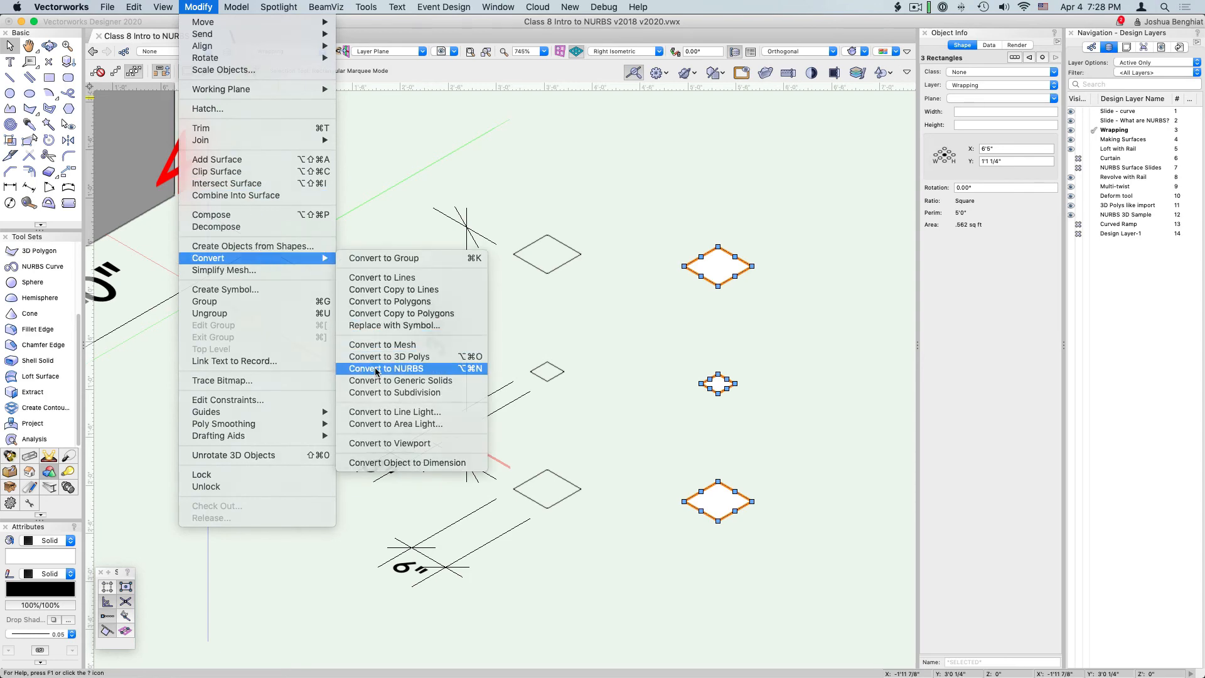
{"action": "left_click", "coordinate": [386, 369]}
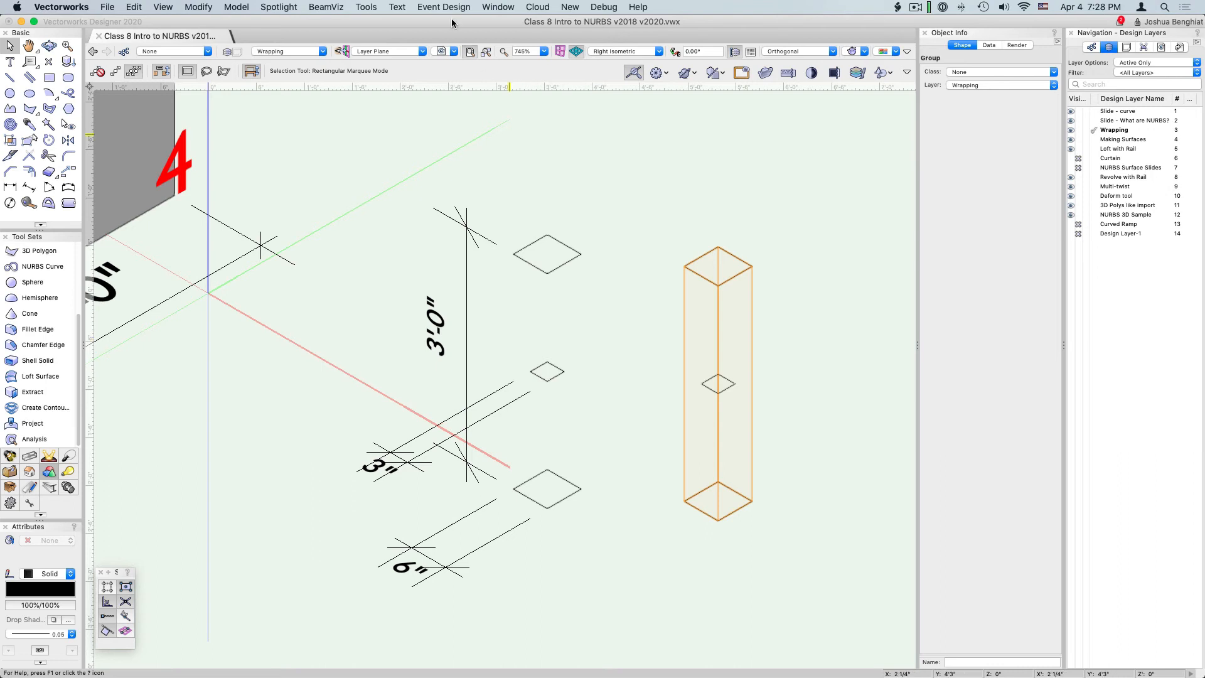
{"action": "left_click", "coordinate": [198, 6]}
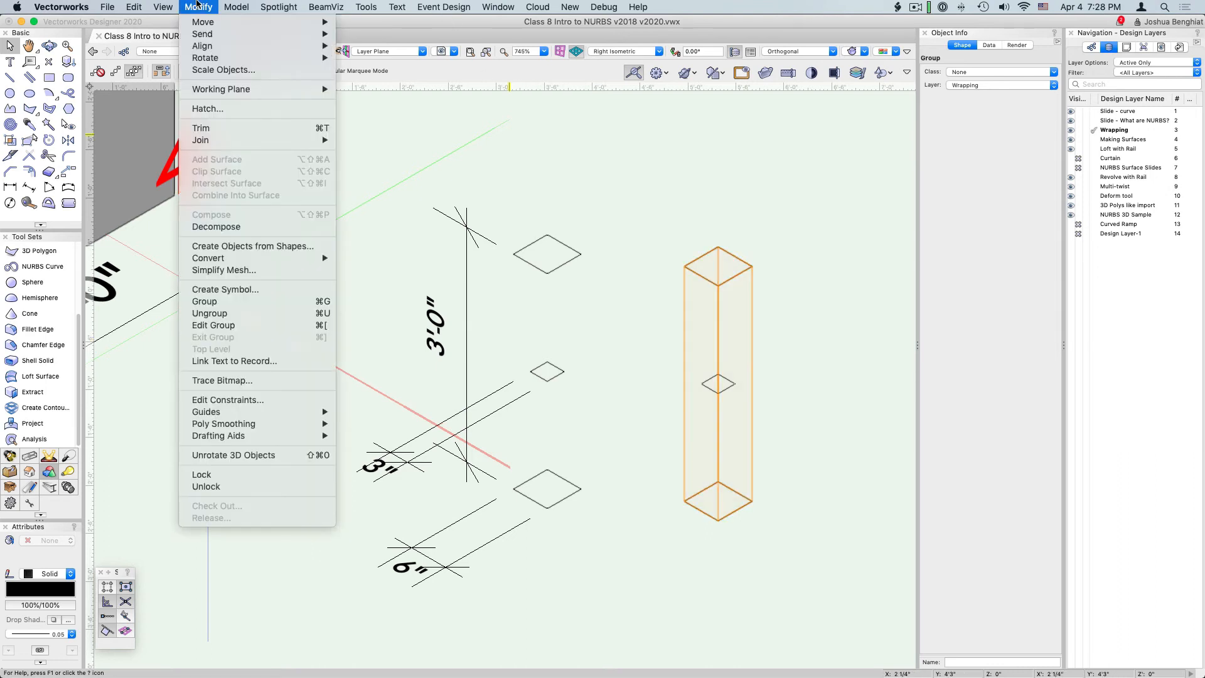
{"action": "mouse_move", "coordinate": [210, 314]}
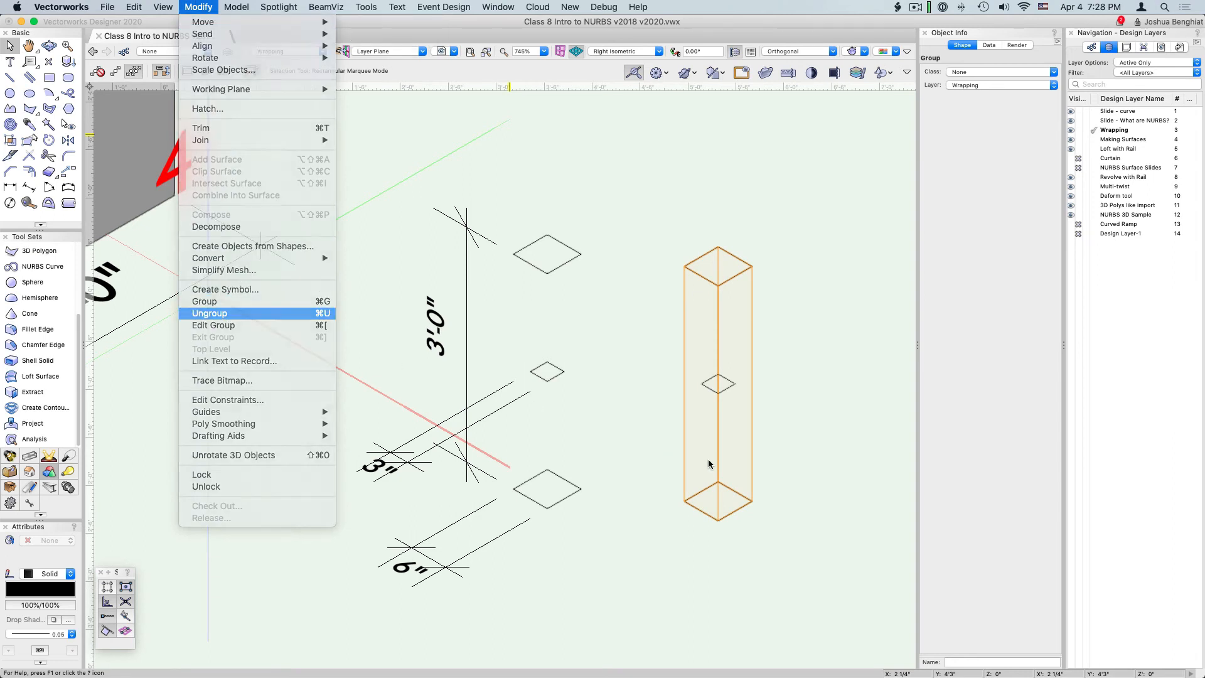
{"action": "left_click", "coordinate": [210, 314]}
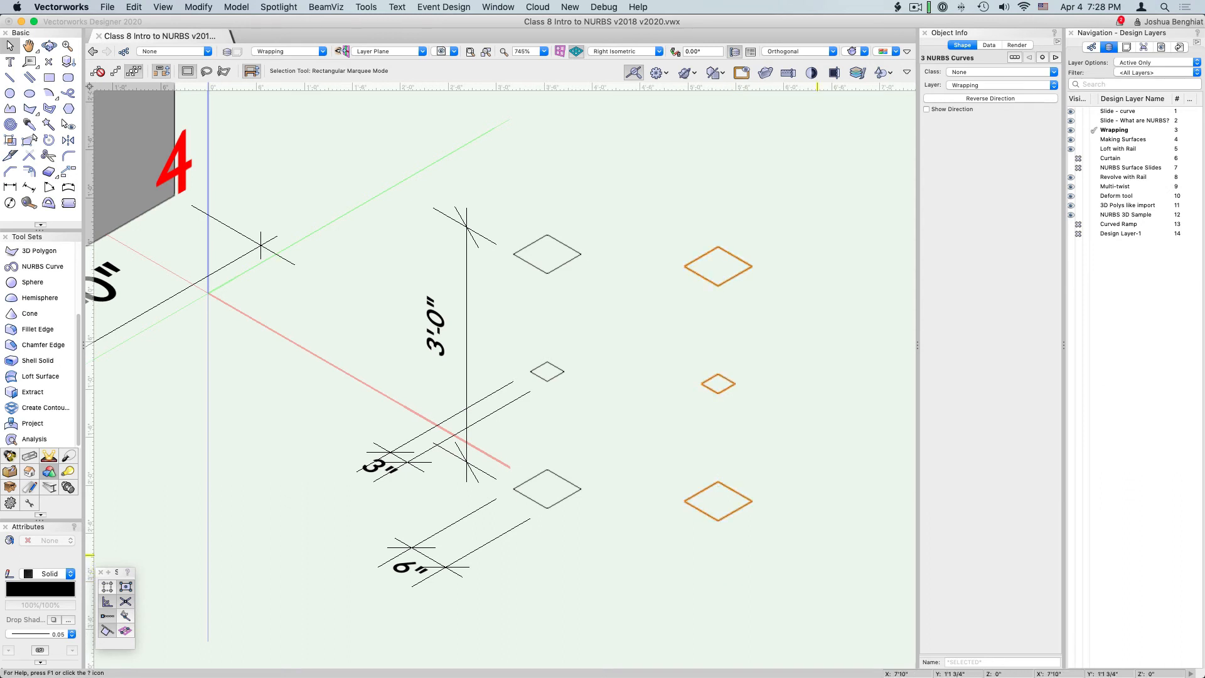
{"action": "mouse_move", "coordinate": [38, 407]}
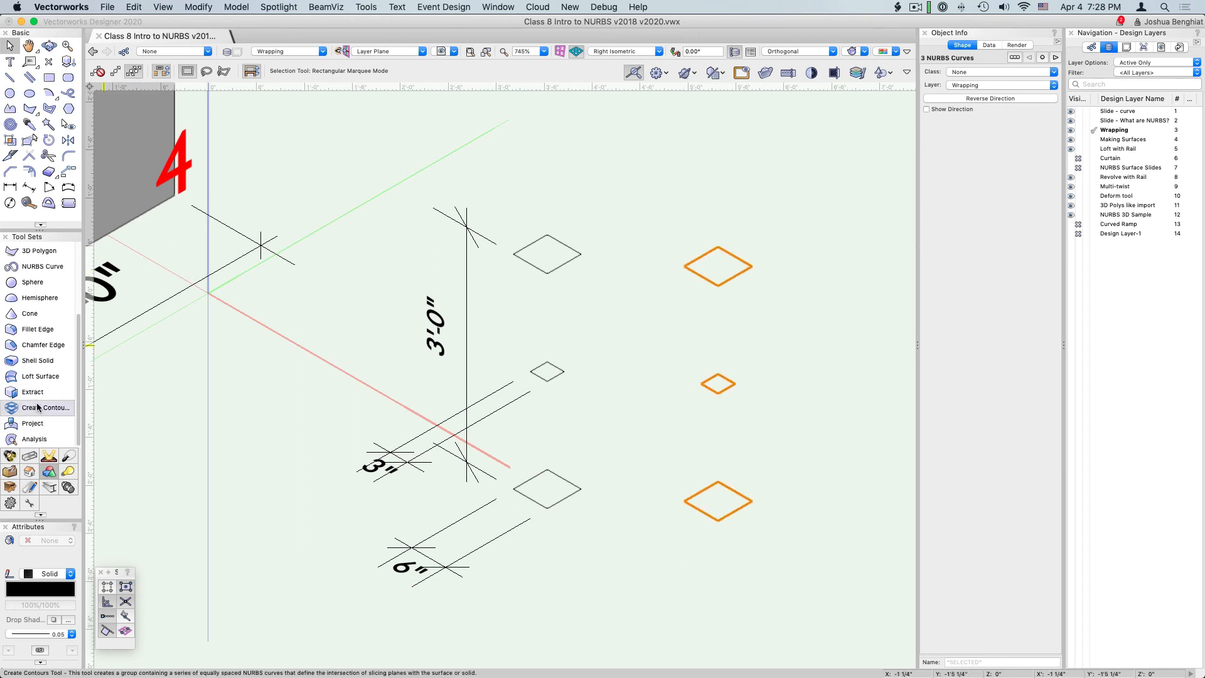
- Start a No Rail loft and pick the bottom, middle and top squares as profiles
{"action": "left_click", "coordinate": [39, 377]}
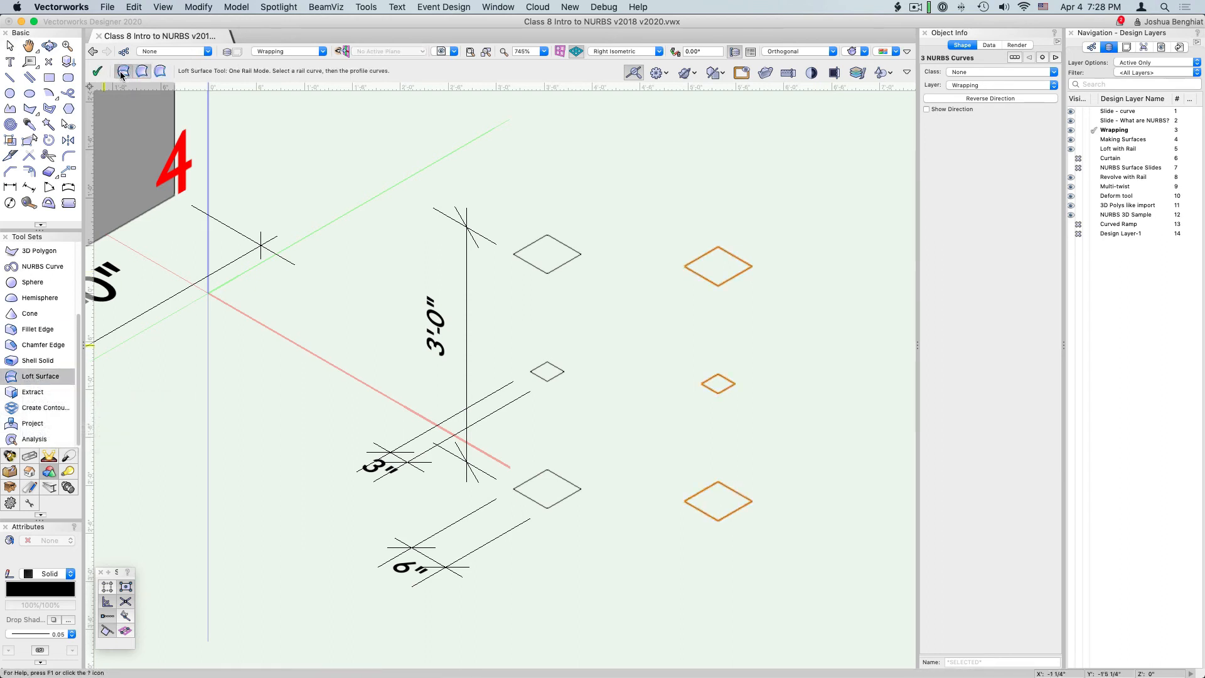
{"action": "left_click", "coordinate": [122, 70]}
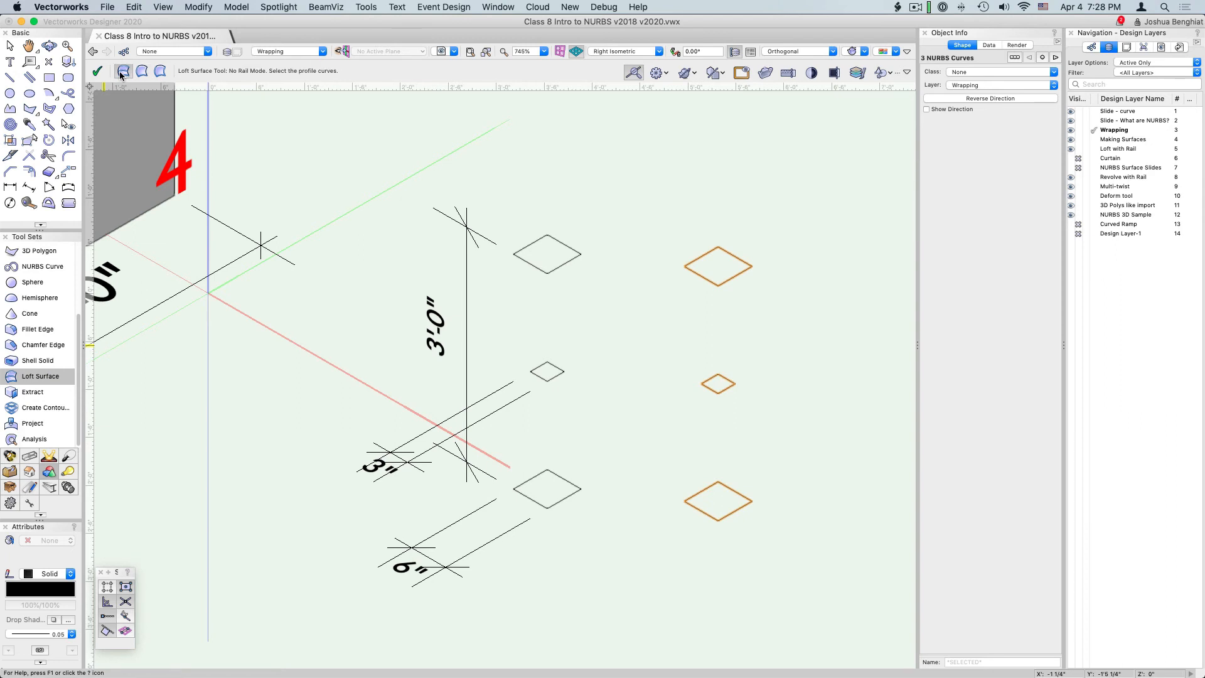
{"action": "mouse_move", "coordinate": [831, 563]}
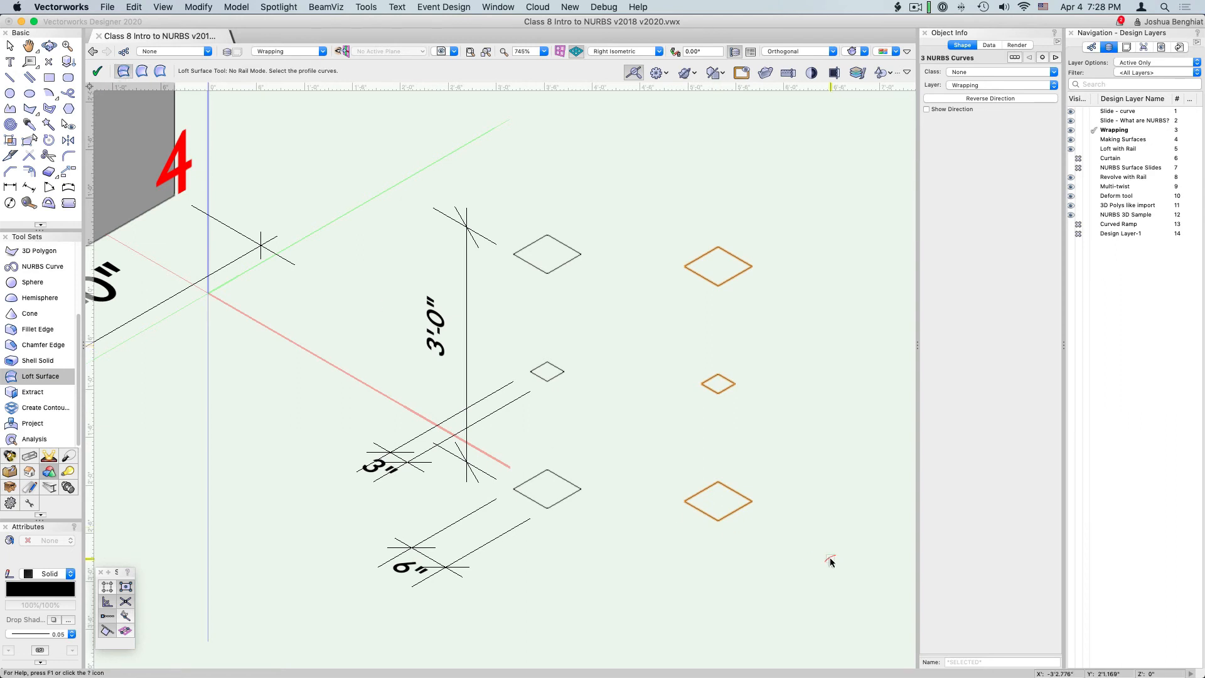
{"action": "mouse_move", "coordinate": [849, 221]}
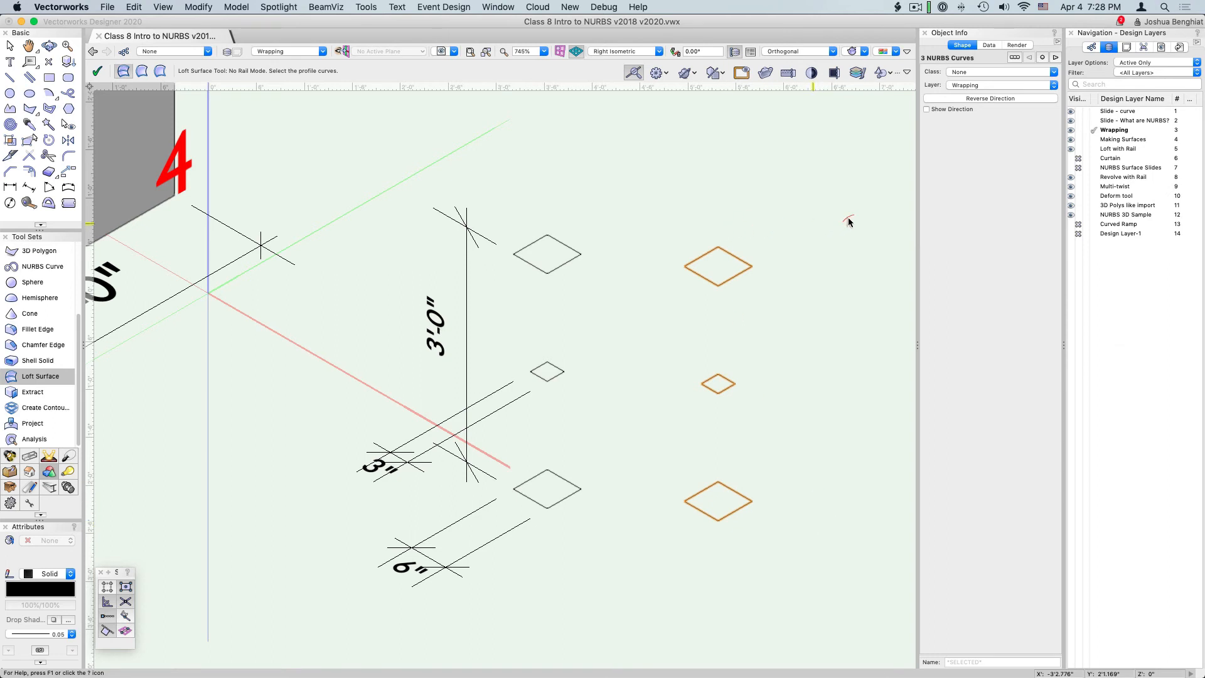
{"action": "mouse_move", "coordinate": [764, 505]}
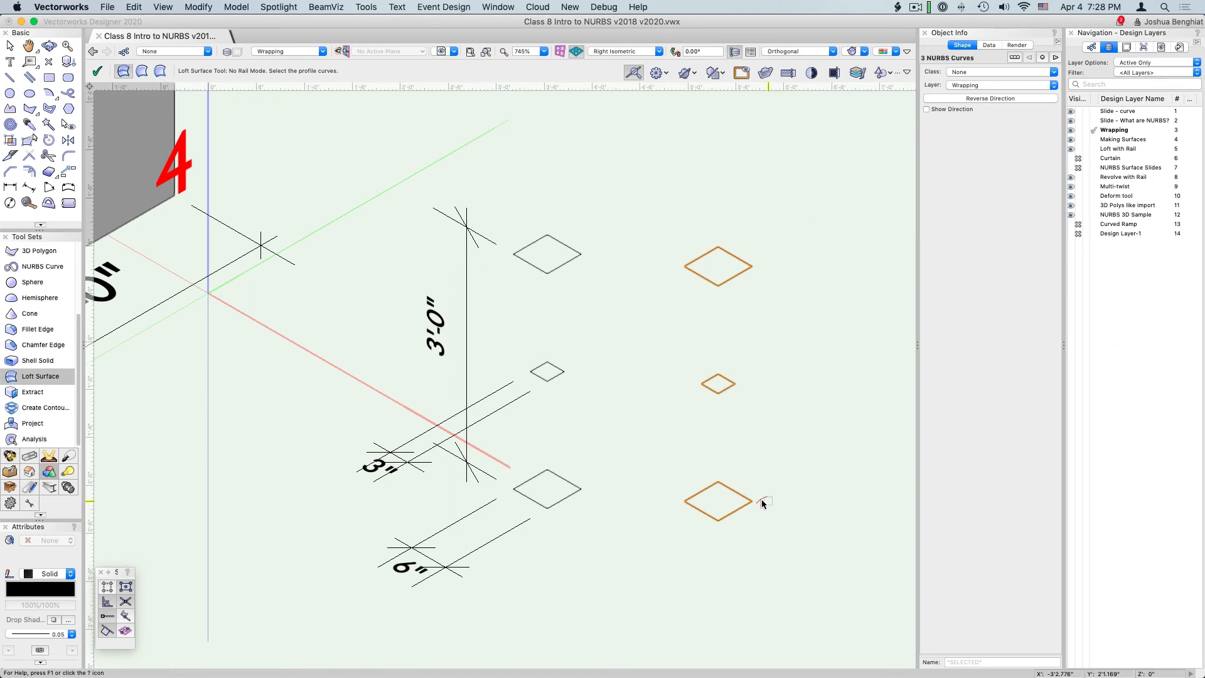
{"action": "left_click", "coordinate": [714, 504]}
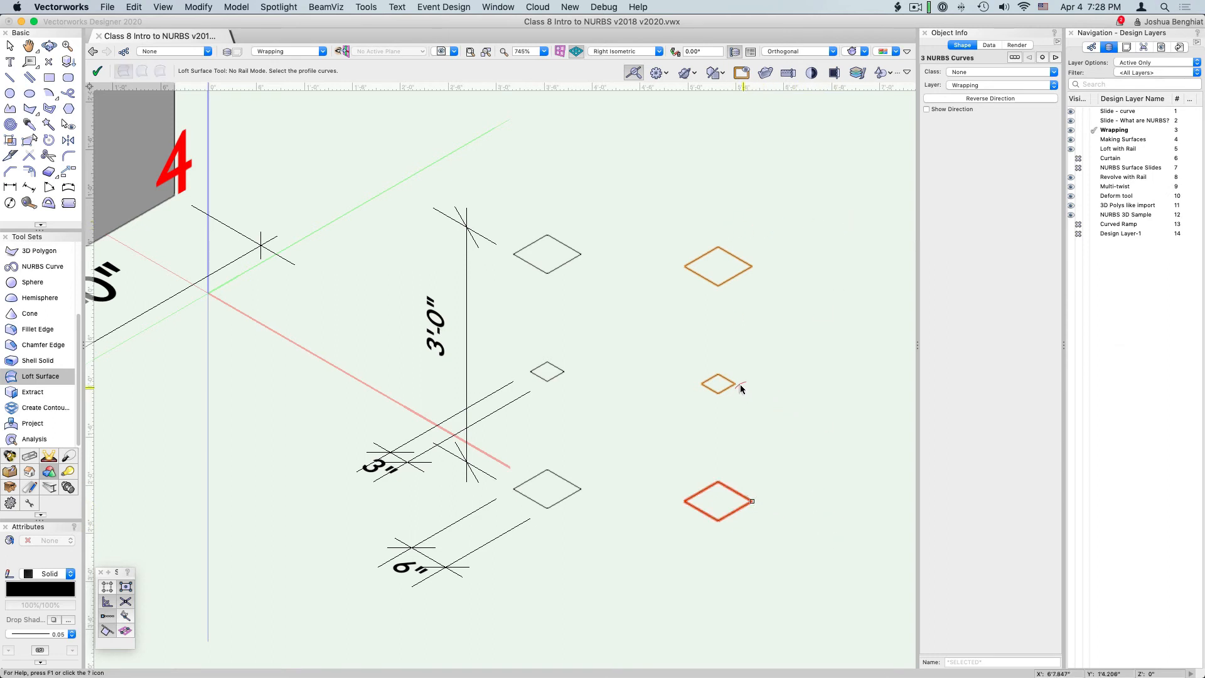
{"action": "left_click", "coordinate": [717, 386]}
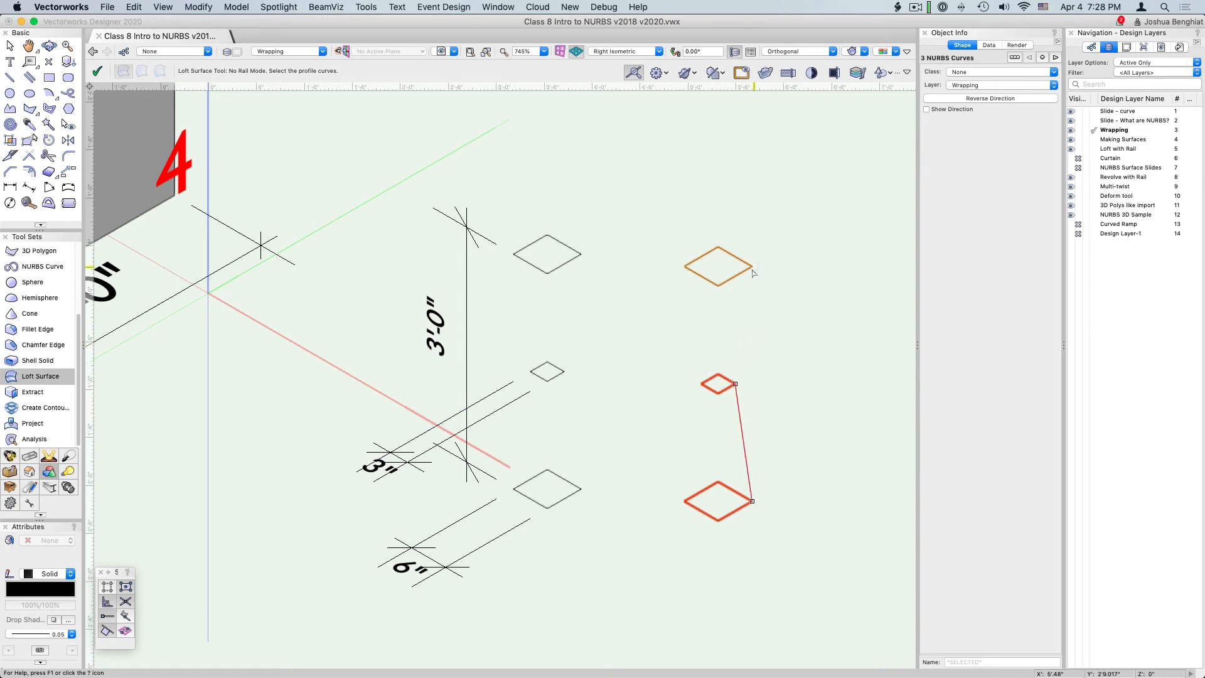
{"action": "left_click", "coordinate": [718, 266]}
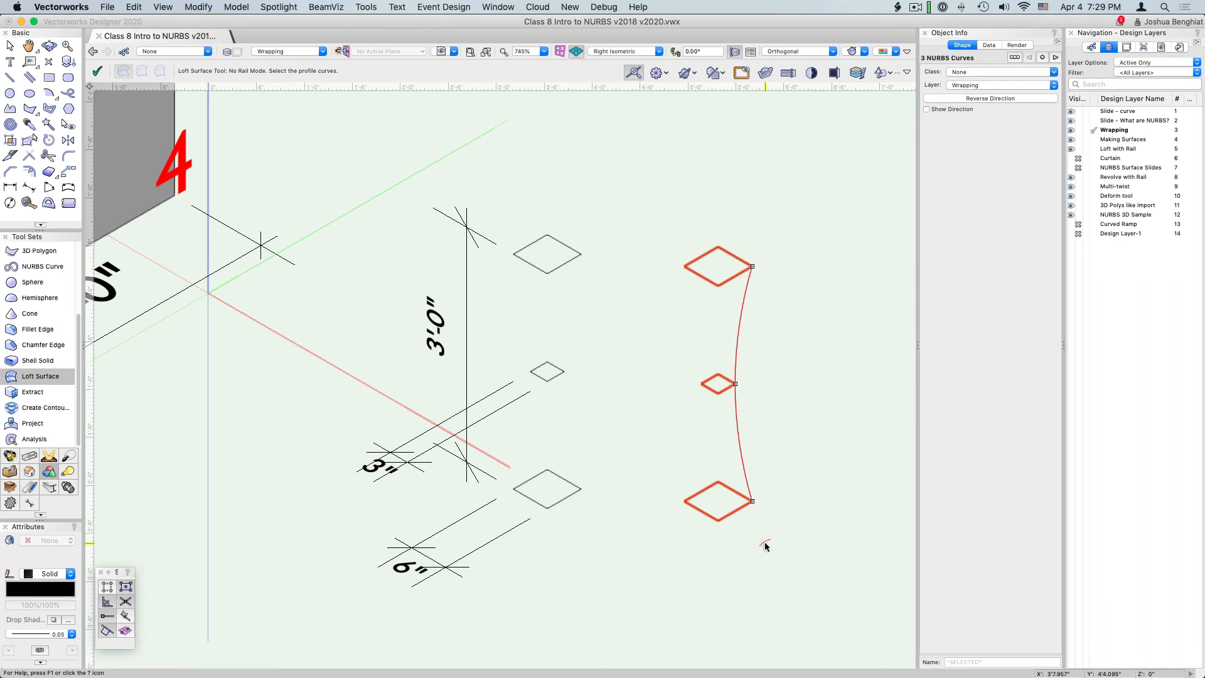
{"action": "mouse_move", "coordinate": [763, 453]}
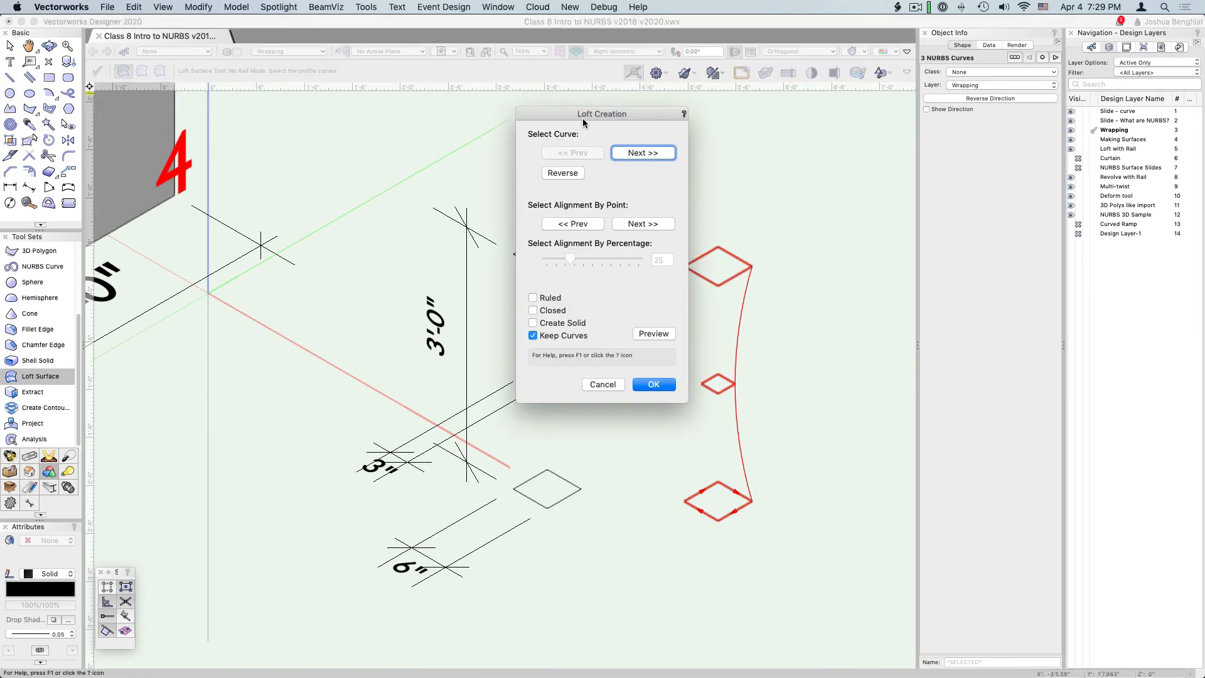
- Preview the hourglass loft with Keep Curves and confirm creating the smooth surface
{"action": "left_click_drag", "start_coordinate": [601, 114], "coordinate": [576, 209]}
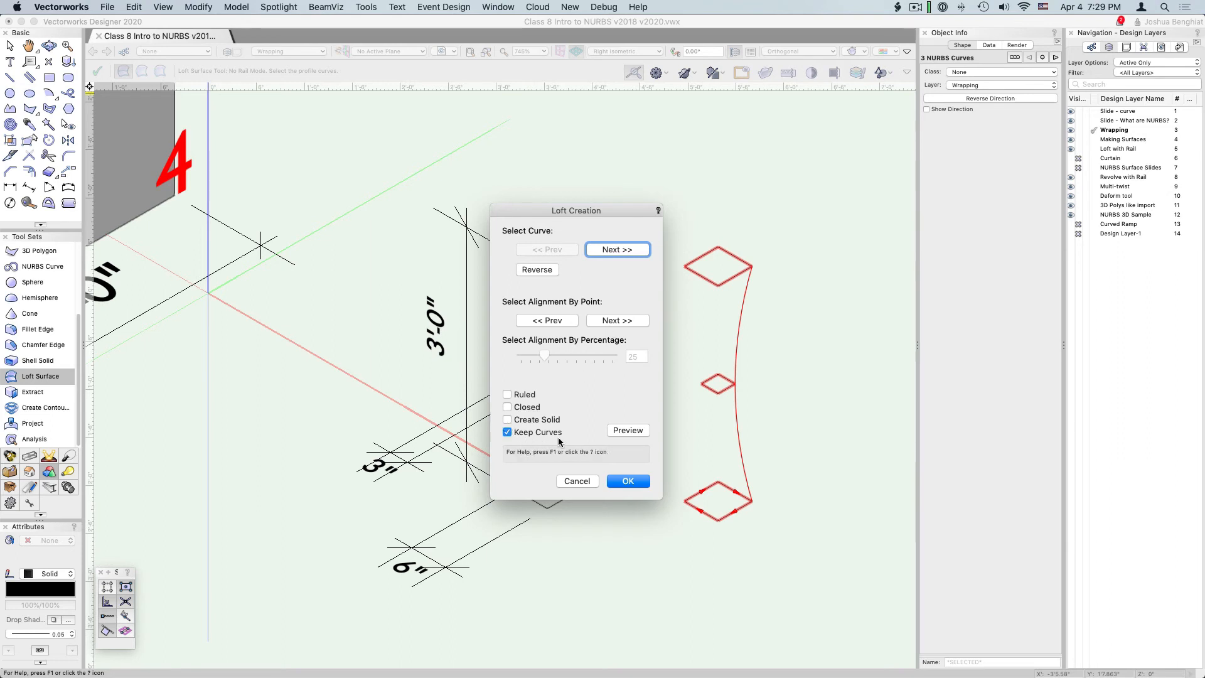
{"action": "mouse_move", "coordinate": [526, 434]}
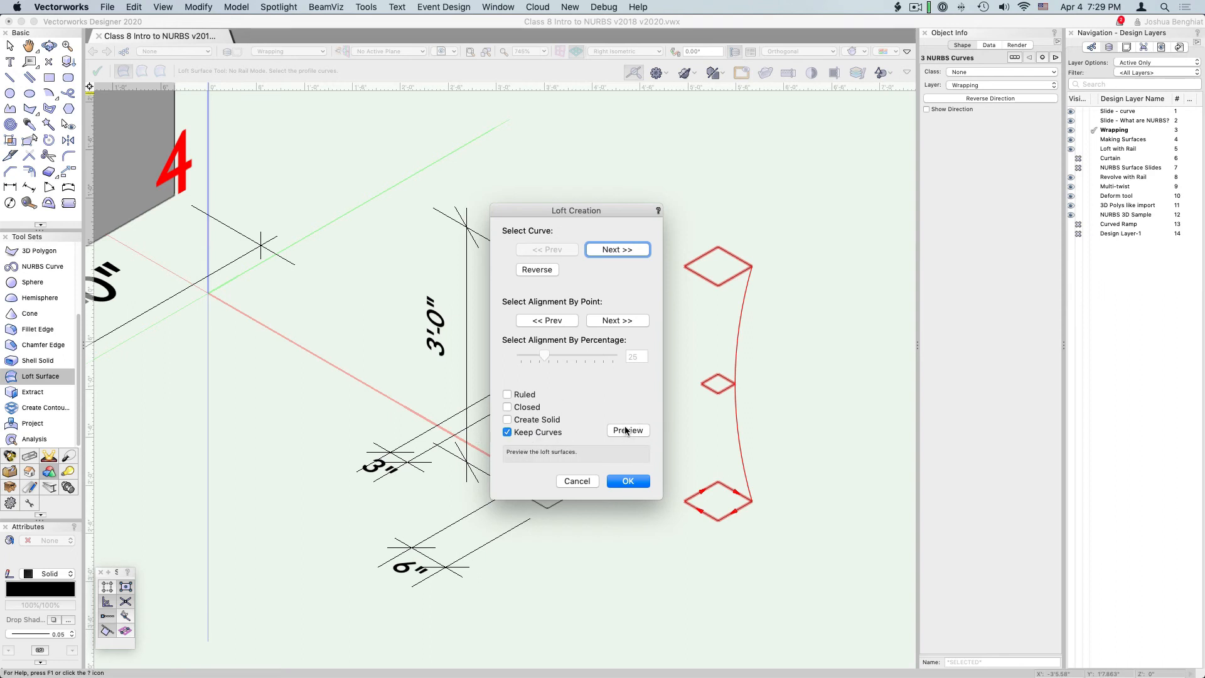
{"action": "left_click", "coordinate": [627, 430]}
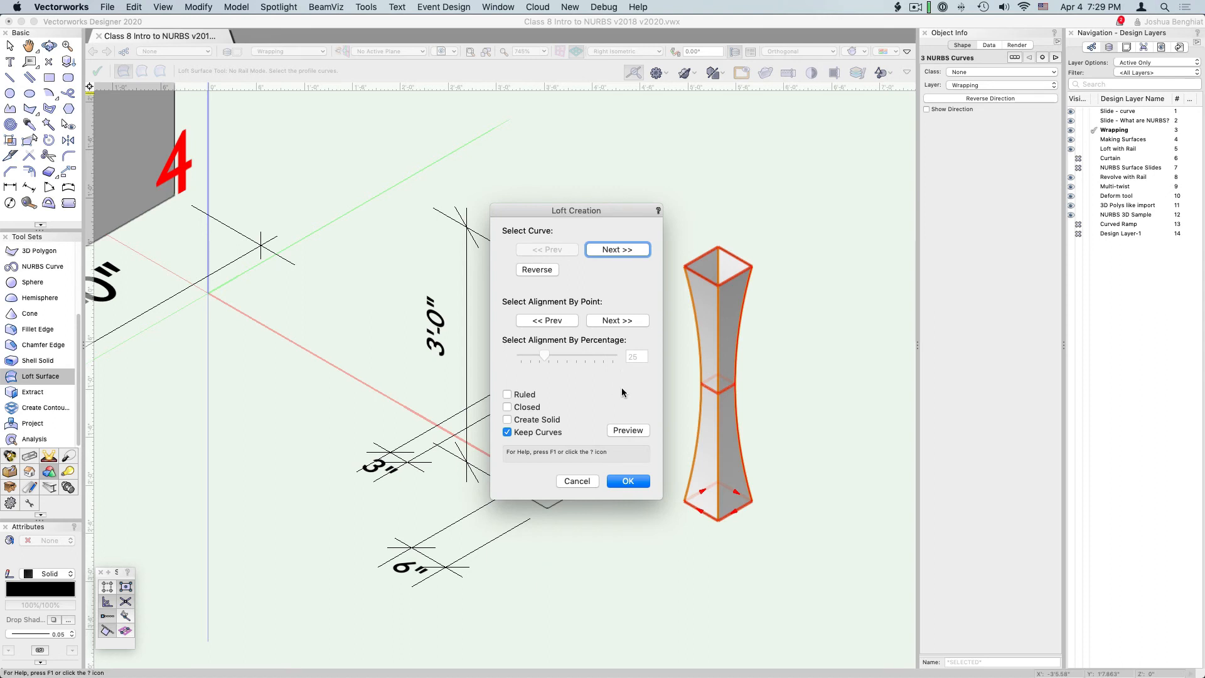
{"action": "left_click", "coordinate": [628, 480]}
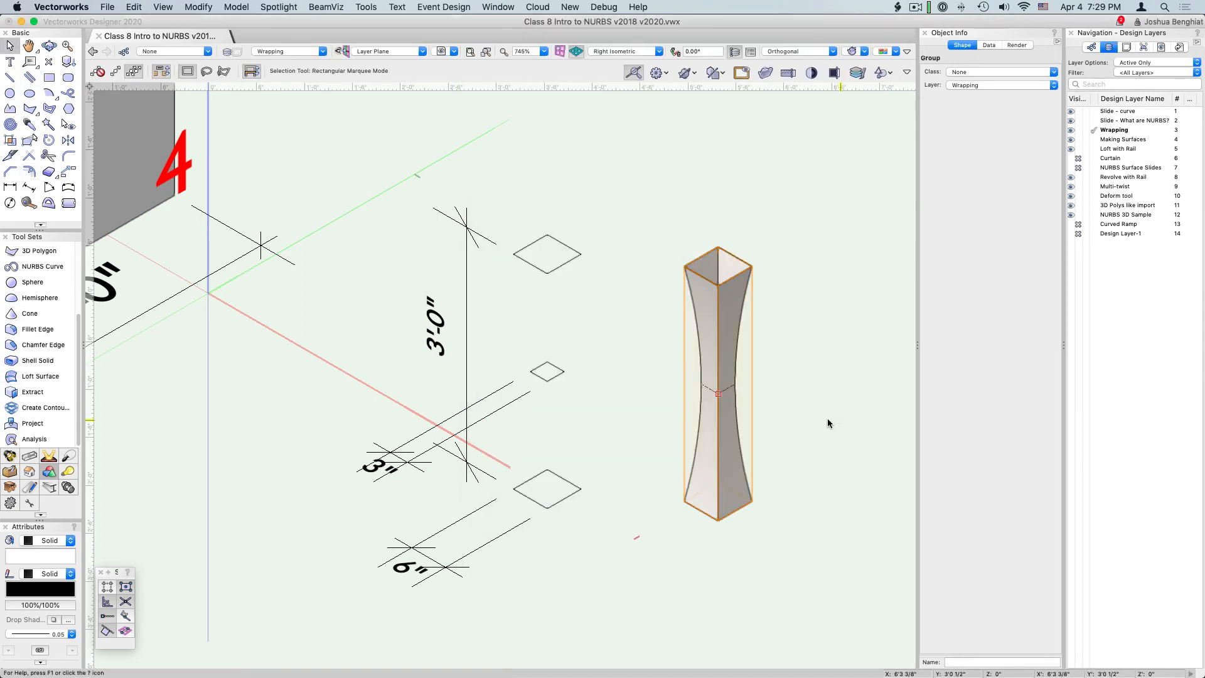
{"action": "mouse_move", "coordinate": [730, 364]}
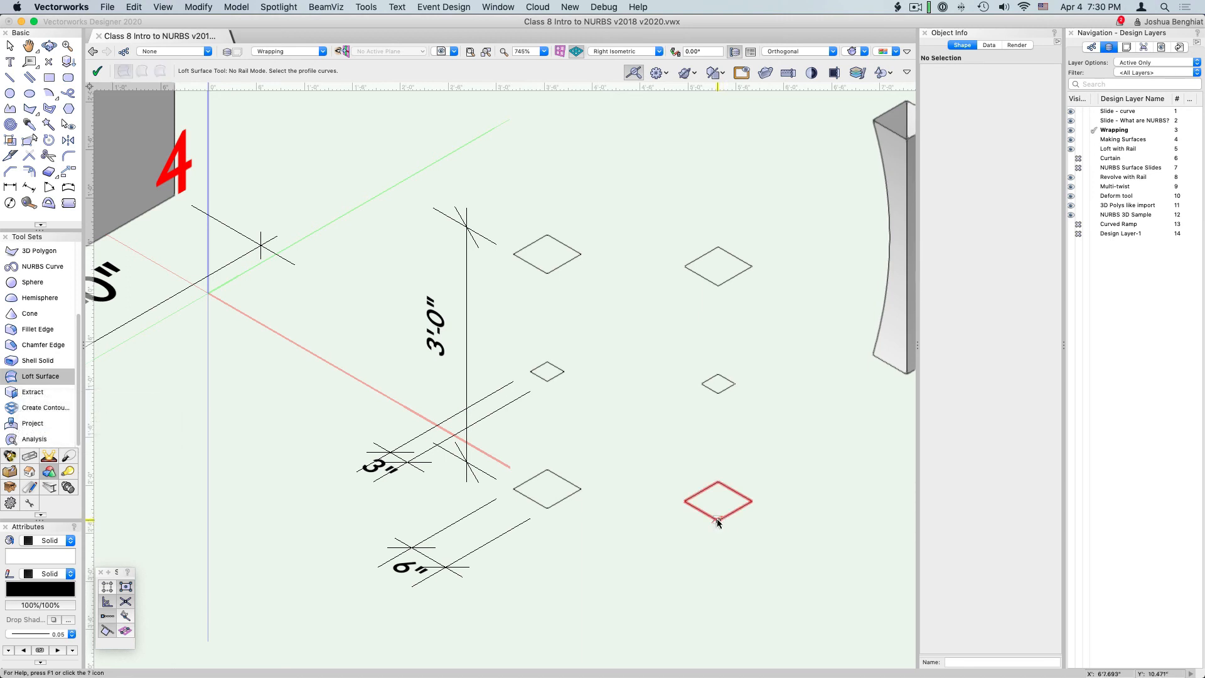
{"action": "mouse_move", "coordinate": [732, 385]}
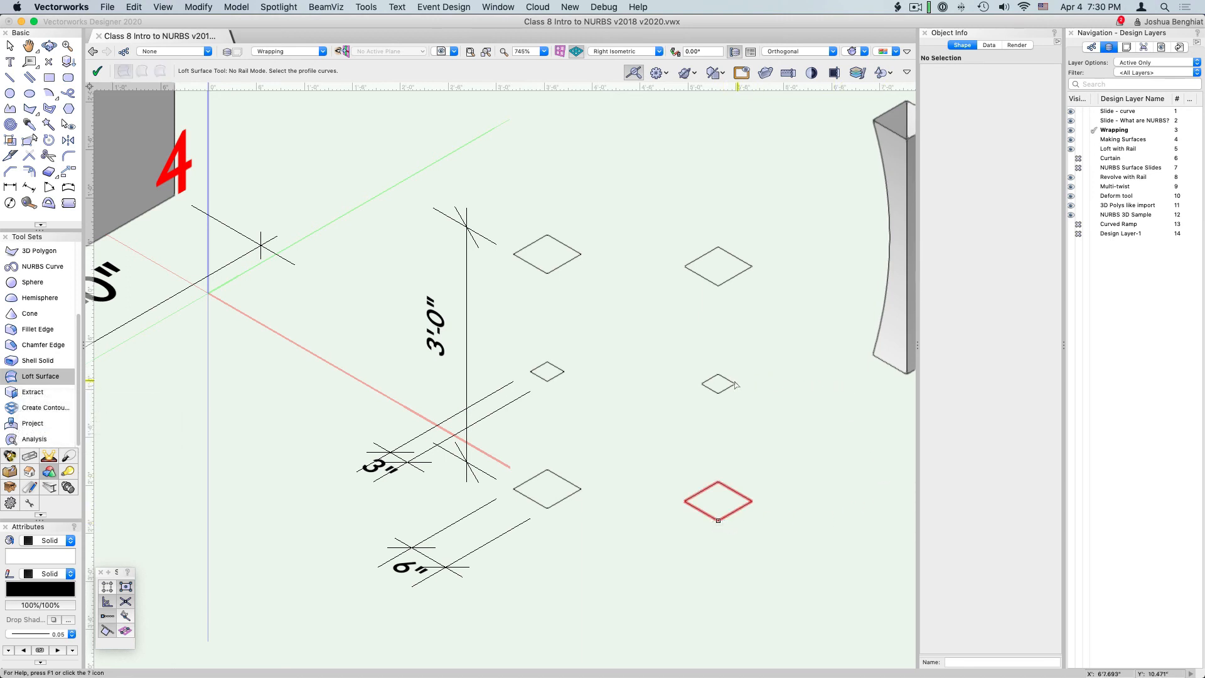
- Loft the squares again with Create Solid enabled, producing the twisted spiral solid
{"action": "left_click", "coordinate": [718, 383]}
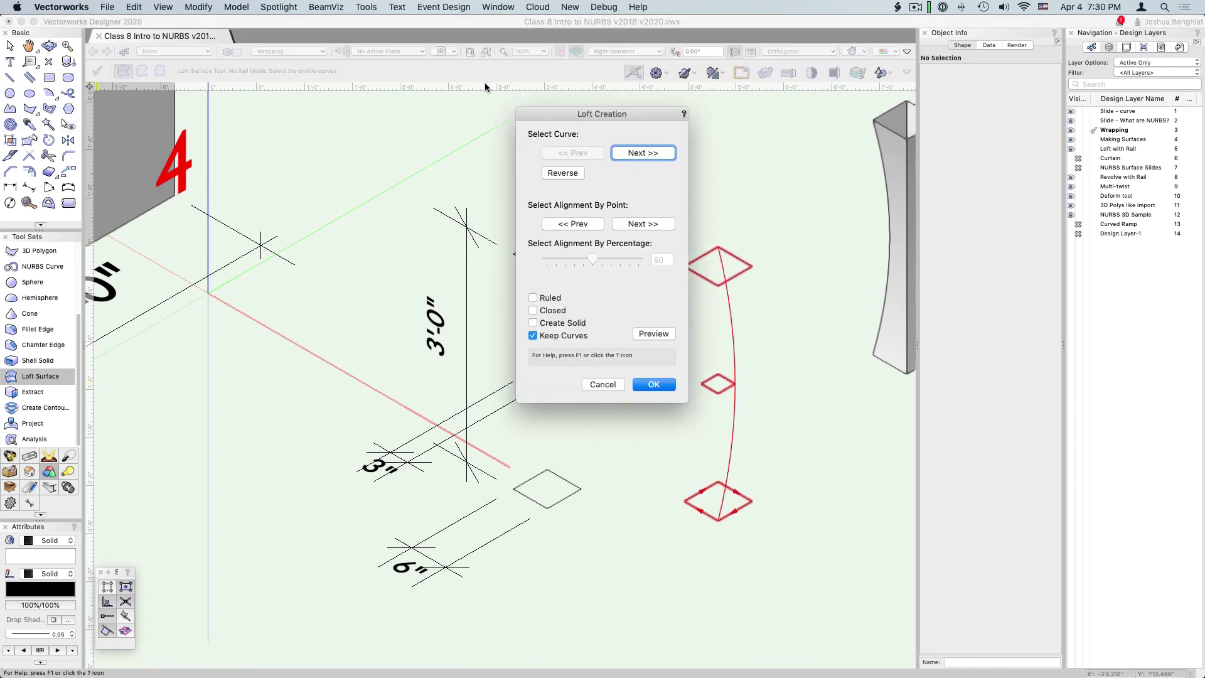
{"action": "mouse_move", "coordinate": [535, 335]}
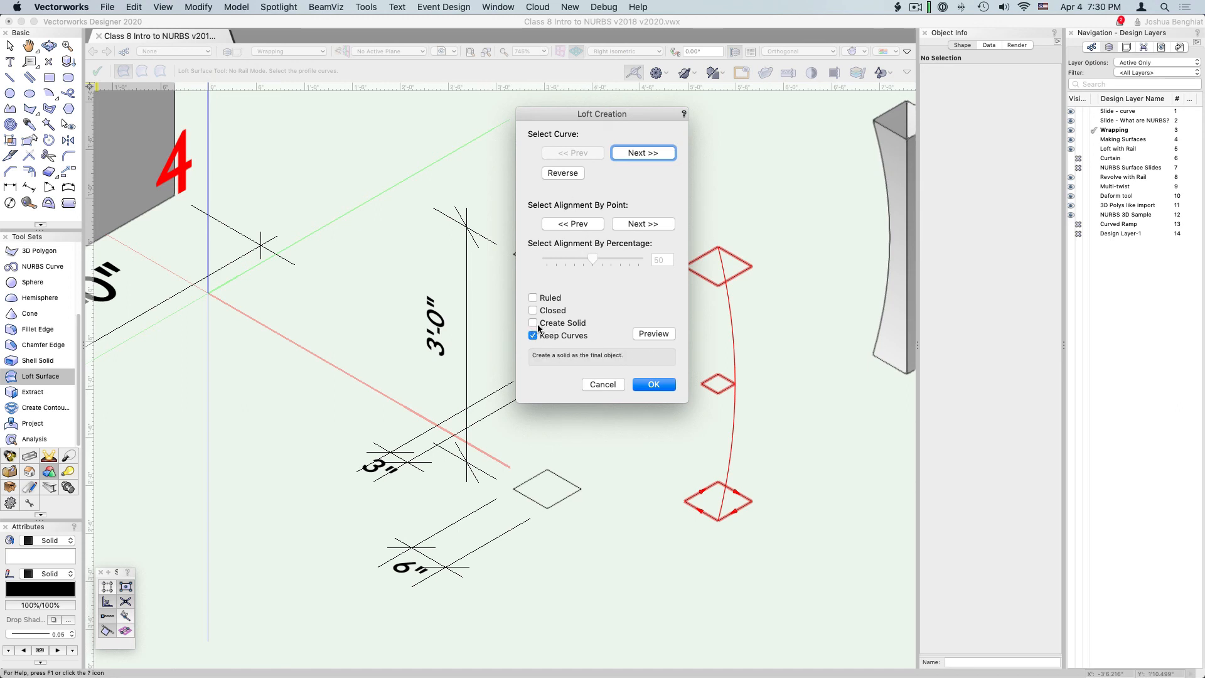
{"action": "left_click", "coordinate": [533, 323]}
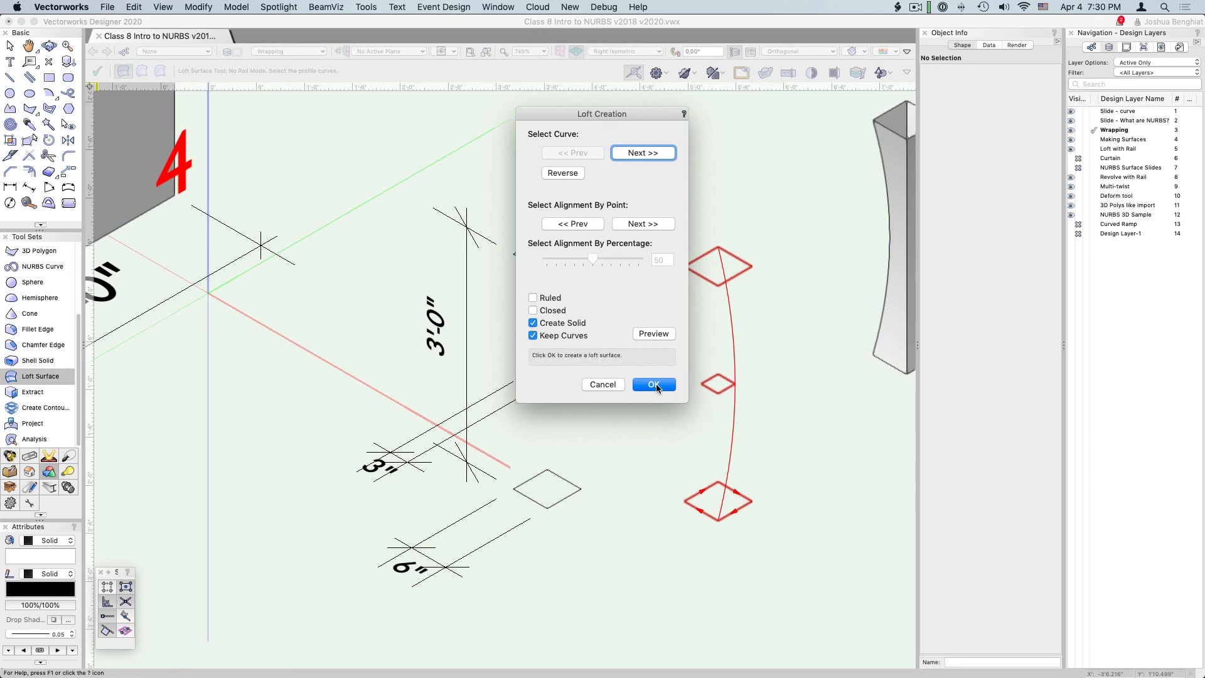
{"action": "left_click", "coordinate": [653, 384]}
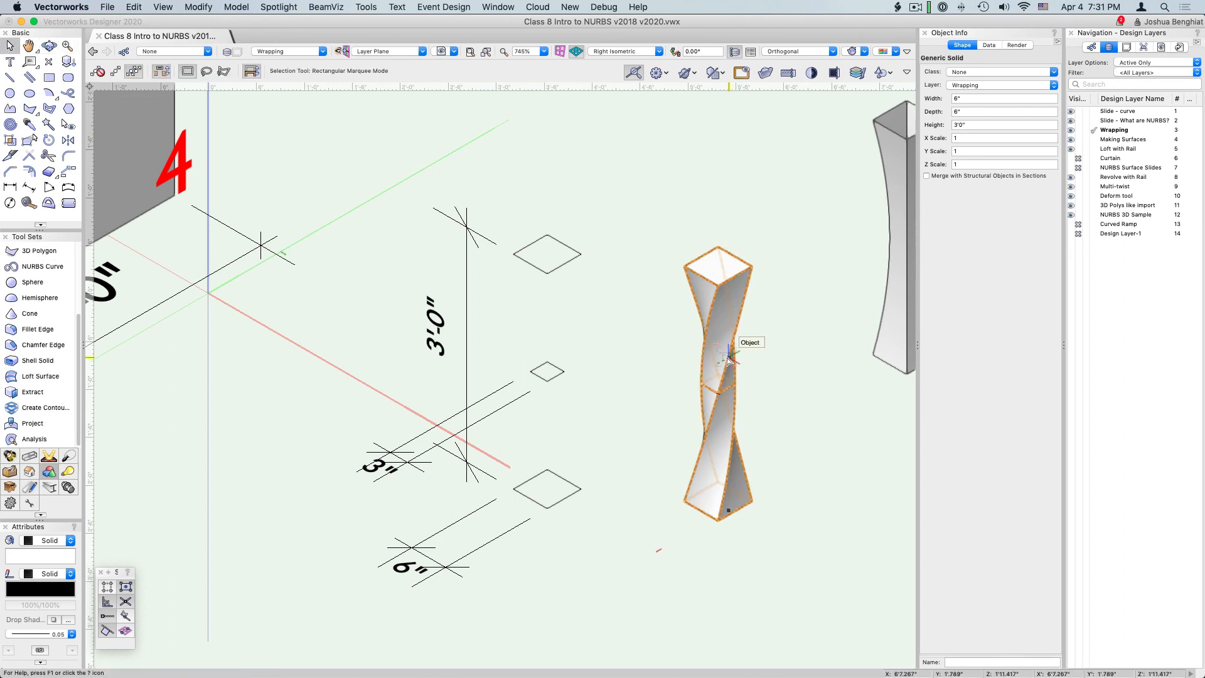
- Drag the twisted solid to the upper right beside the hourglass, freeing the stacked squares
{"action": "left_click_drag", "start_coordinate": [727, 362], "coordinate": [796, 217]}
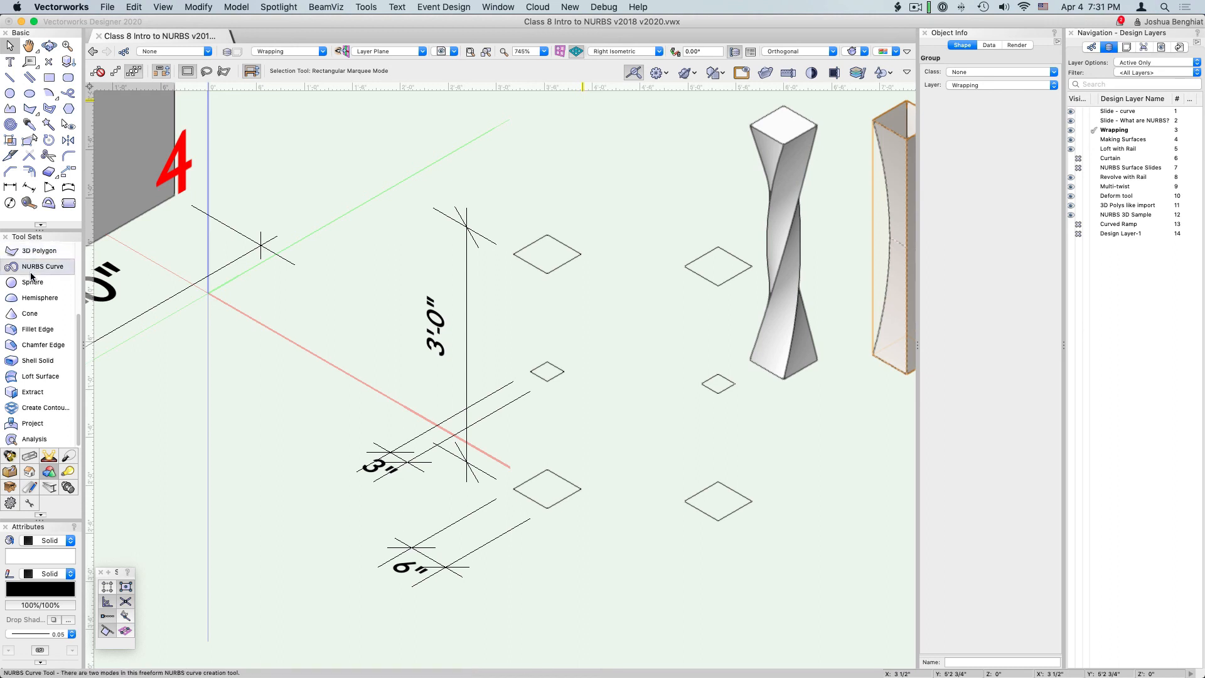
{"action": "mouse_move", "coordinate": [32, 380]}
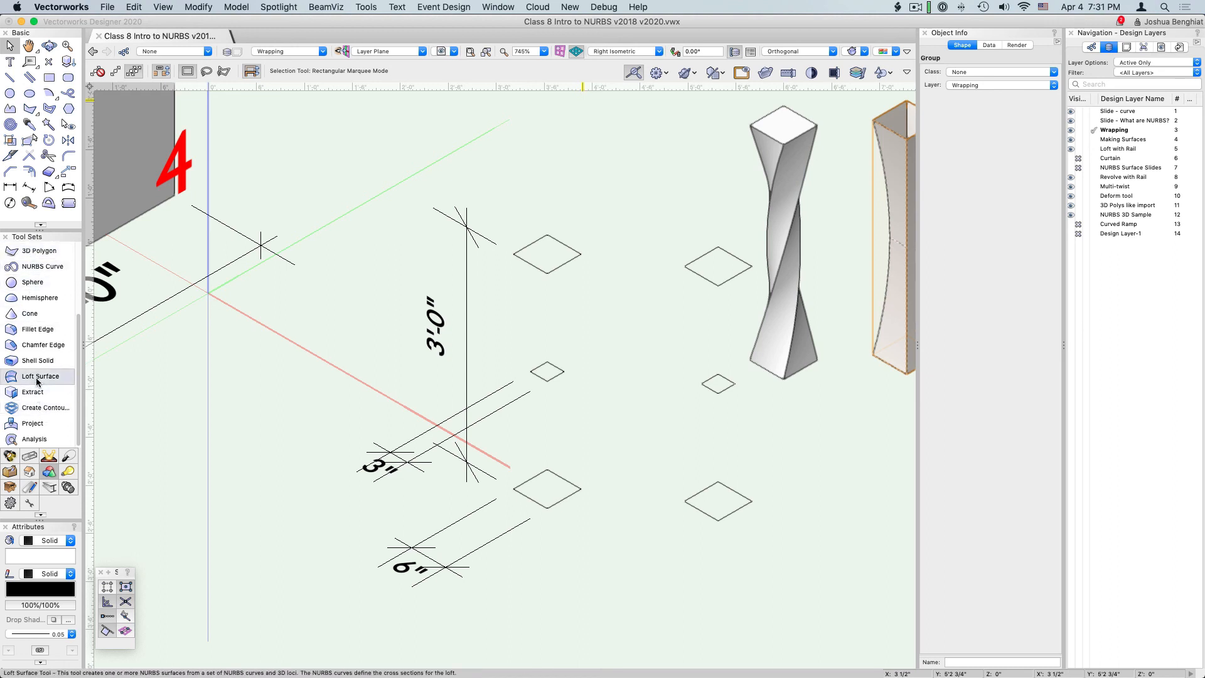
- Loft the squares with Ruled and Create Solid ticked into a flat-faceted pinched solid
{"action": "left_click", "coordinate": [40, 377]}
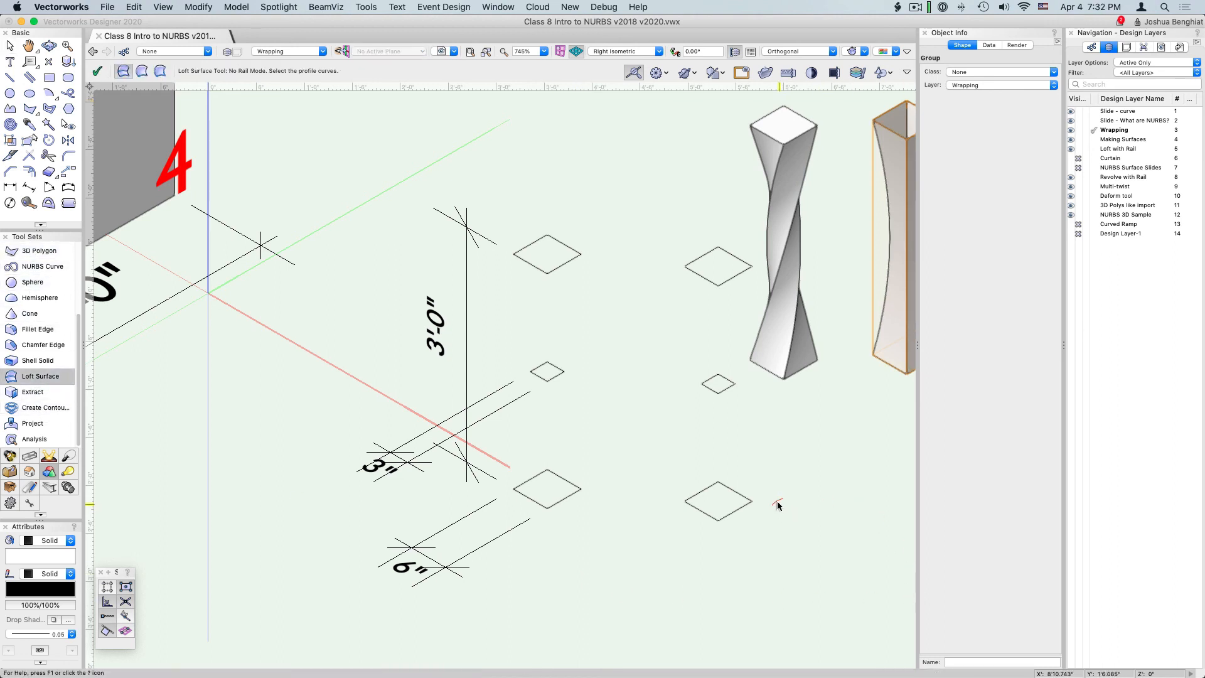
{"action": "left_click", "coordinate": [717, 500]}
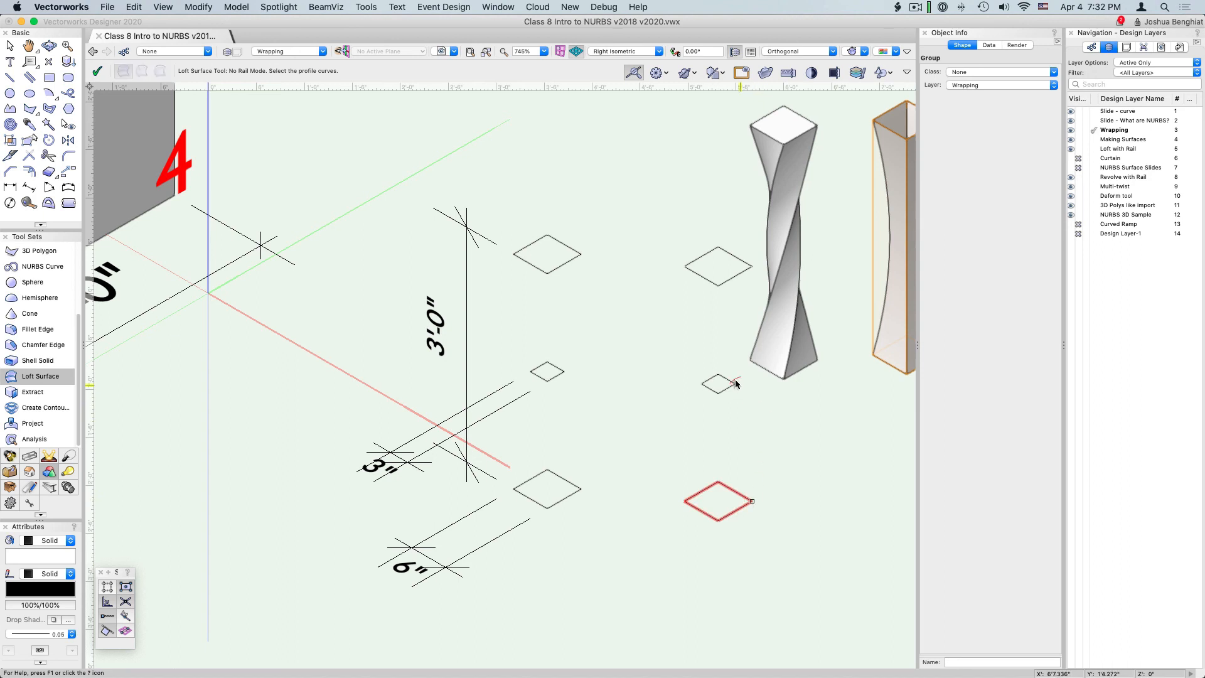
{"action": "left_click", "coordinate": [717, 263]}
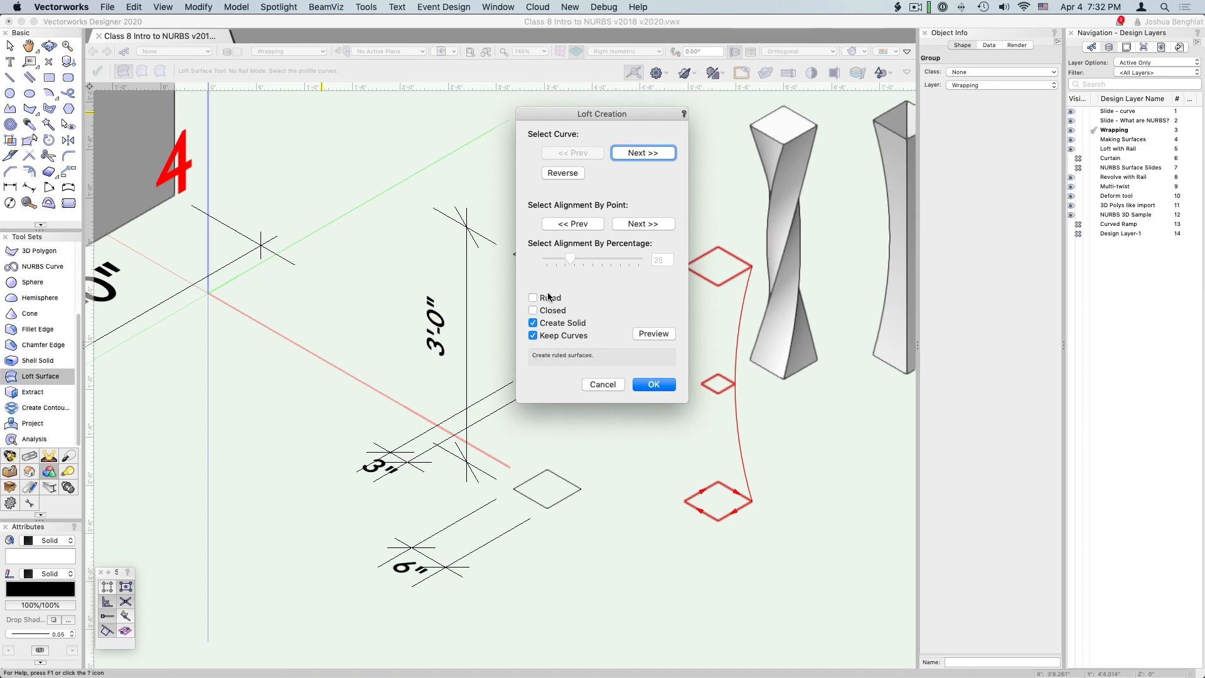
{"action": "left_click", "coordinate": [533, 297]}
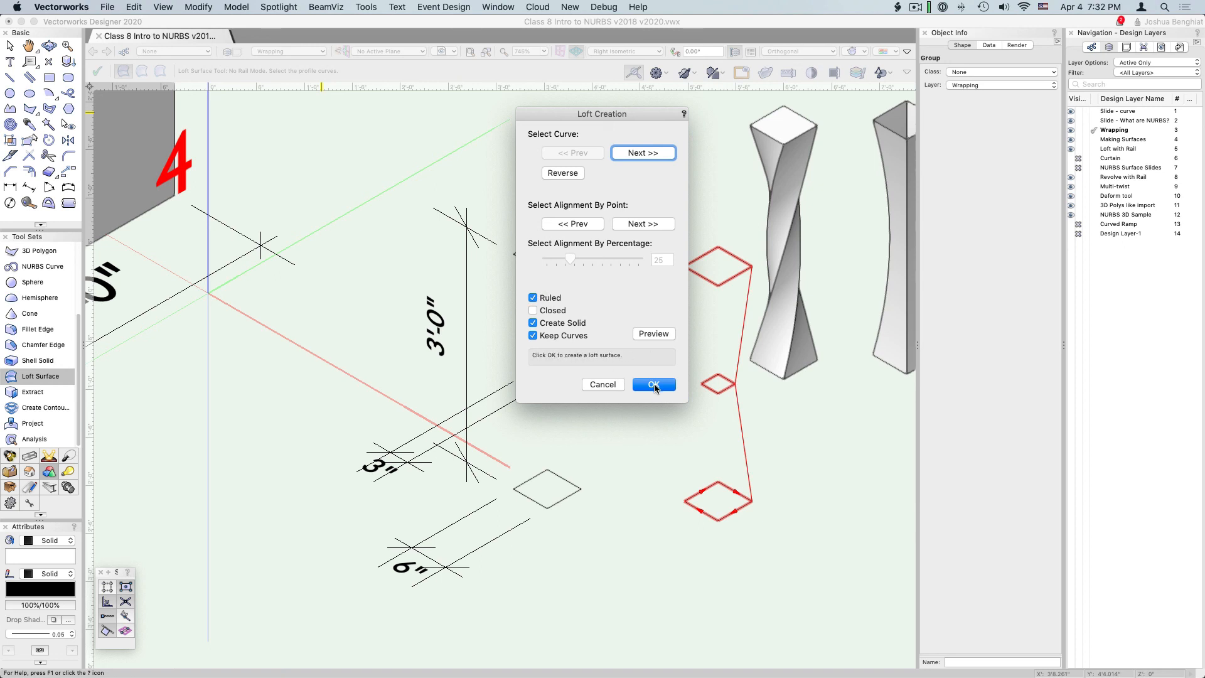
{"action": "left_click", "coordinate": [653, 384]}
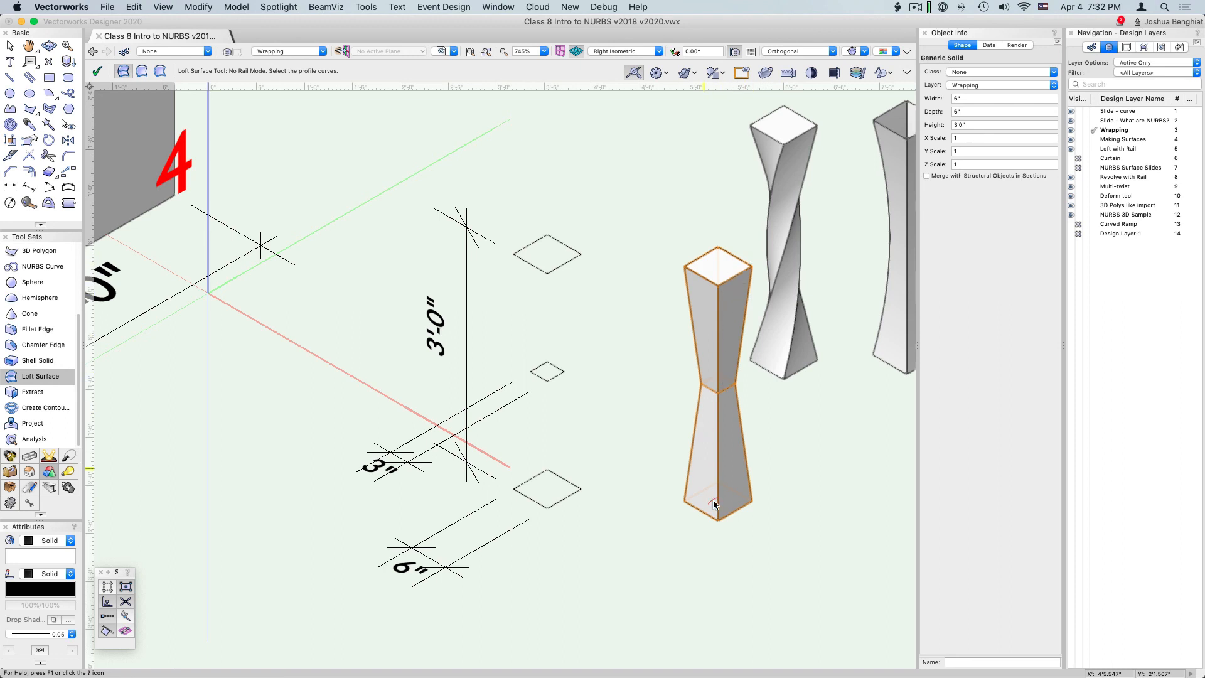
{"action": "mouse_move", "coordinate": [749, 410]}
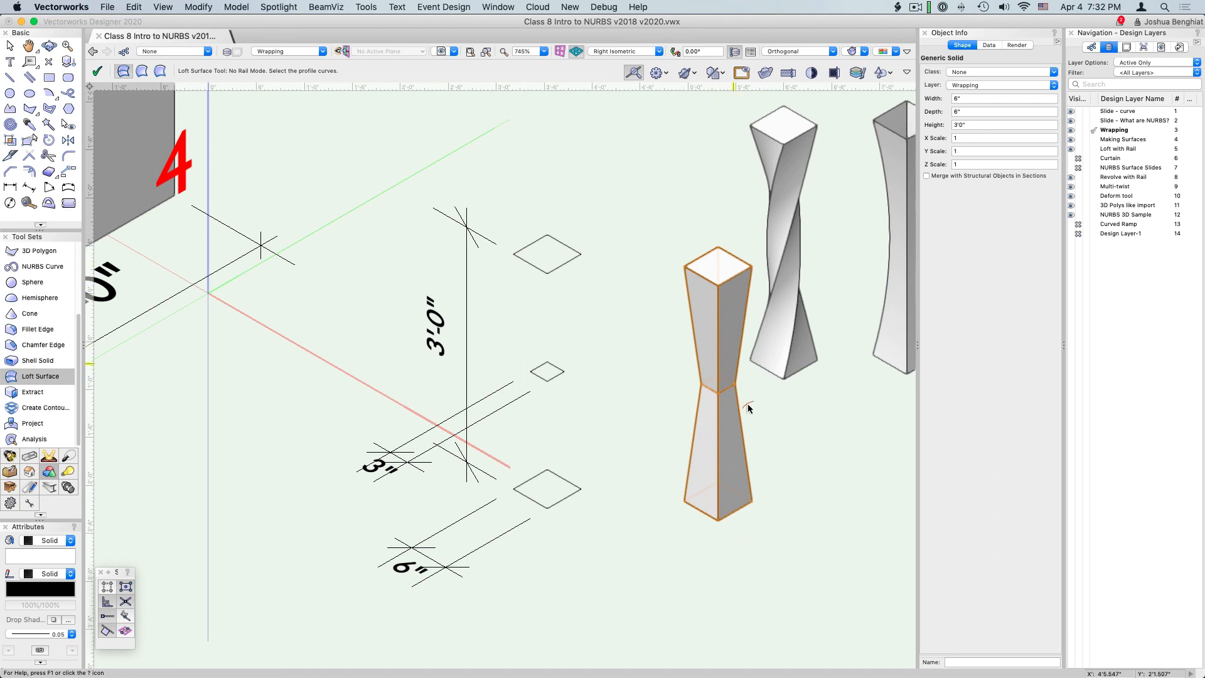
{"action": "mouse_move", "coordinate": [747, 283]}
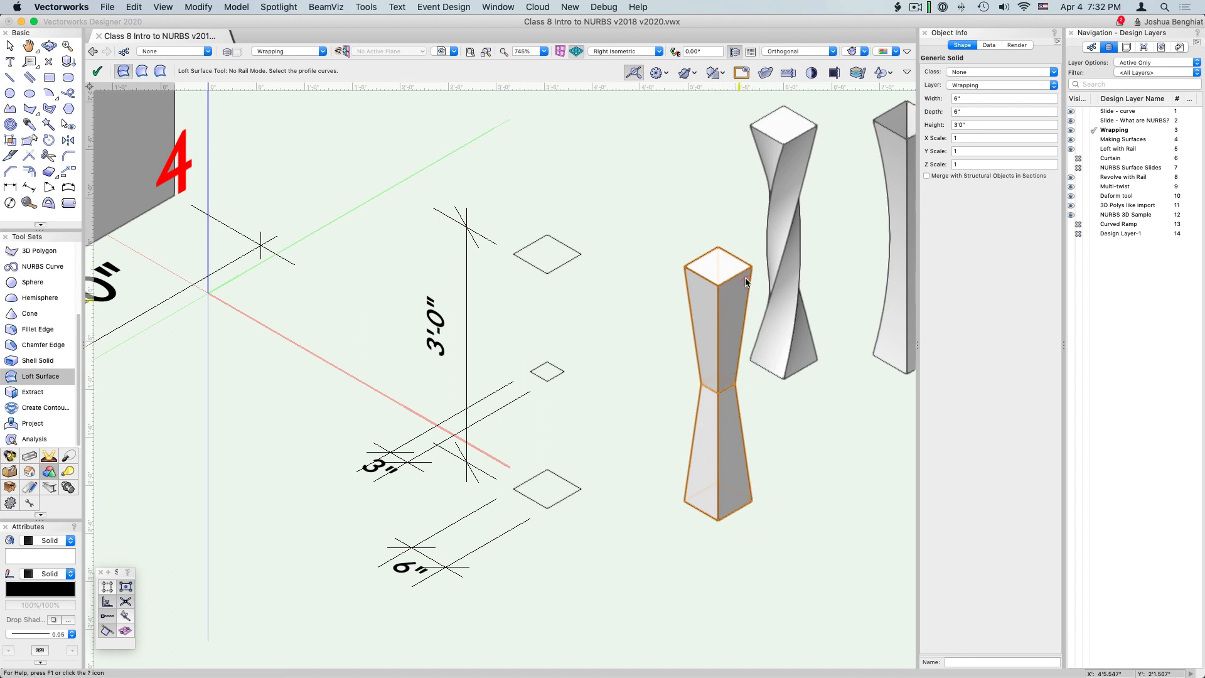